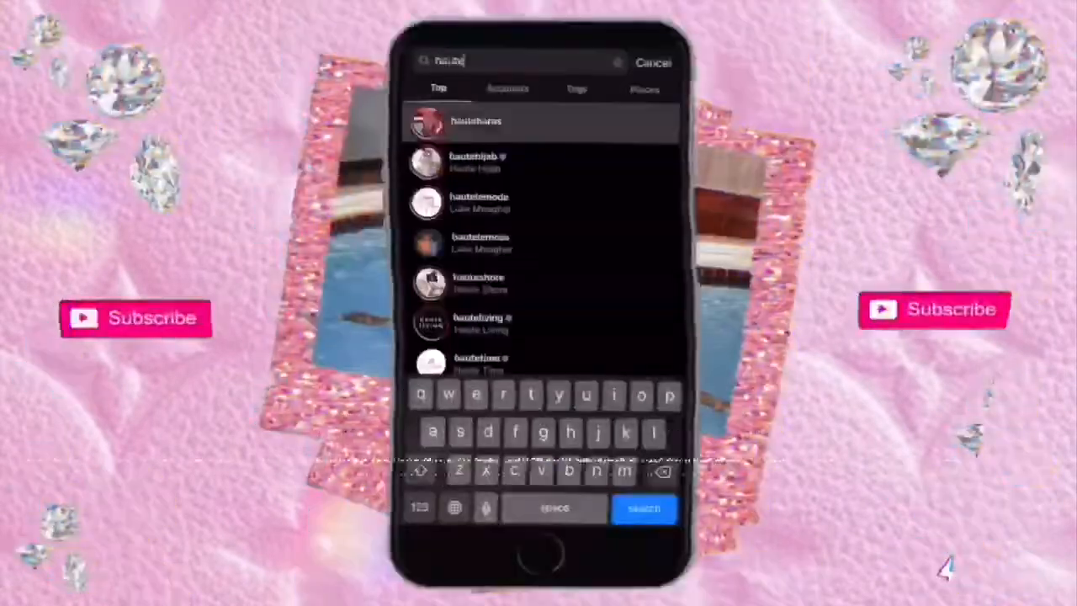
Step: Leave the example video preview and return to the iPad Home Screen
click(478, 121)
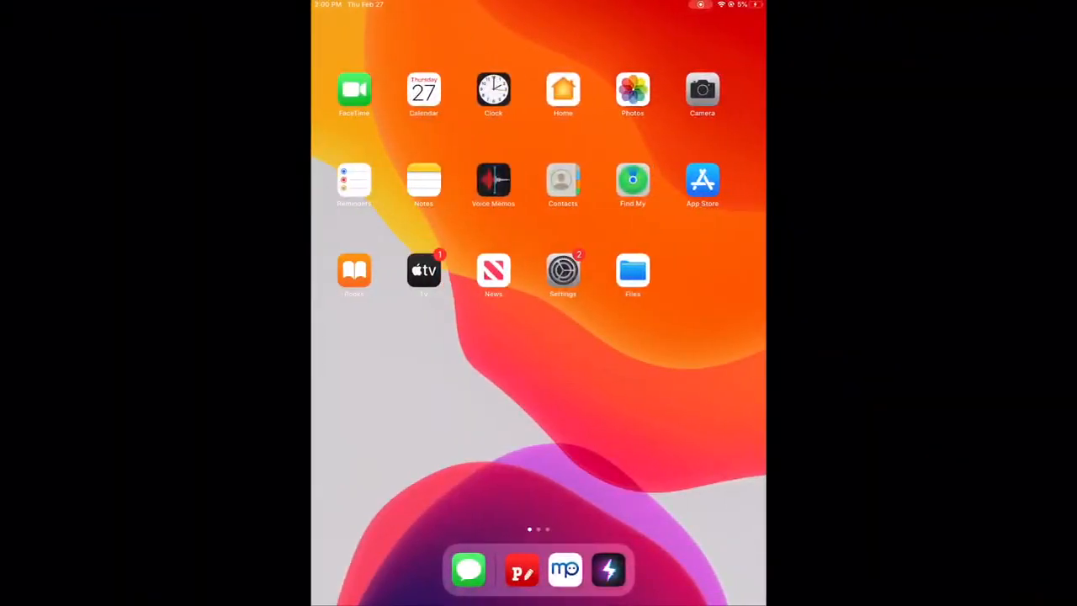
Step: Swipe to the second page of Home Screen apps
scroll(left, 3)
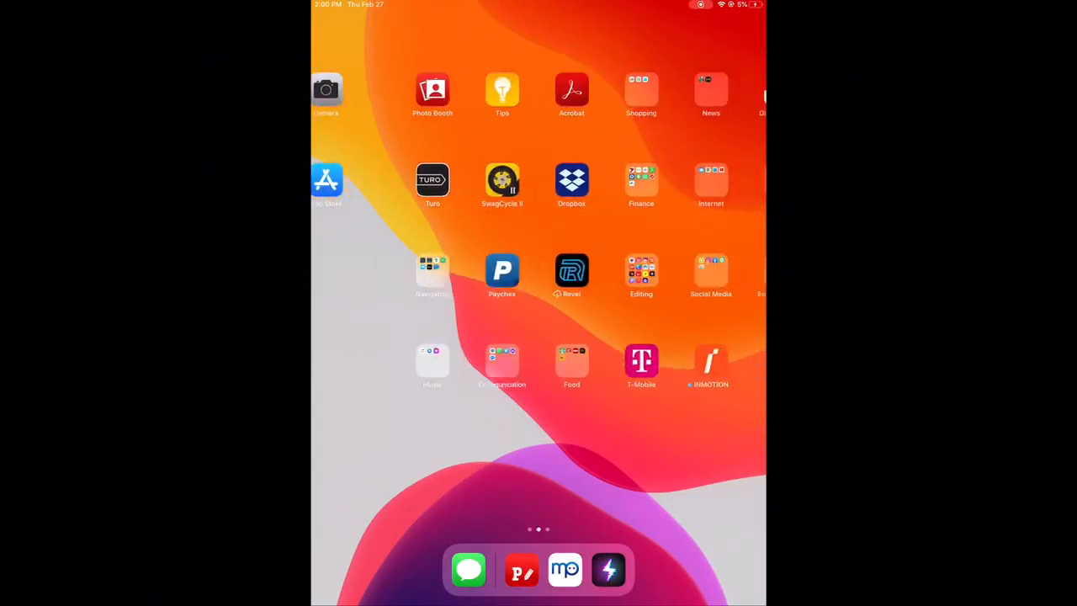
scroll(left, 3)
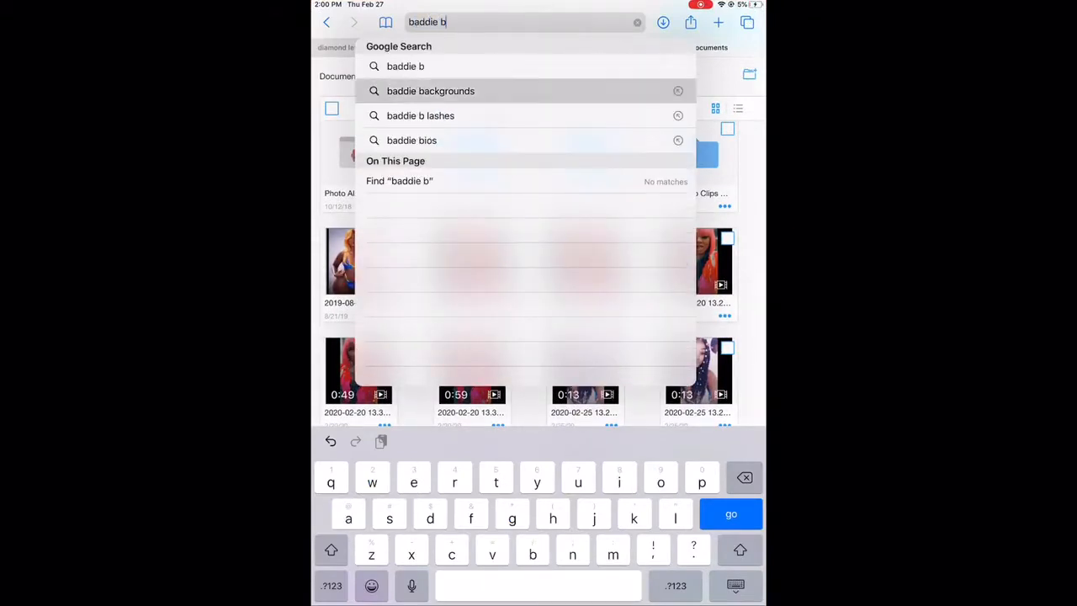
Step: Search Google Images for 'baddie backgrounds' and open the hot pink Louis Vuitton monogram result
click(430, 91)
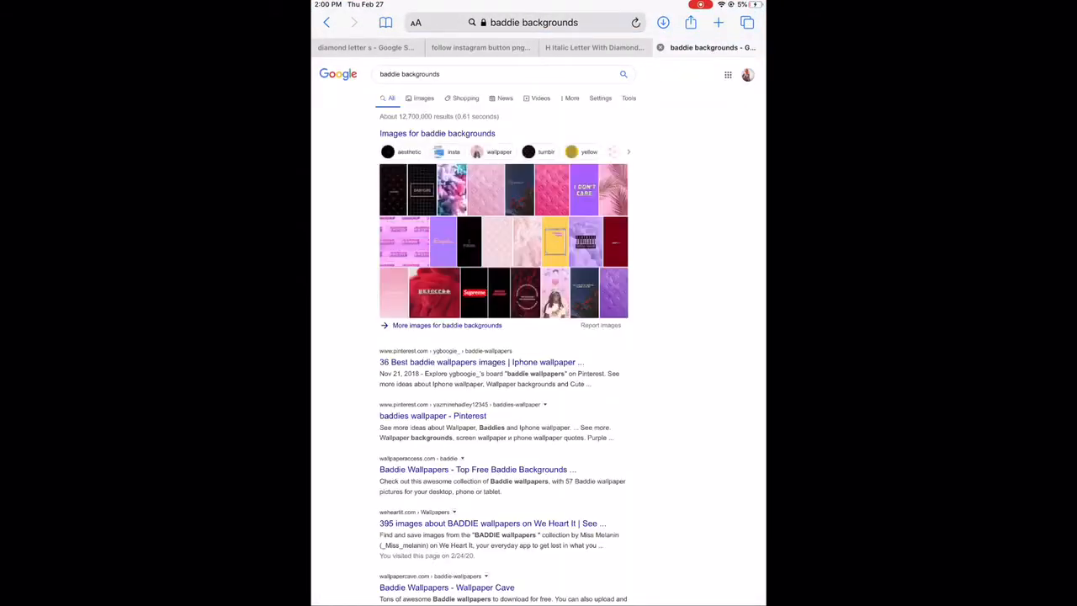
click(422, 98)
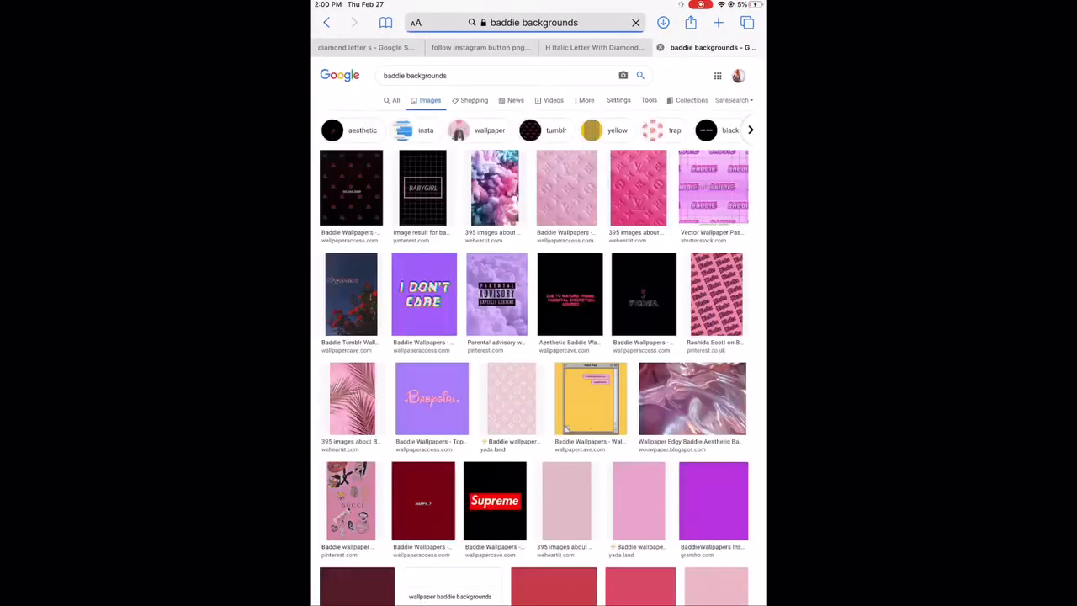
scroll(down, 3)
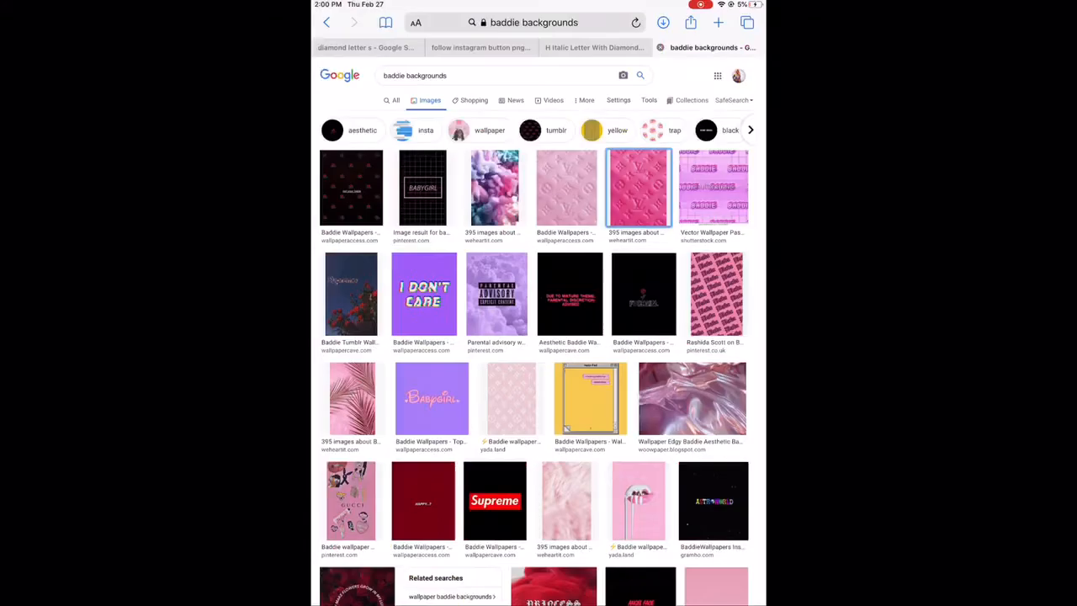
click(638, 189)
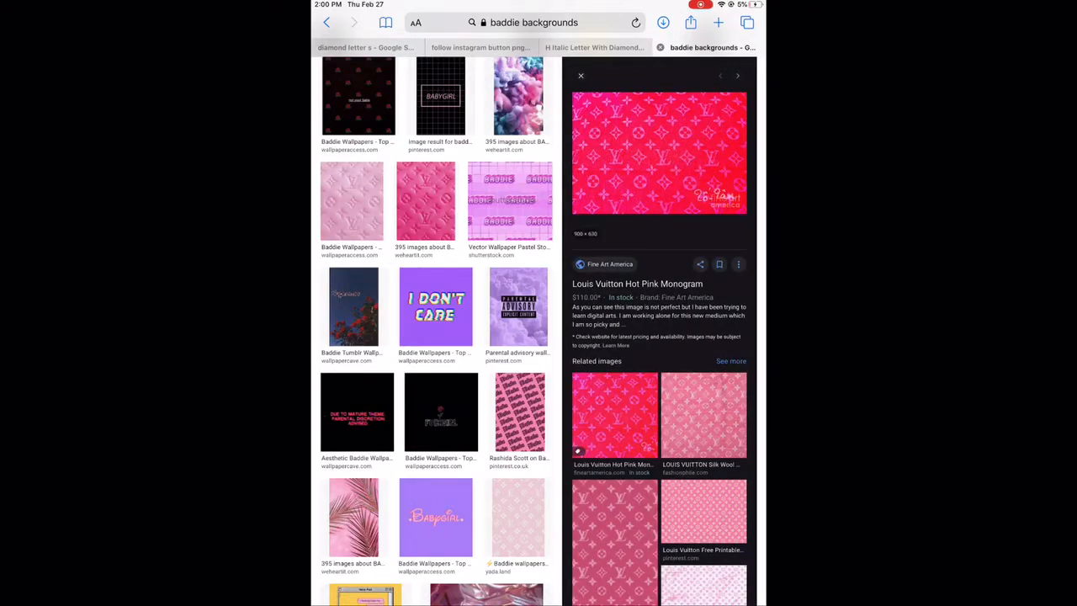
click(660, 154)
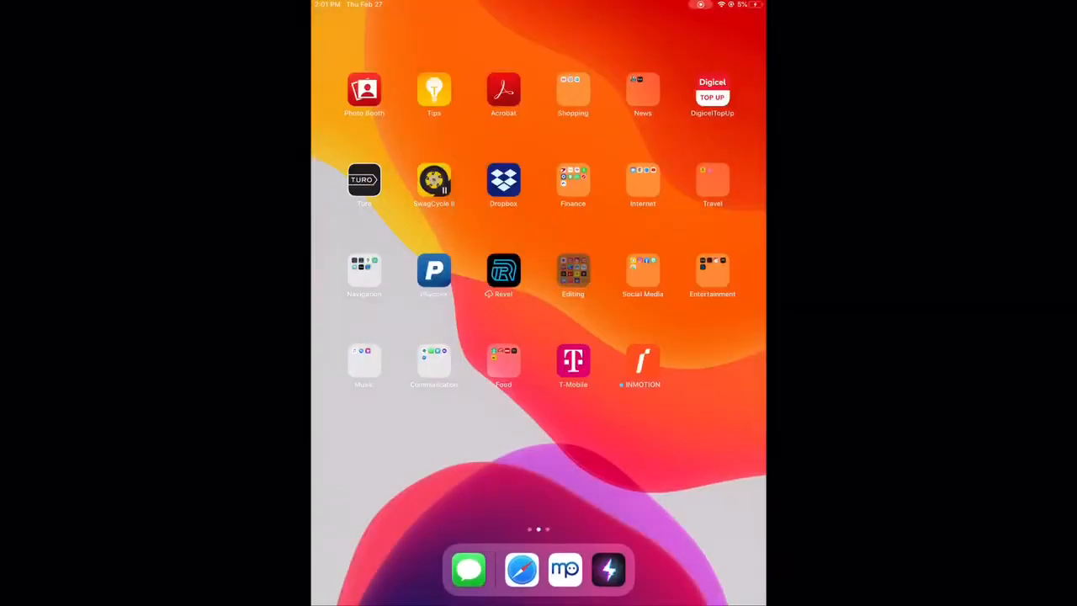
Step: Start a new iMovie project using the hot pink monogram image as its first clip
click(572, 269)
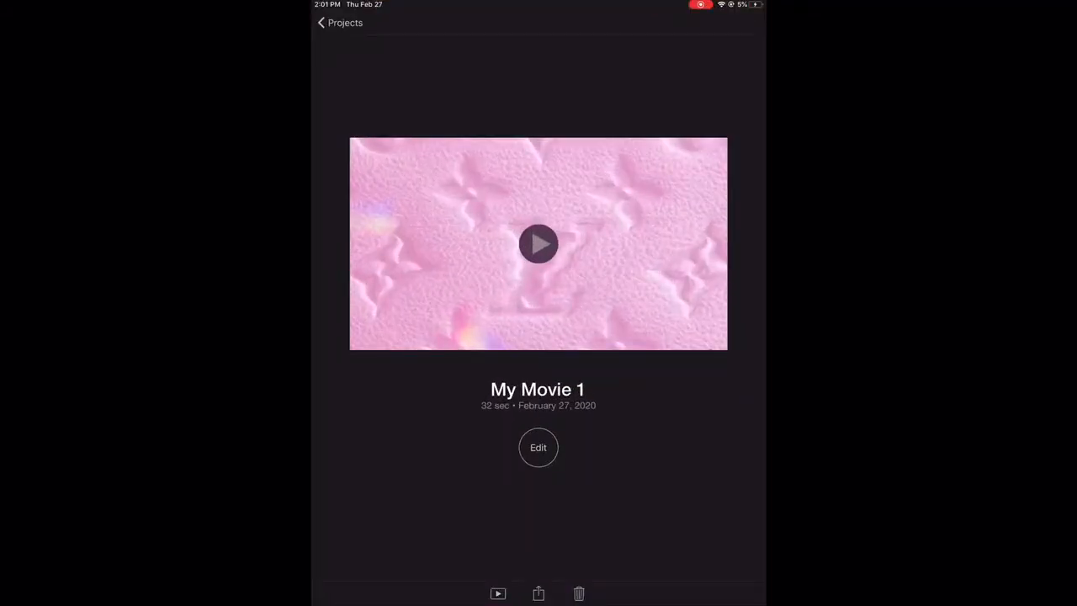
click(338, 21)
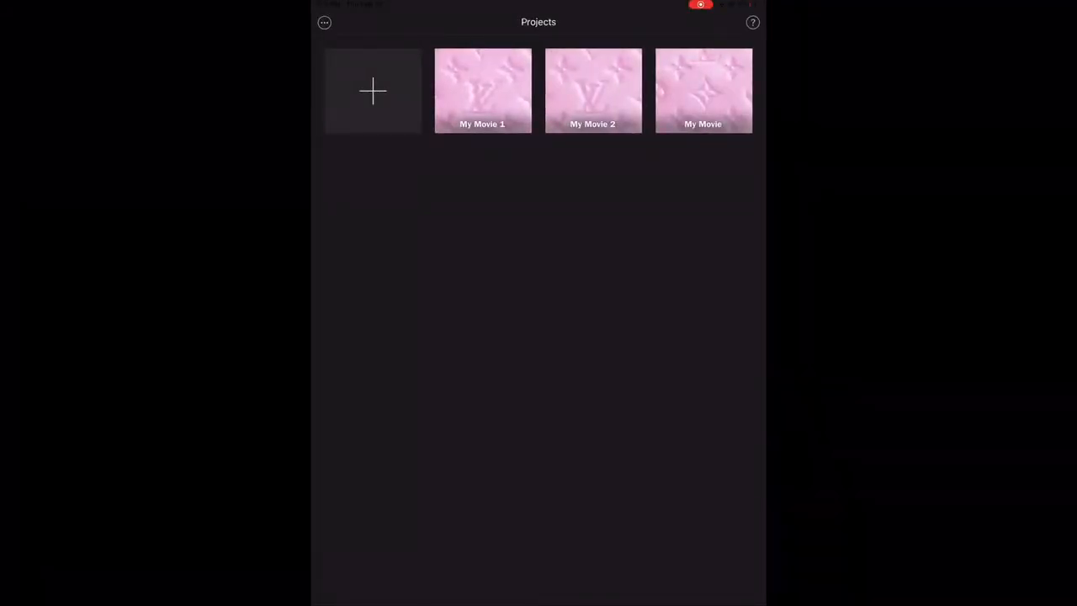
click(372, 90)
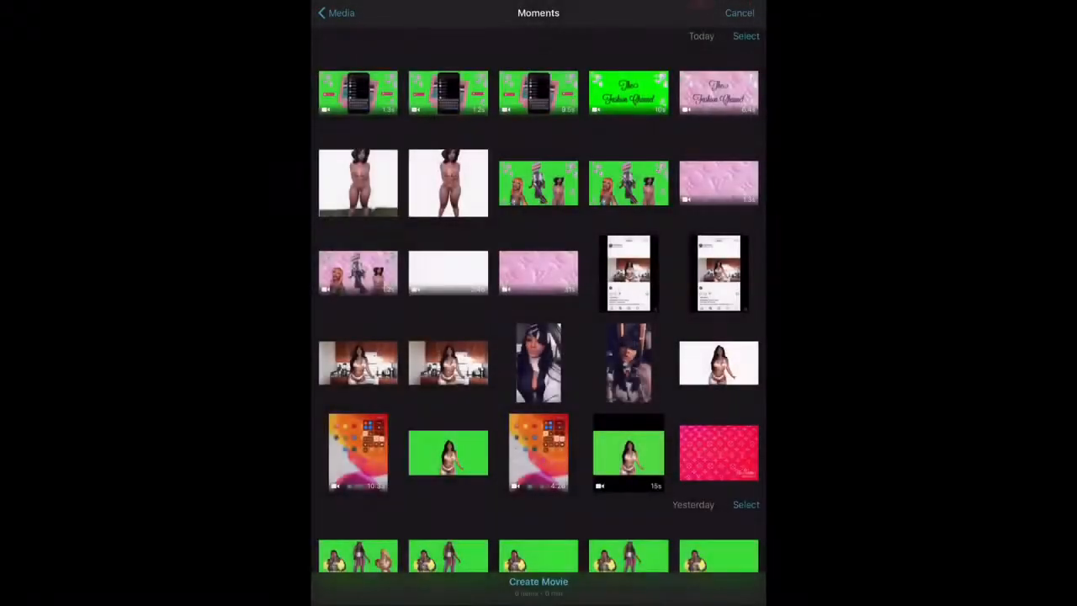
click(719, 453)
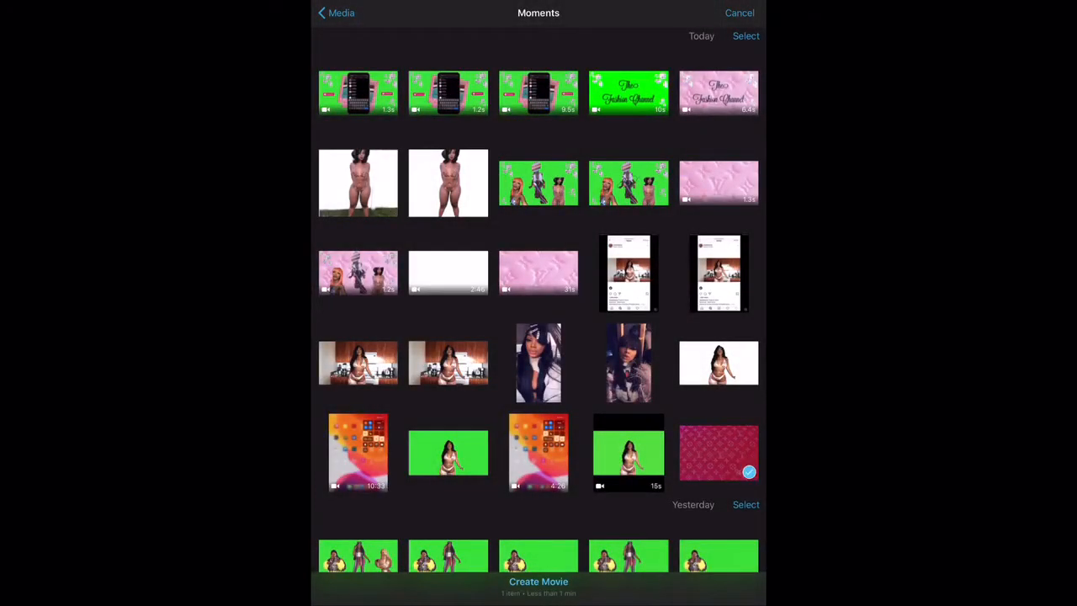
click(538, 582)
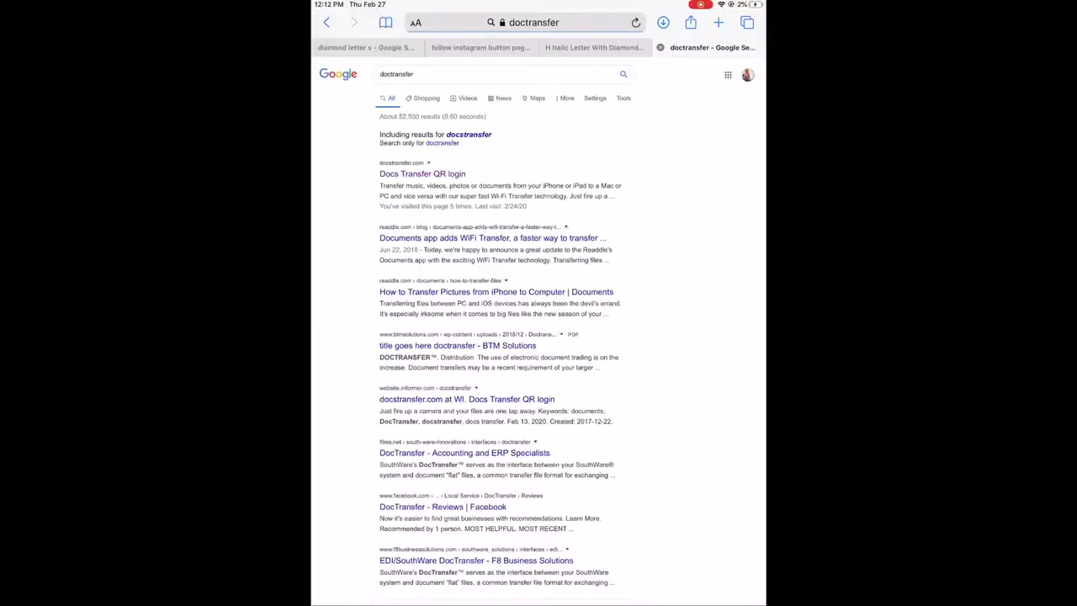
Step: Log into Docs Transfer with the verification code and choose the kitchen video clip
click(421, 173)
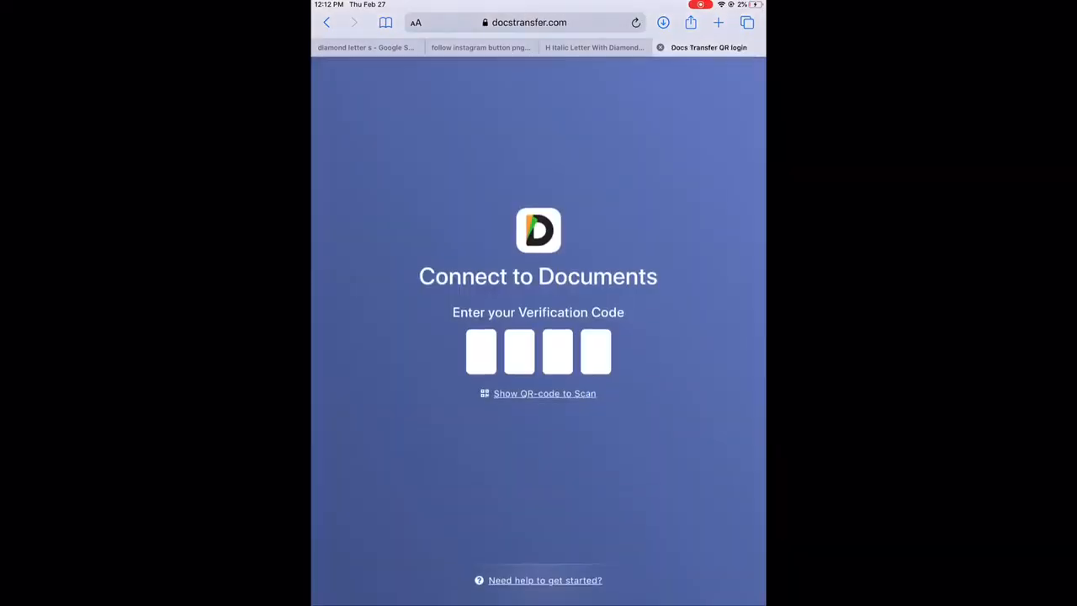
text(6)
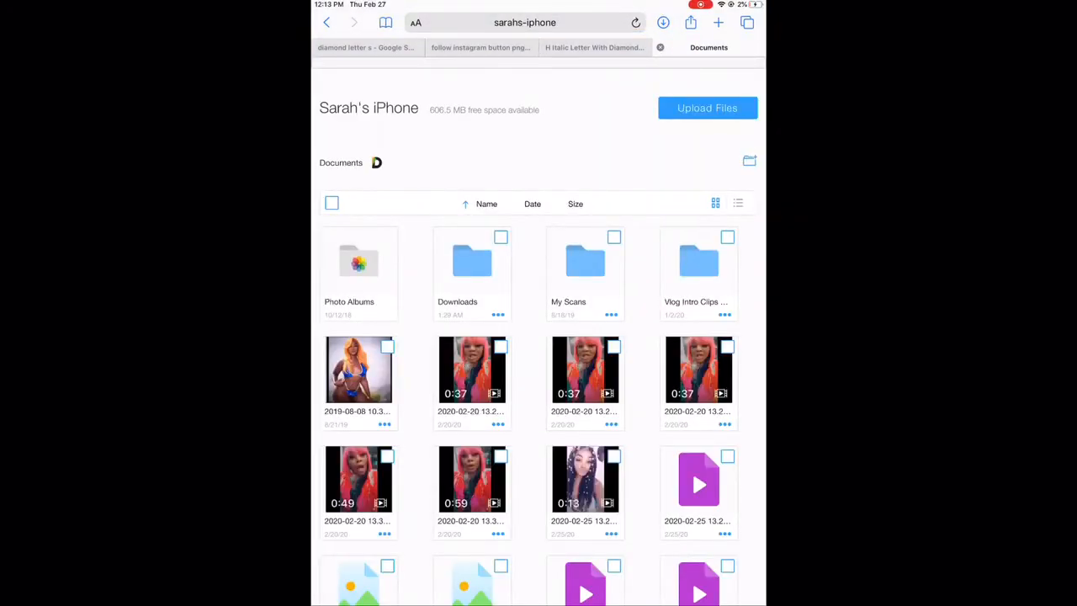
scroll(down, 3)
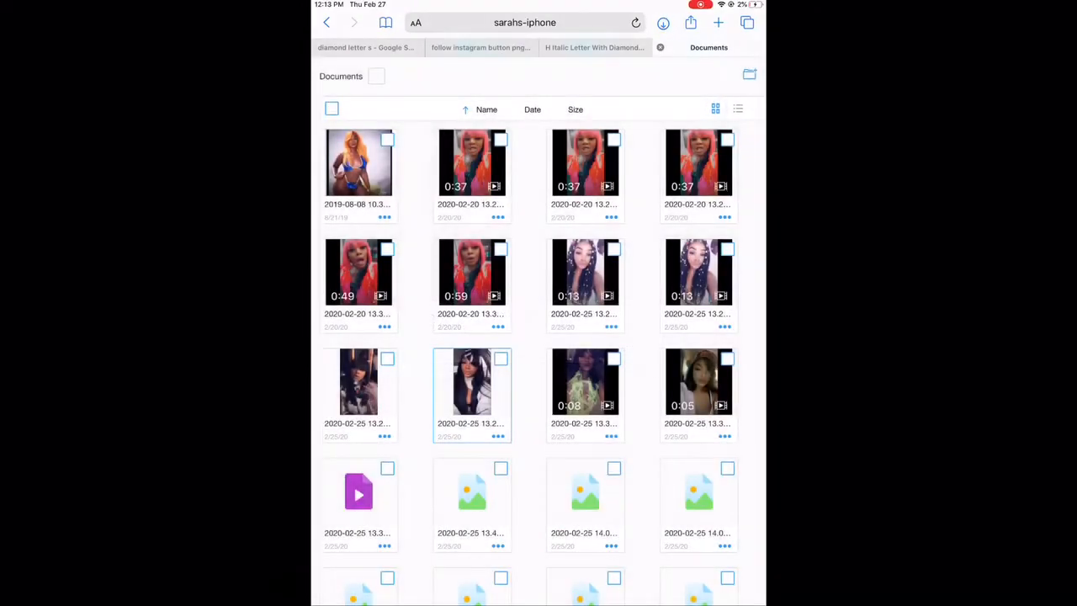
click(384, 326)
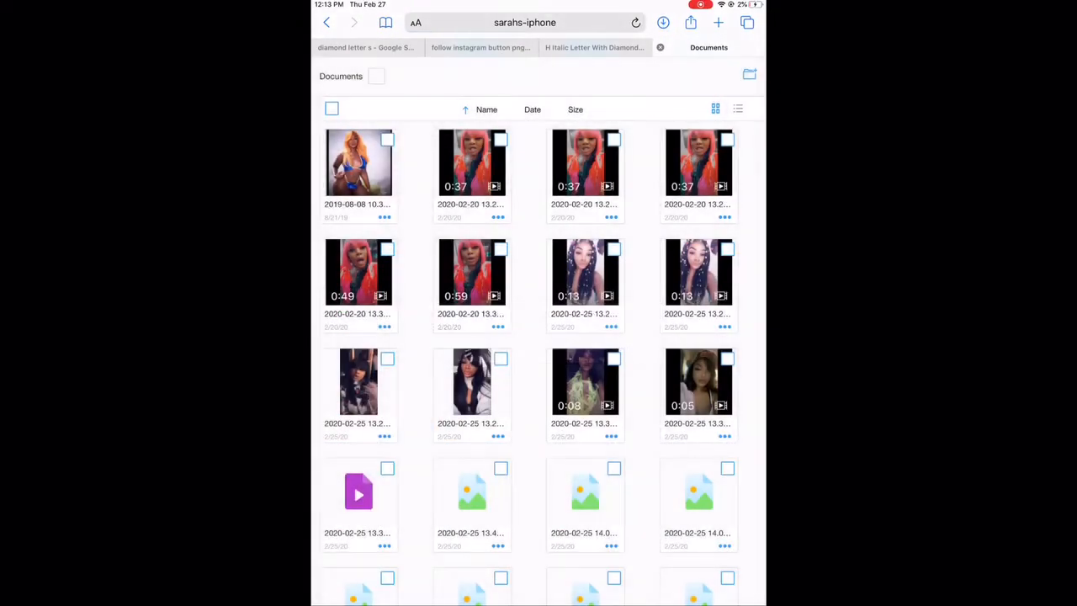
Step: Download the kitchen video to the iPad and move on to Background Eraser
click(663, 23)
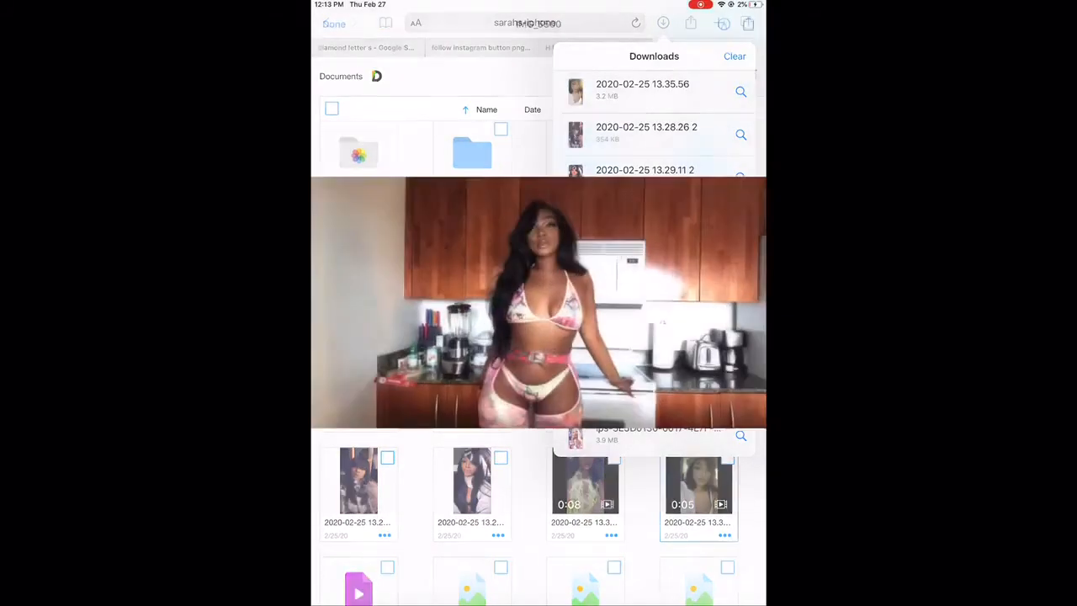
click(748, 24)
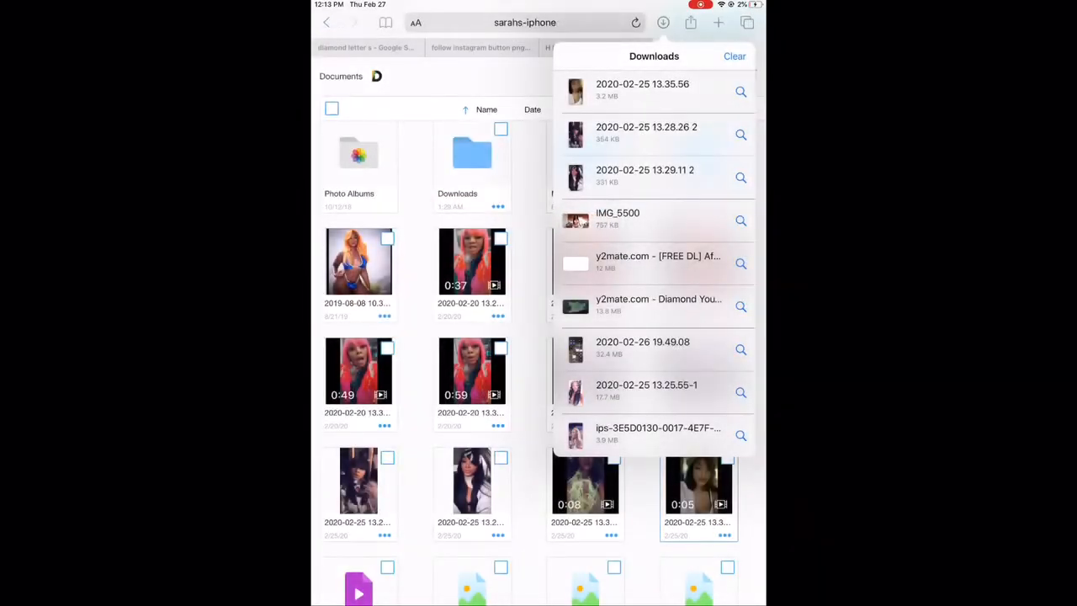
click(645, 175)
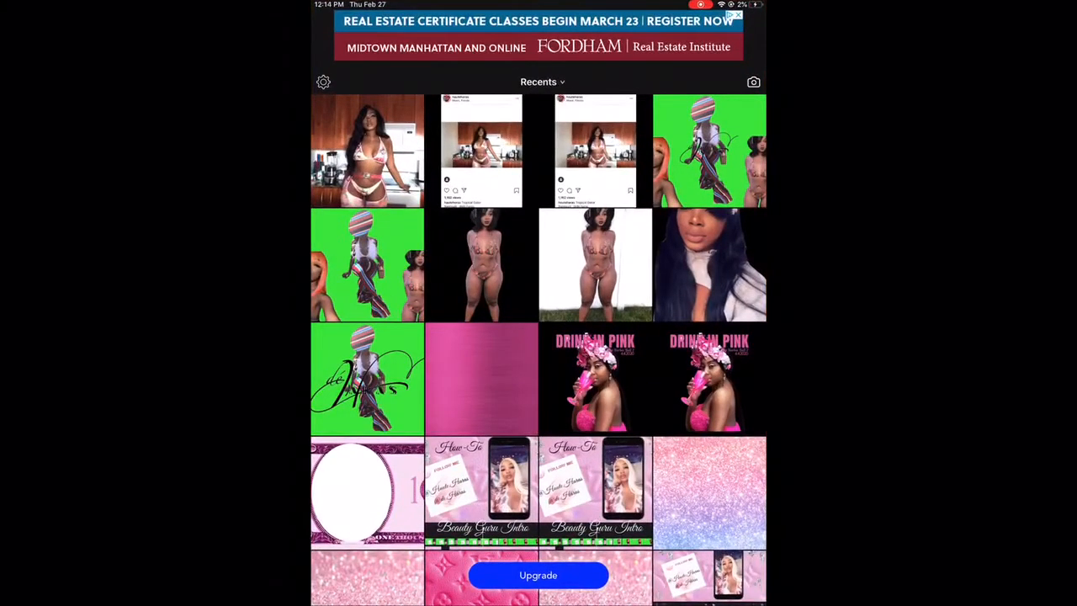
Step: Mask out the kitchen background around the woman in Background Eraser, then continue in Phonto
click(367, 151)
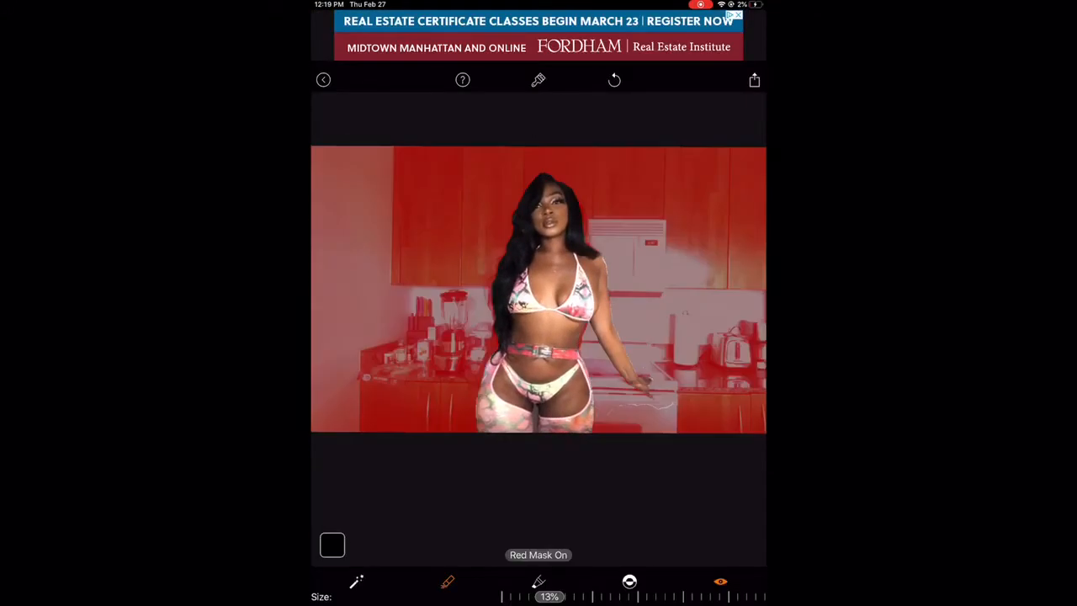
click(754, 79)
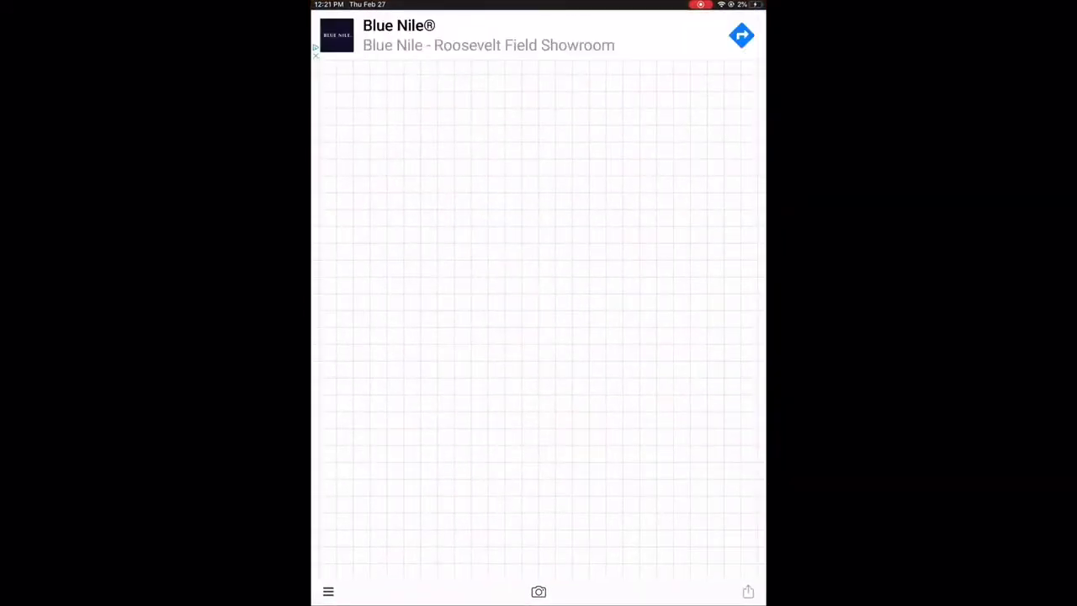
Step: Load a plain green 1280×720 image as the Phonto canvas background
click(538, 593)
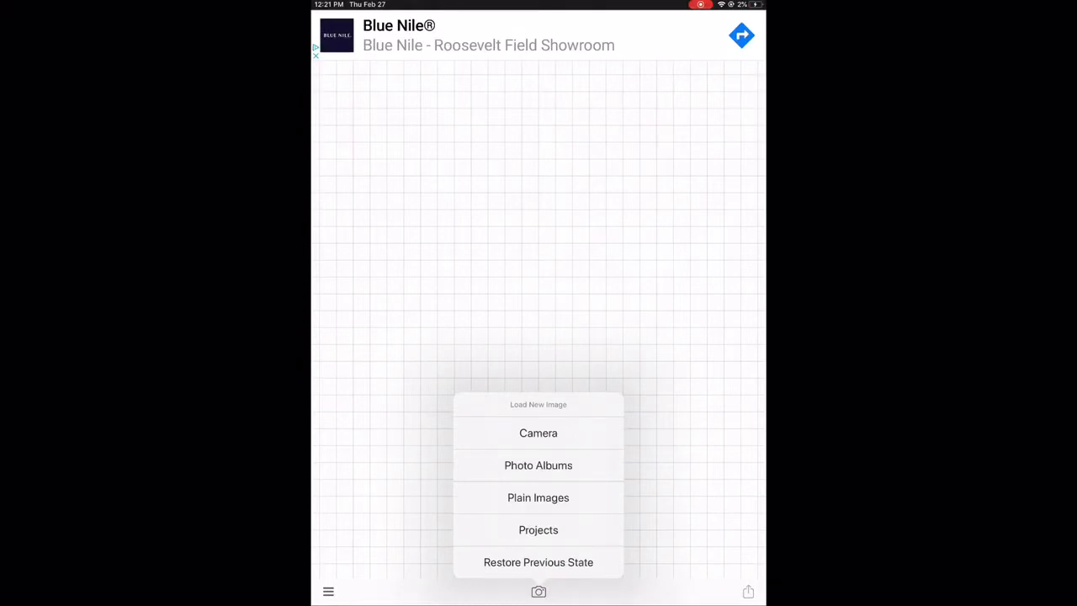
click(539, 498)
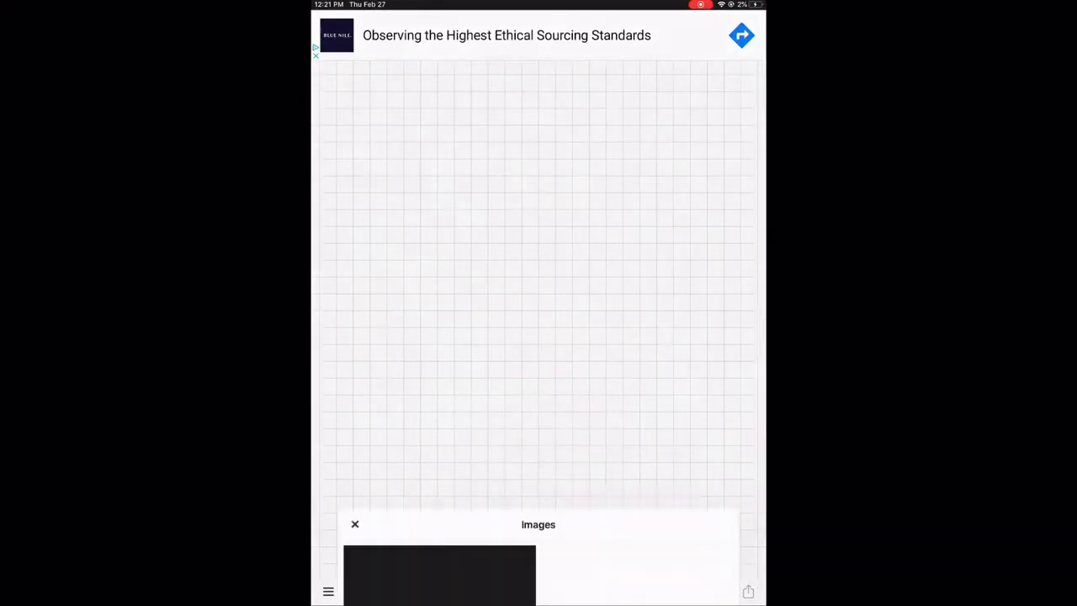
click(439, 572)
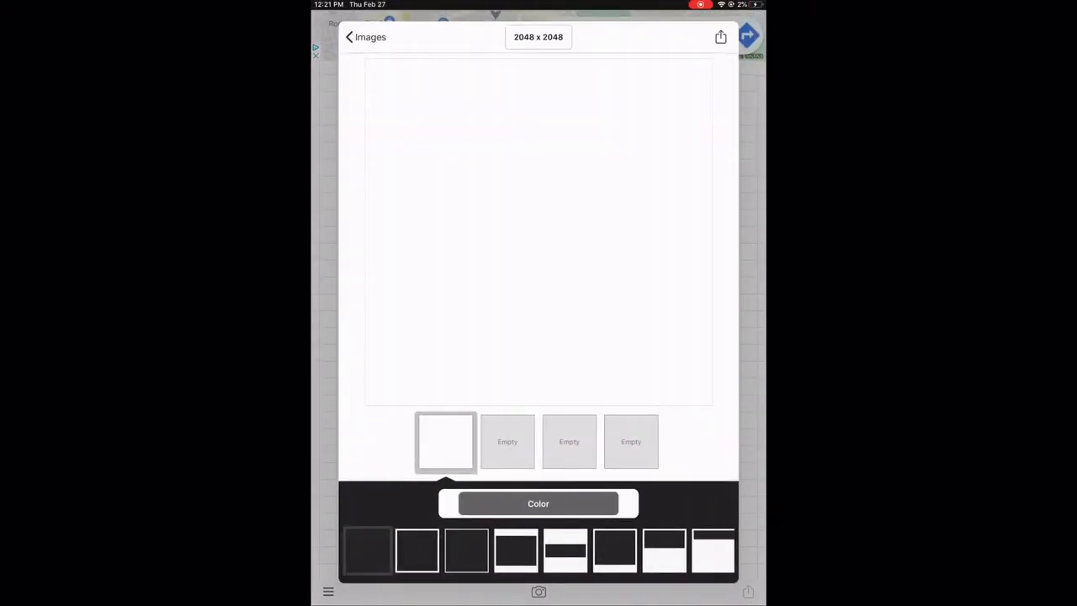
click(539, 37)
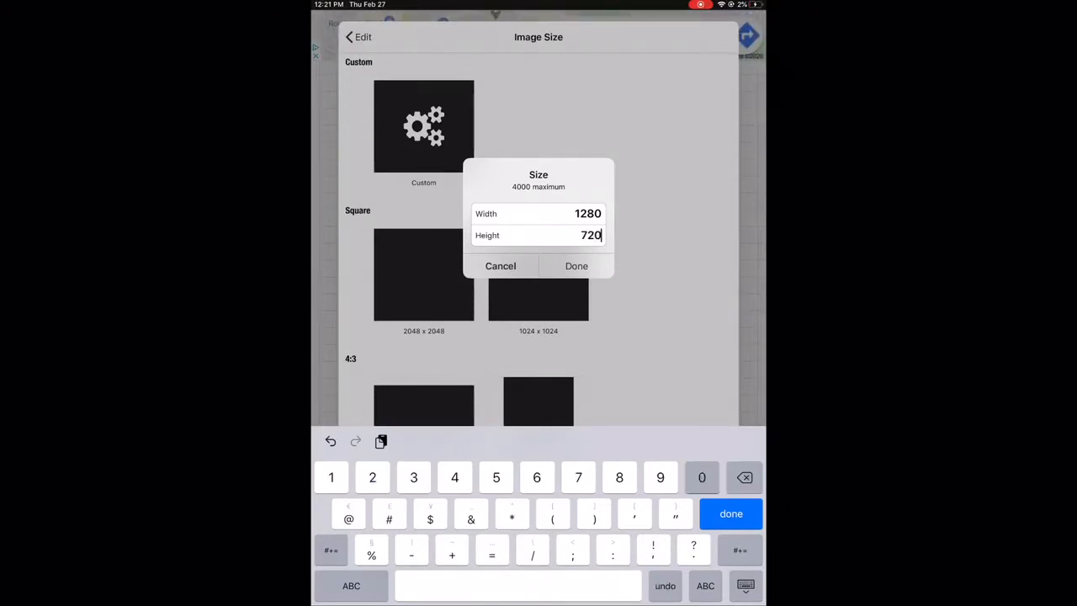
click(576, 266)
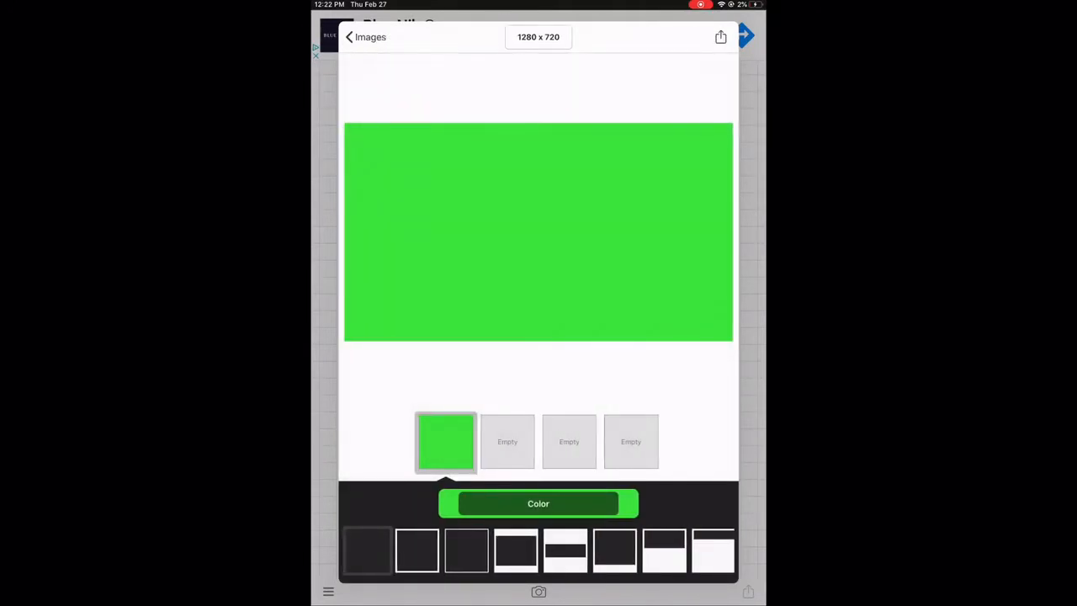
click(720, 37)
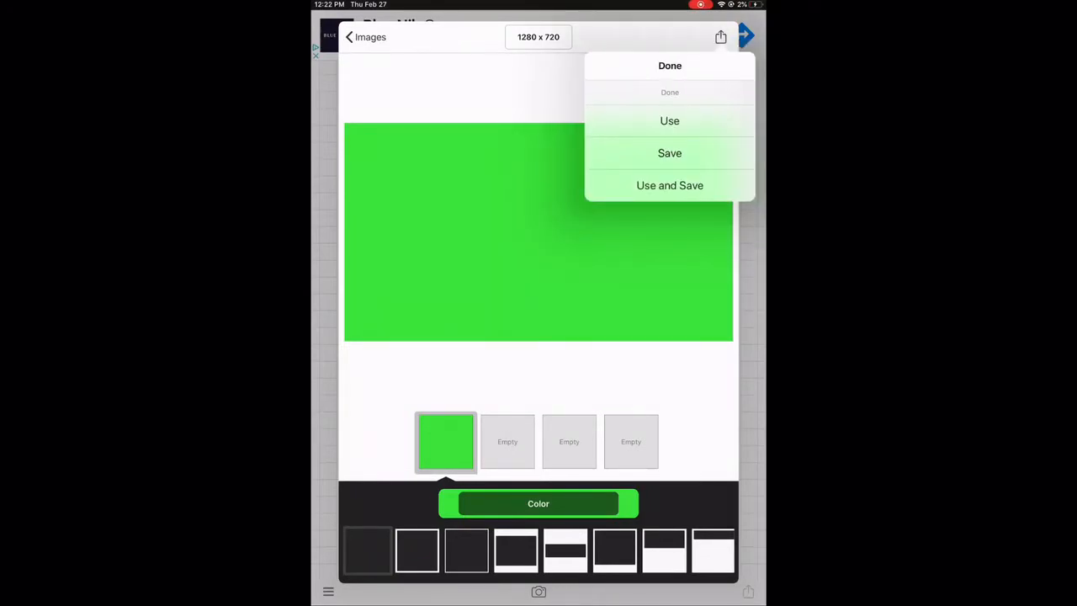
click(670, 66)
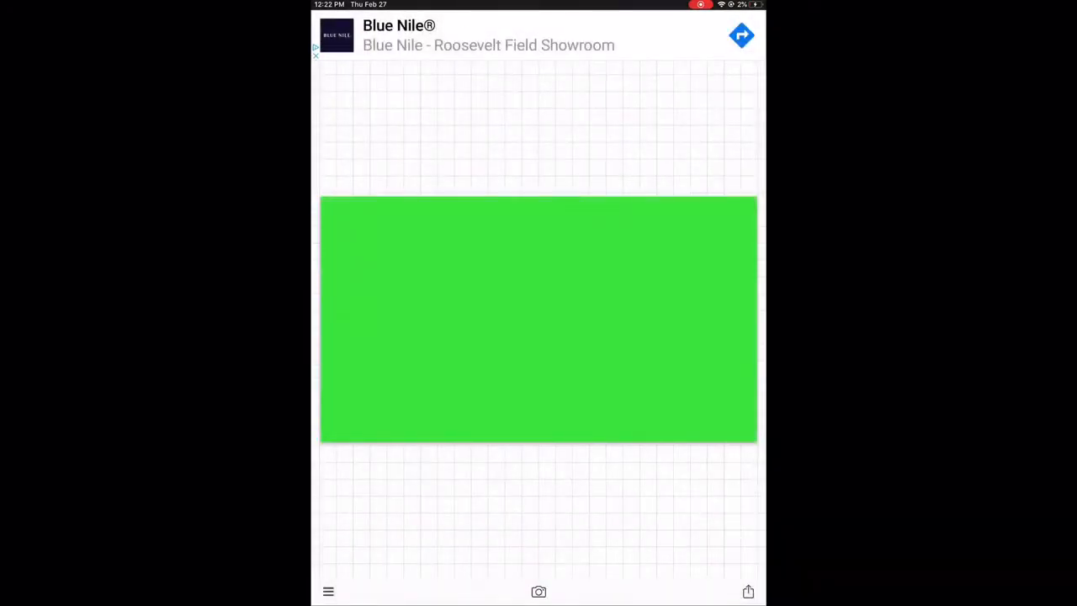
Step: Place the cut-out woman on the green background and enlarge her to fill the frame height
click(328, 592)
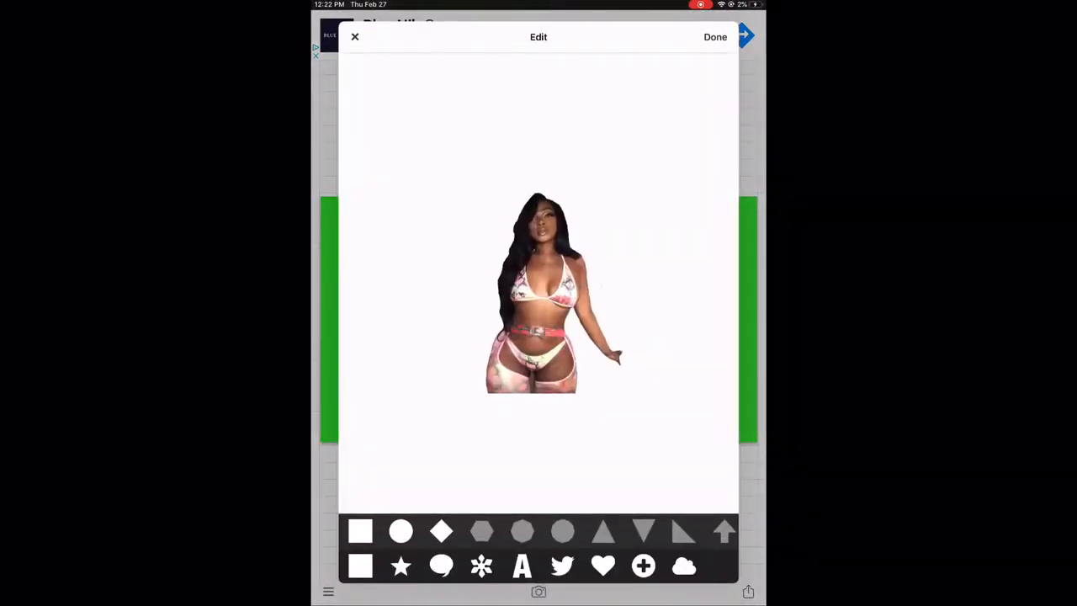
click(713, 37)
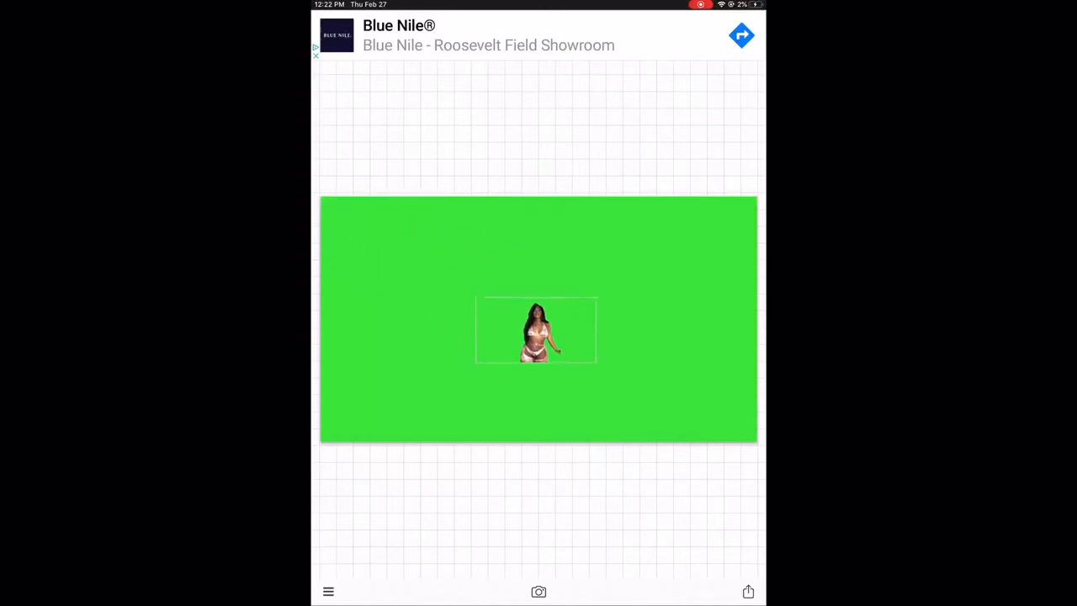
click(538, 330)
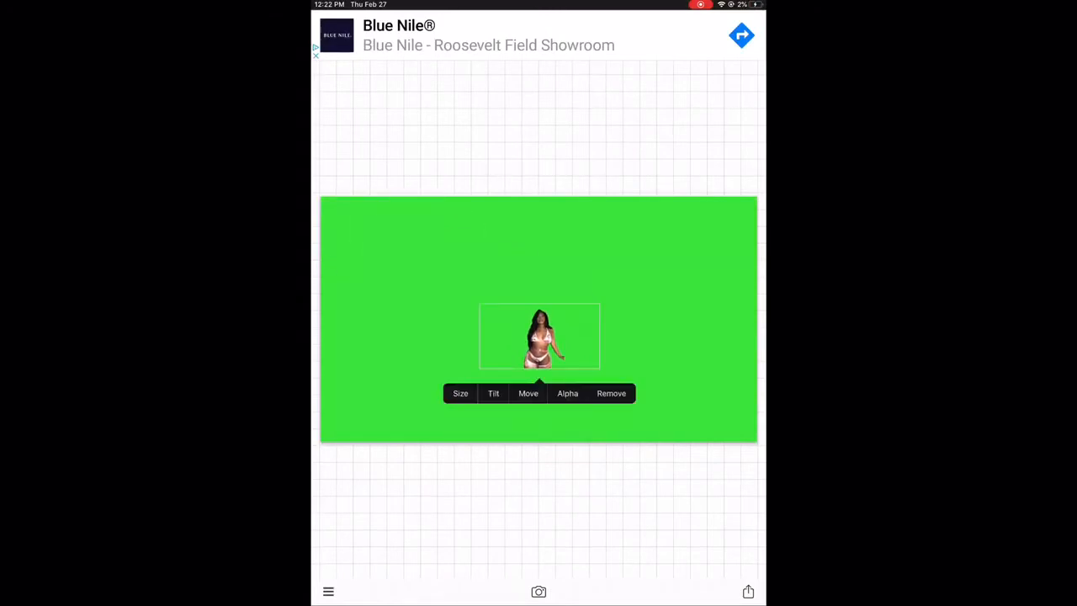
click(461, 394)
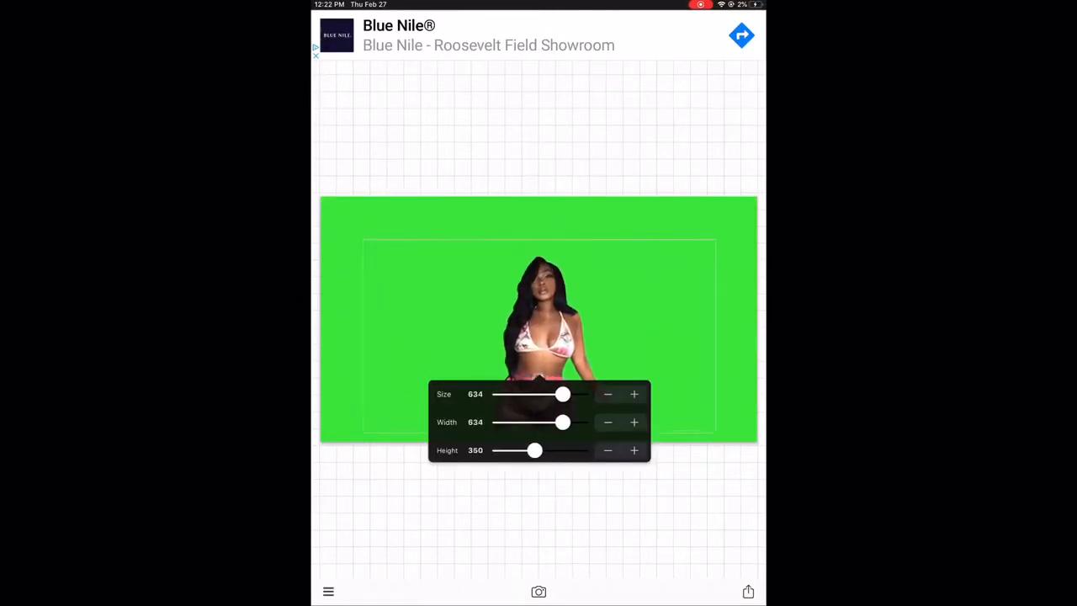
drag(562, 394, 569, 394)
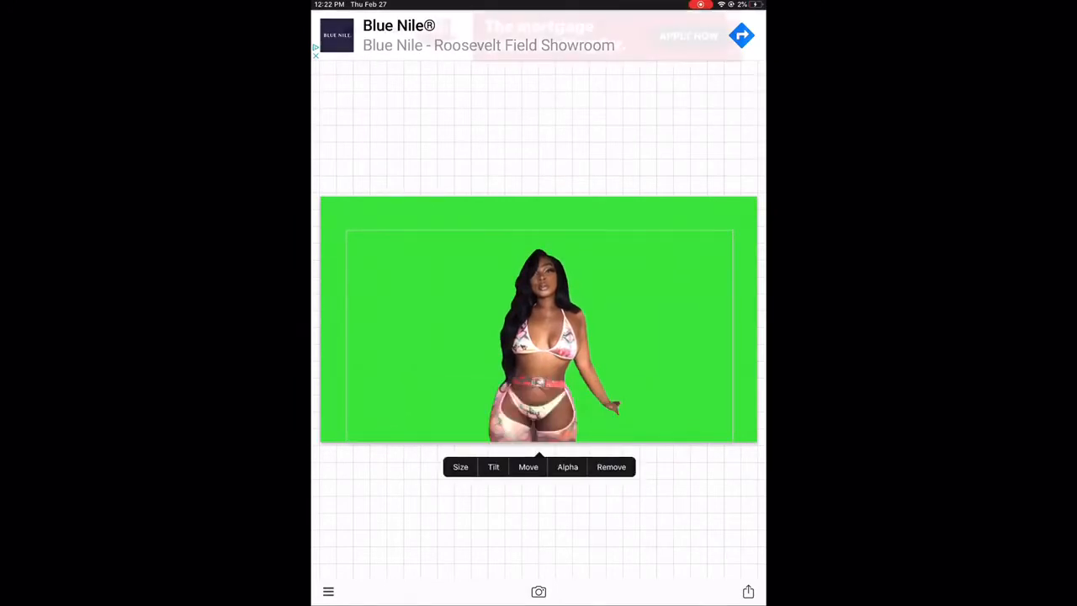
click(328, 592)
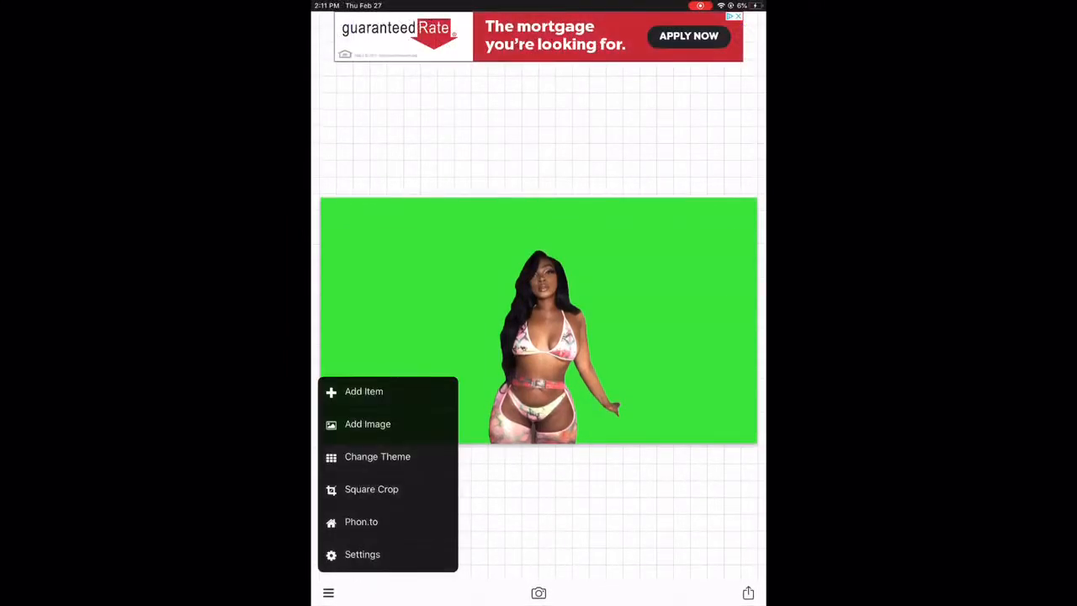
Step: Add the diamond PNG twice and position the clusters at the lower left and right corners
click(367, 424)
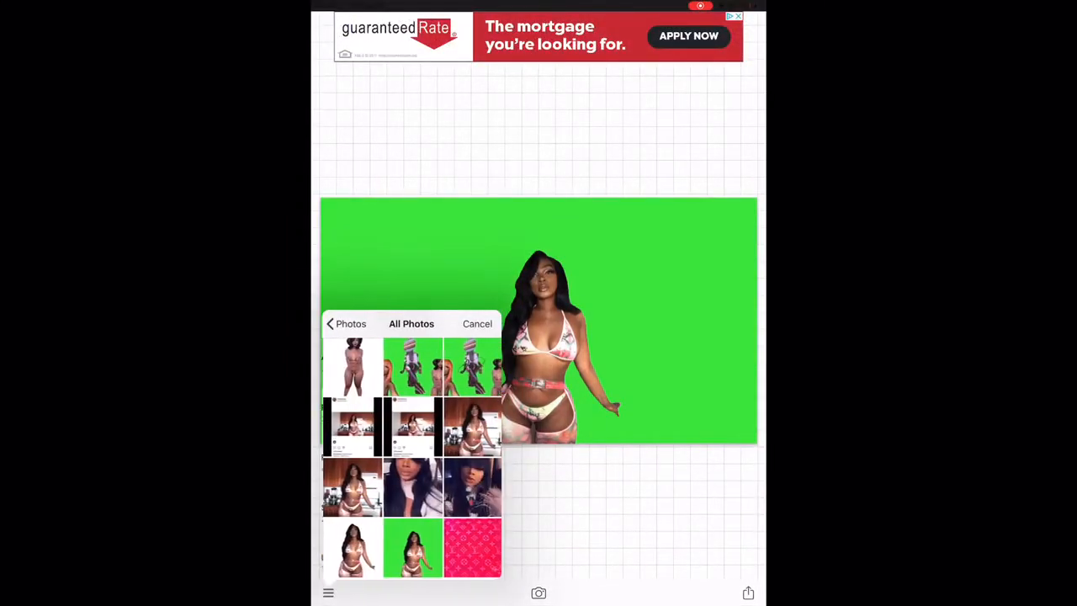
scroll(down, 3)
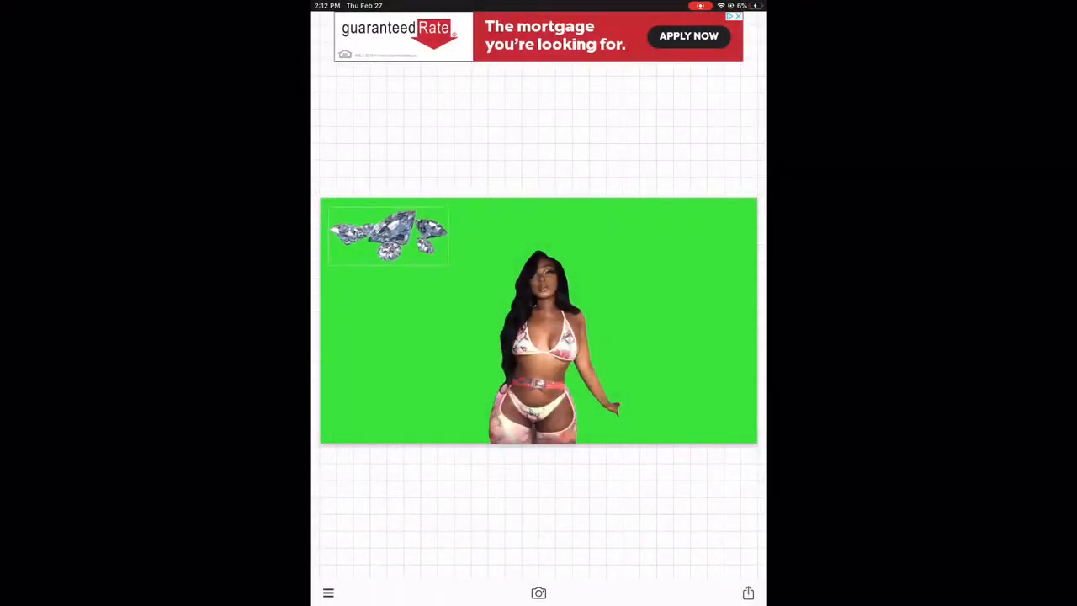
click(388, 235)
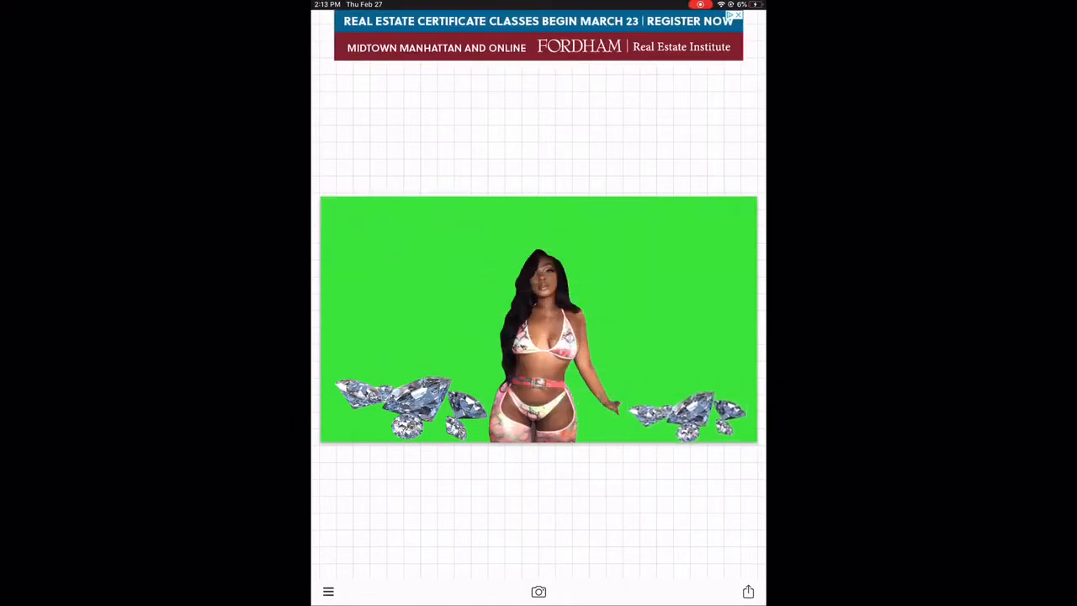
click(686, 412)
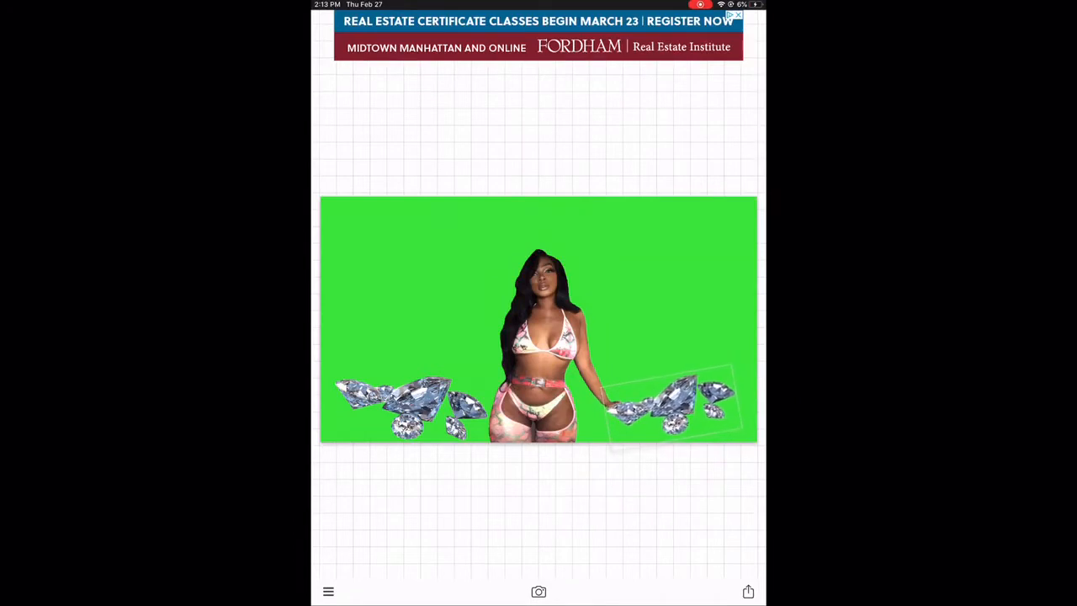
click(328, 592)
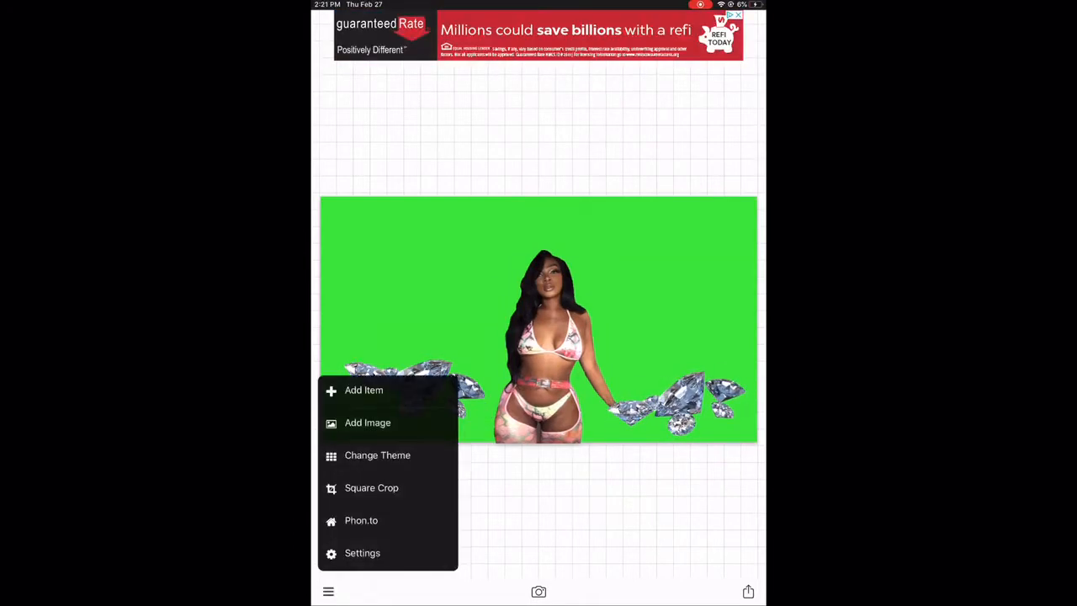
click(367, 422)
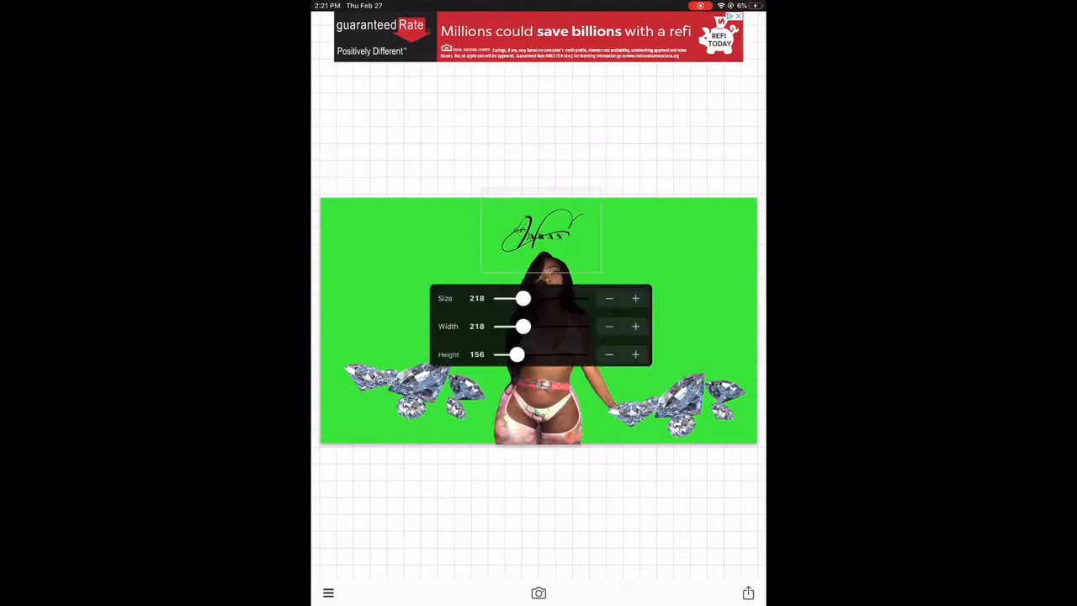
Step: Shrink the signature graphic above the woman's head and save the green-screen composite
drag(525, 297, 541, 297)
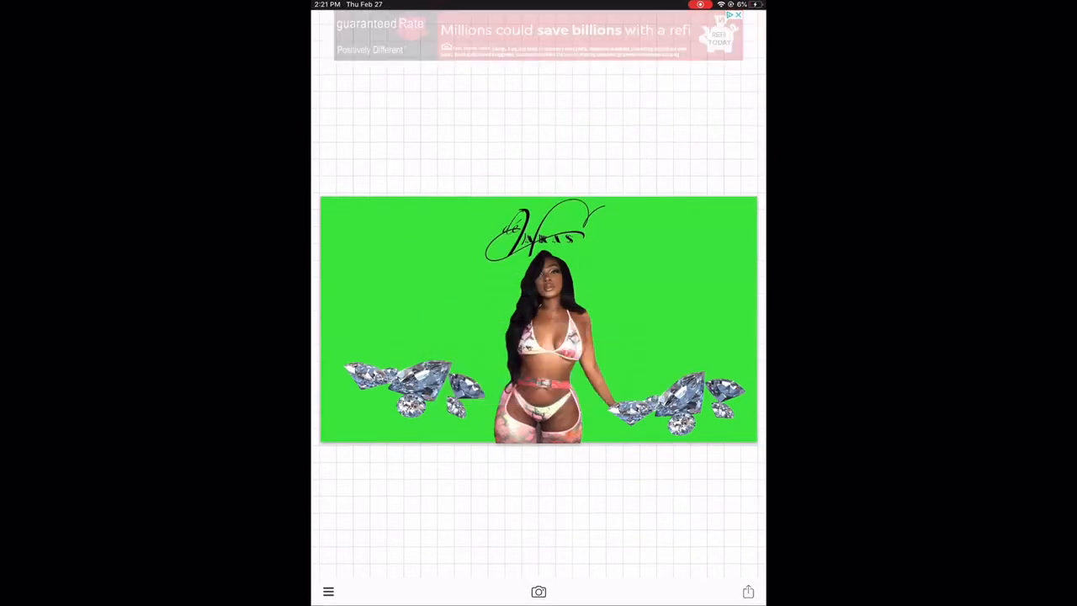
click(747, 592)
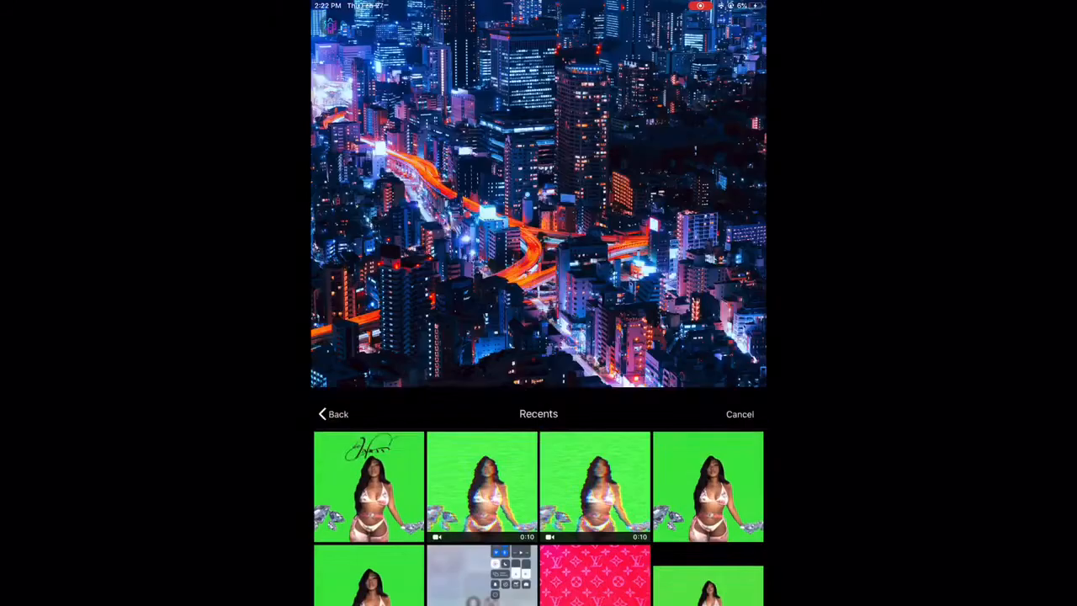
Step: Pick the green-screen graphic from Recents and accept the crop to make it a video
click(369, 486)
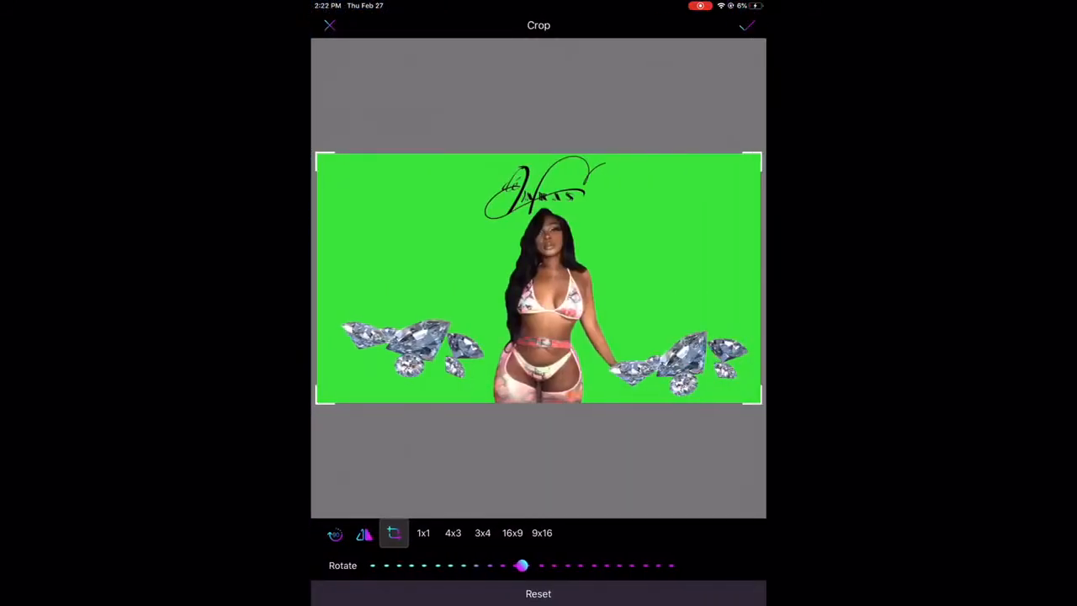
click(745, 25)
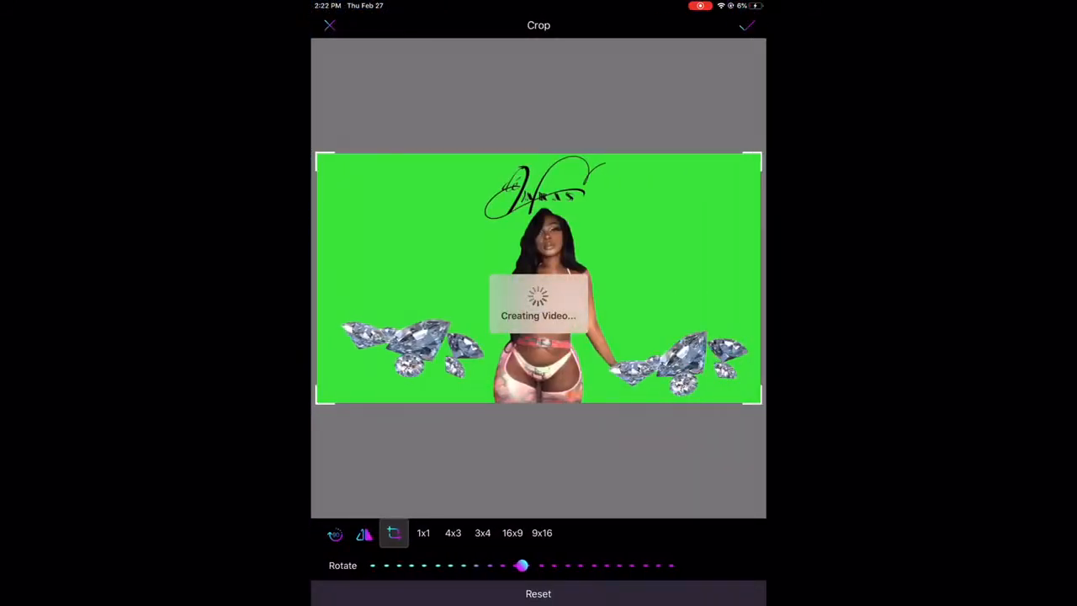
click(748, 25)
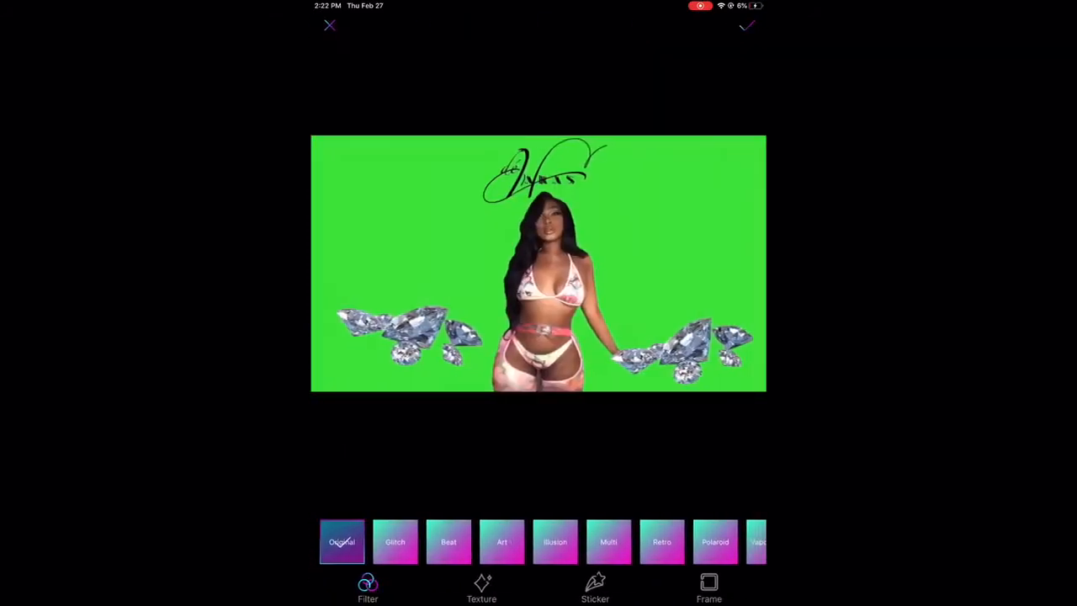
Step: Try the glitch filters, apply one and save the glitch-filtered video
click(394, 542)
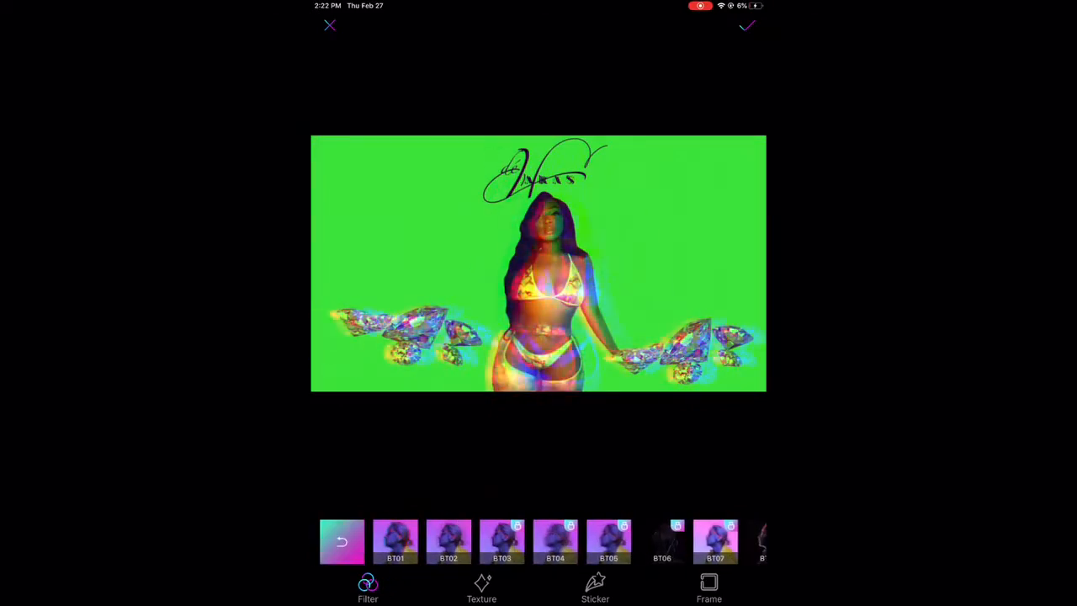
click(448, 542)
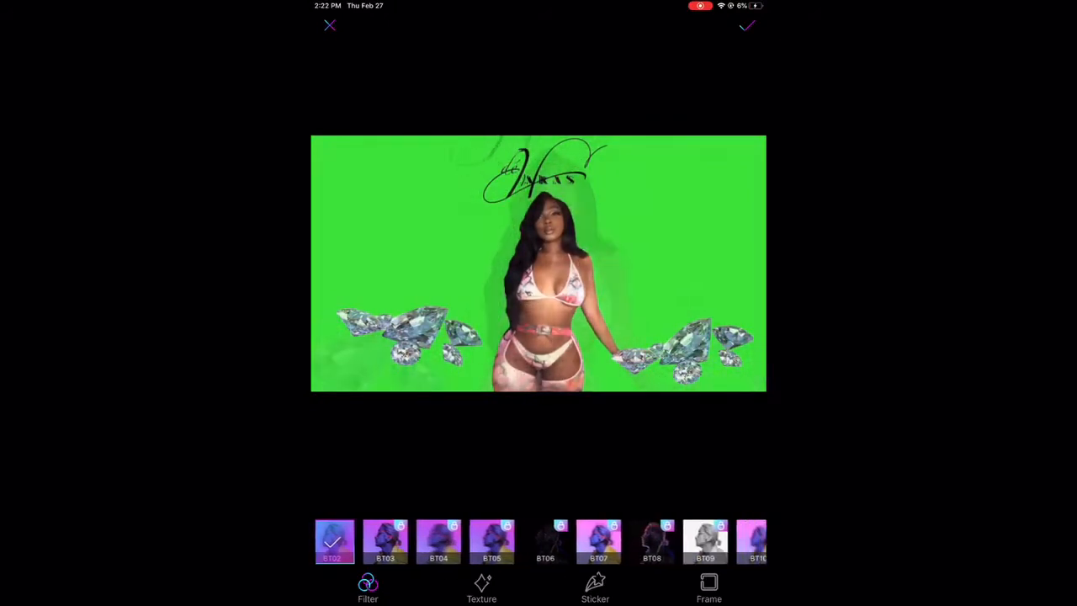
scroll(left, 3)
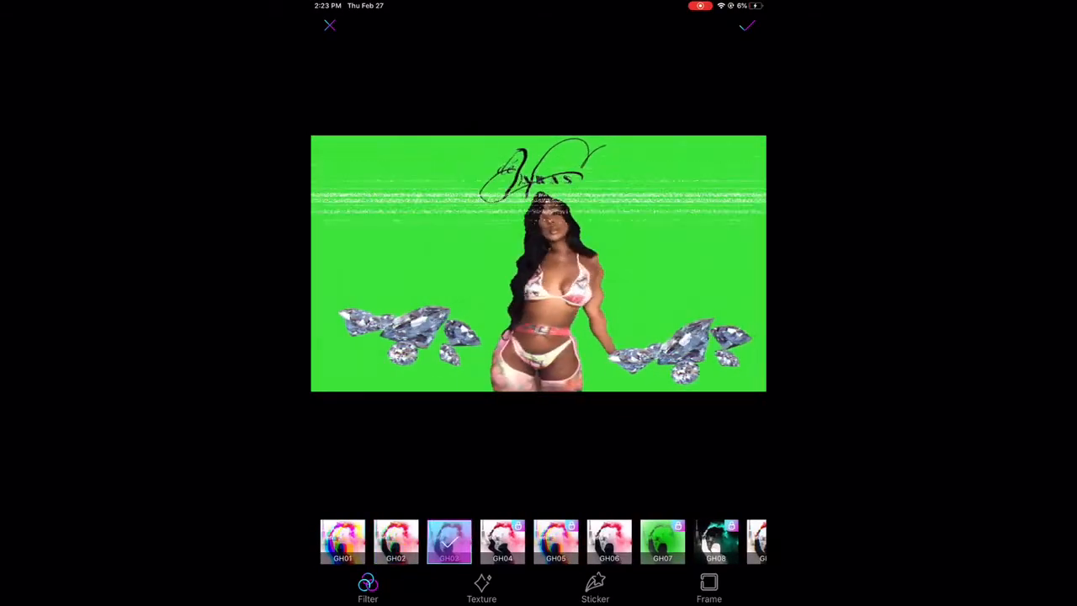
click(747, 26)
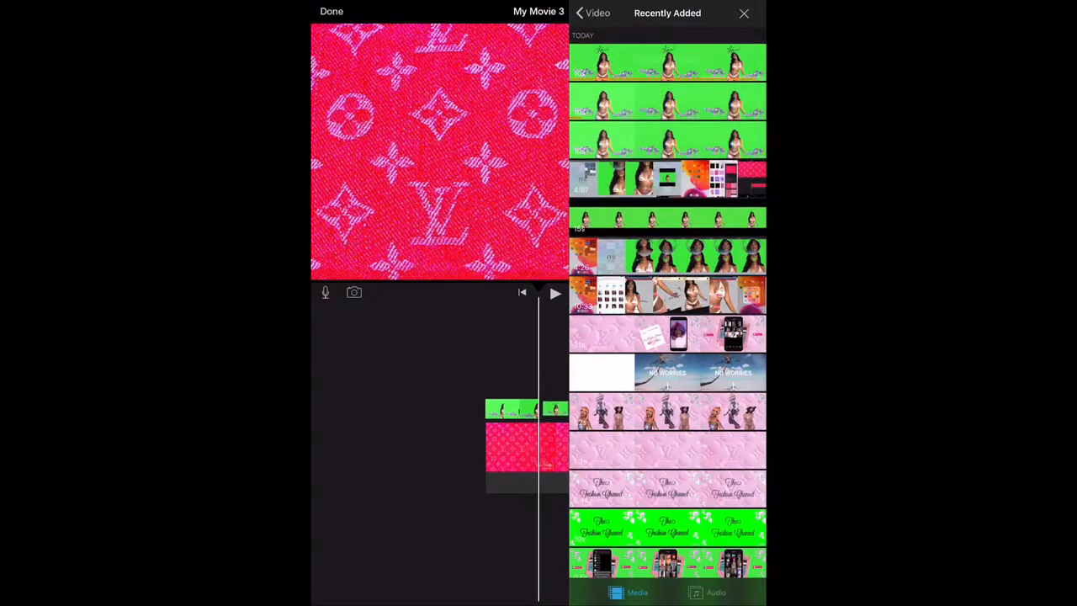
Step: Add the glitch clip as a Green/Blue Screen overlay on the pink background and preview the result
click(744, 14)
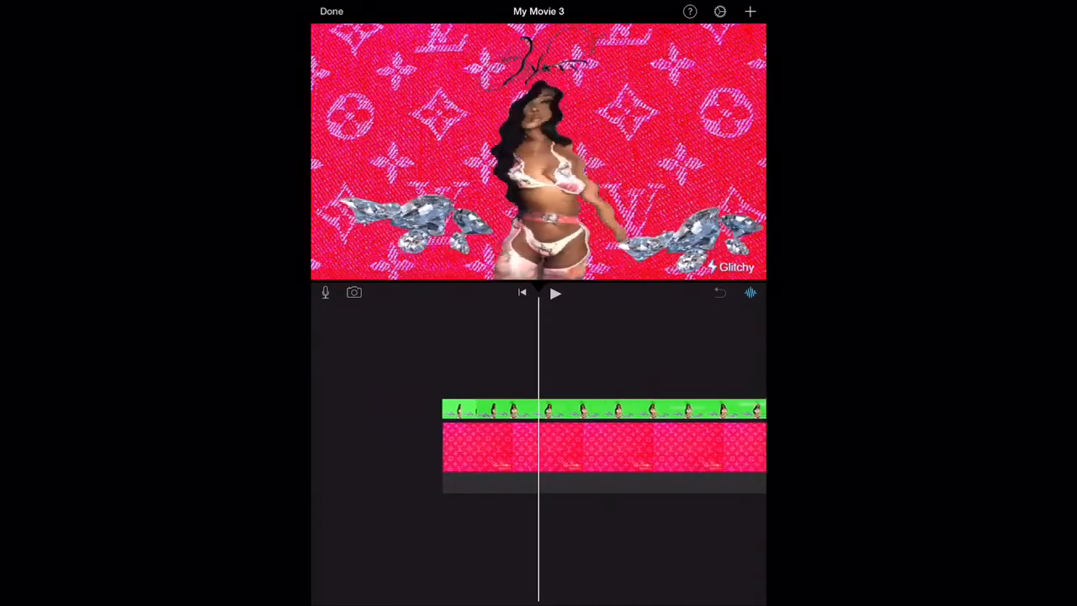
click(555, 293)
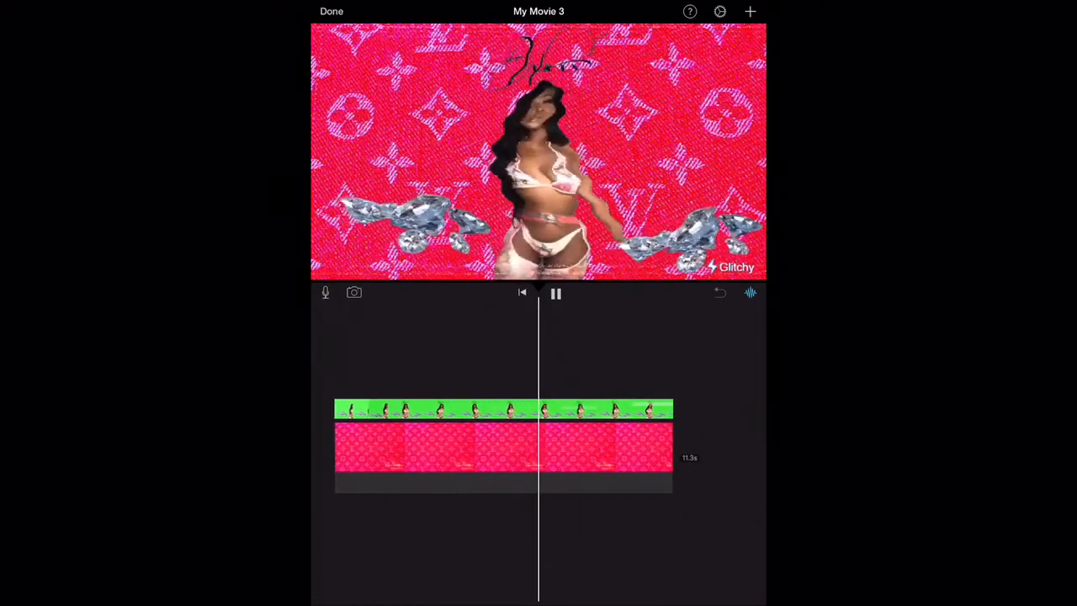
click(503, 411)
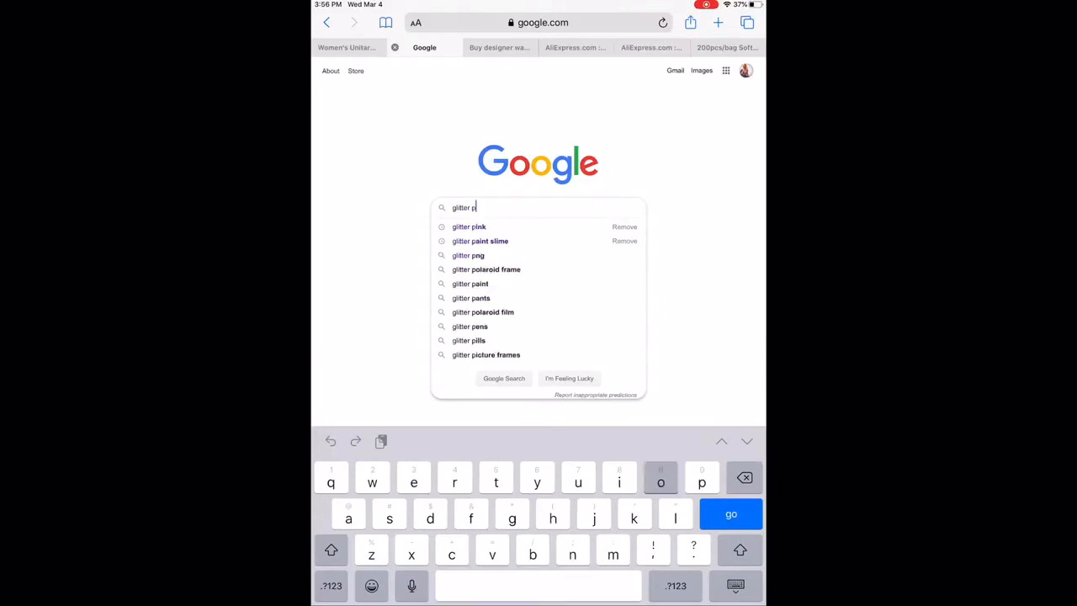
text(olaroid bord)
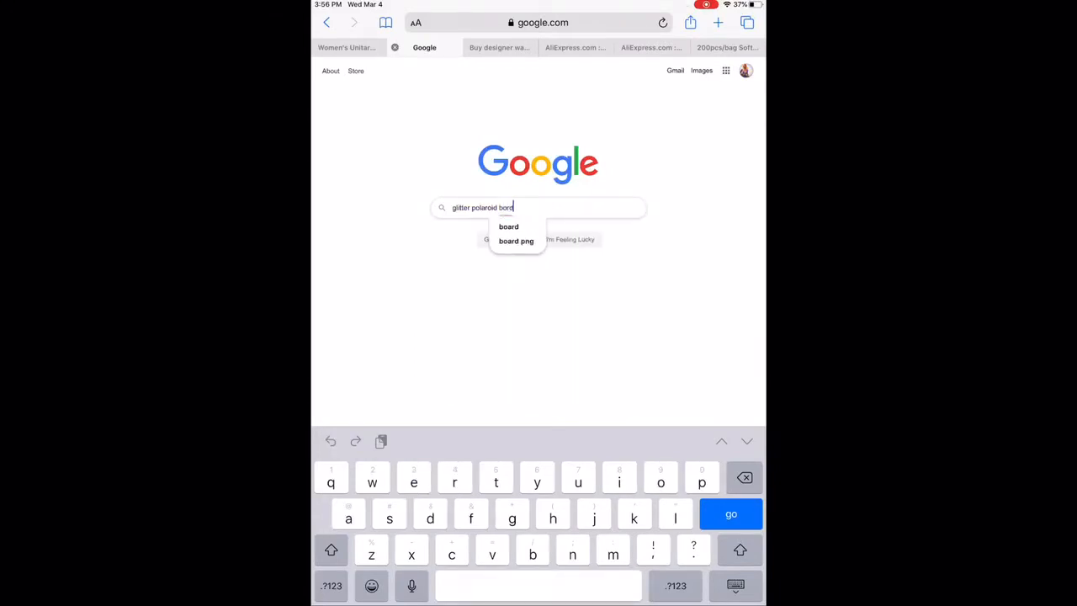
Step: Search Google Images for 'glitter polaroid border png', then start an 'iphone png' search
click(515, 241)
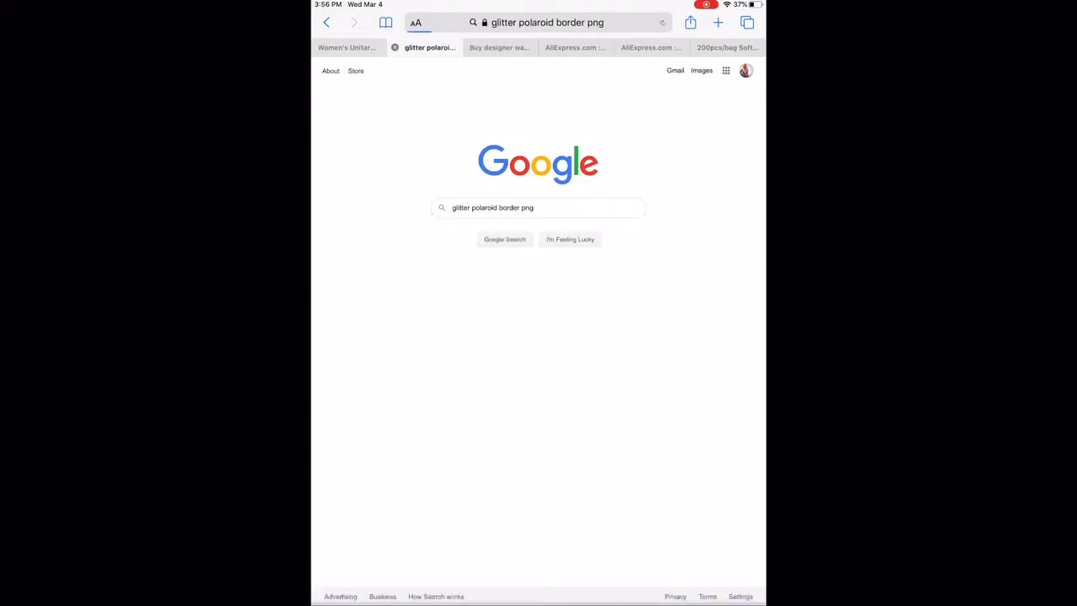
click(504, 239)
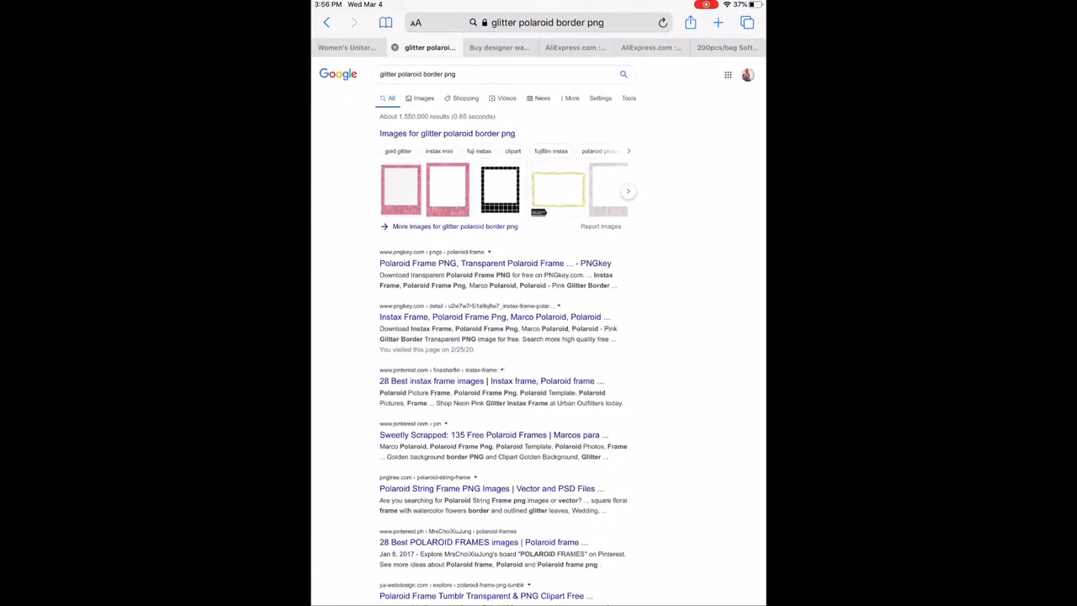
click(424, 99)
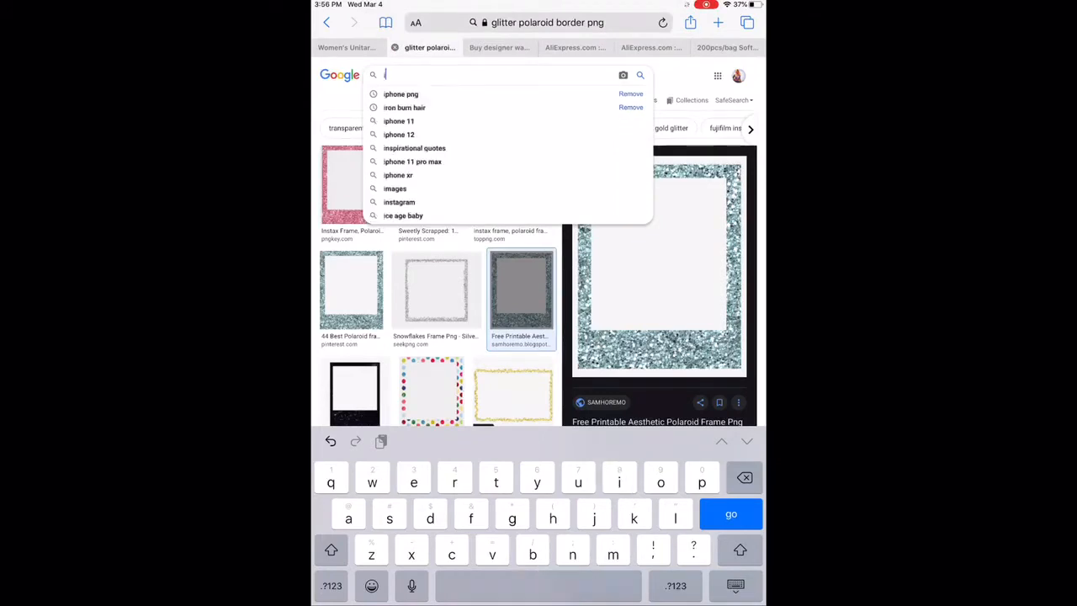
text(i phone)
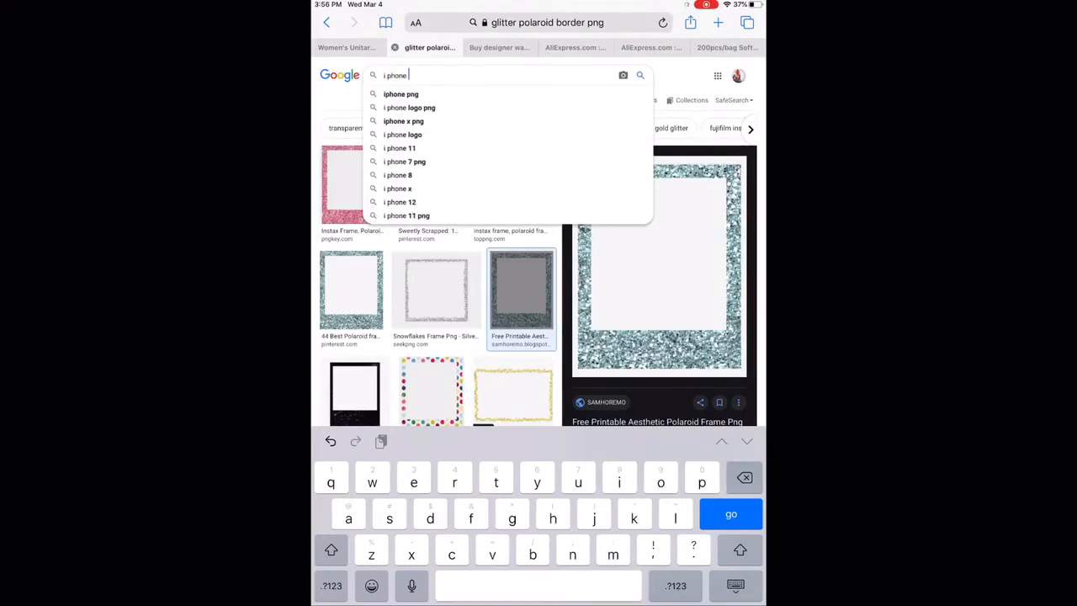
text(p)
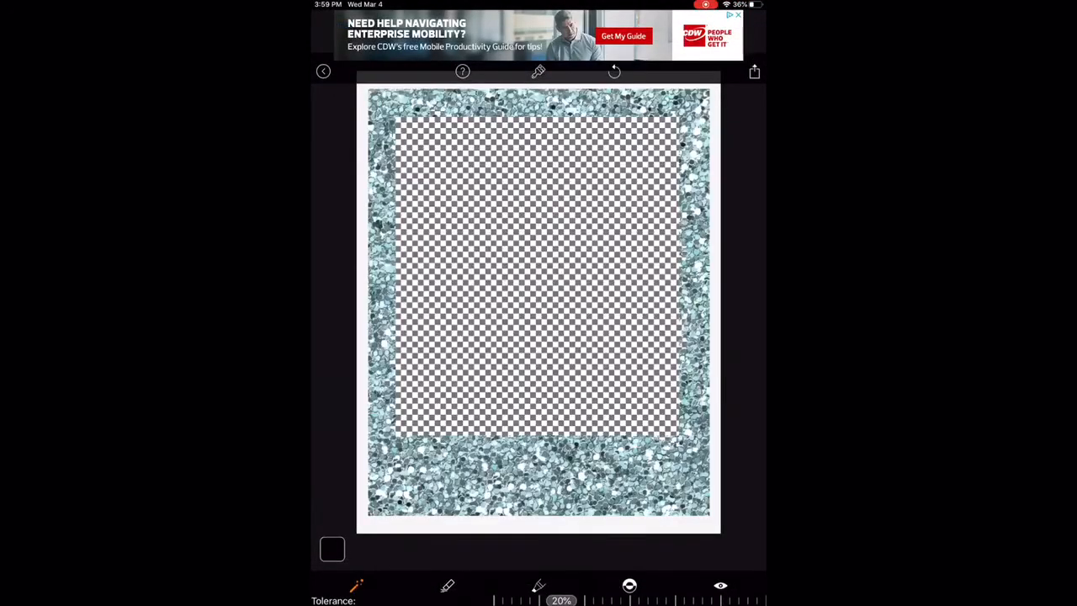
Step: Auto-erase the polaroid frame's white centre, keeping the glitter border, and save it
click(753, 71)
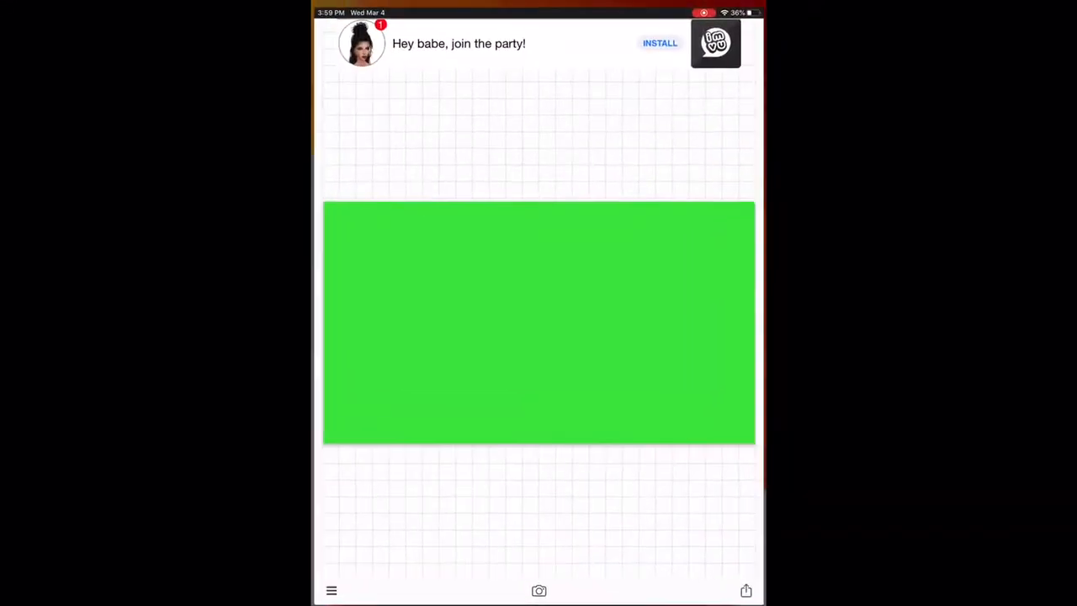
Step: Add the glitter polaroid frame from Photos and place it enlarged and tilted on the right
click(539, 590)
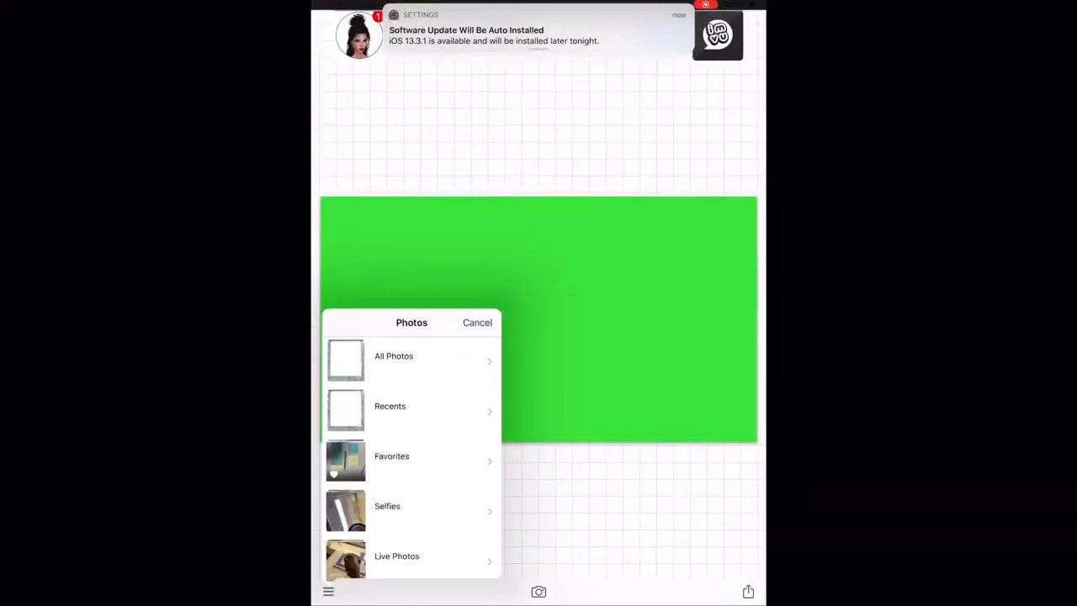
click(394, 357)
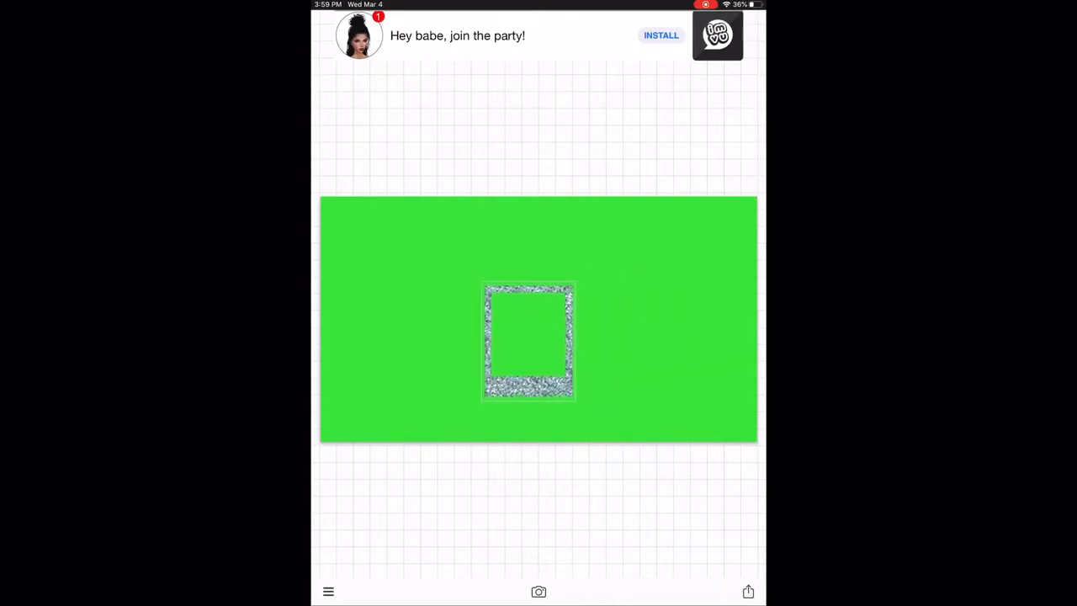
drag(529, 339, 626, 318)
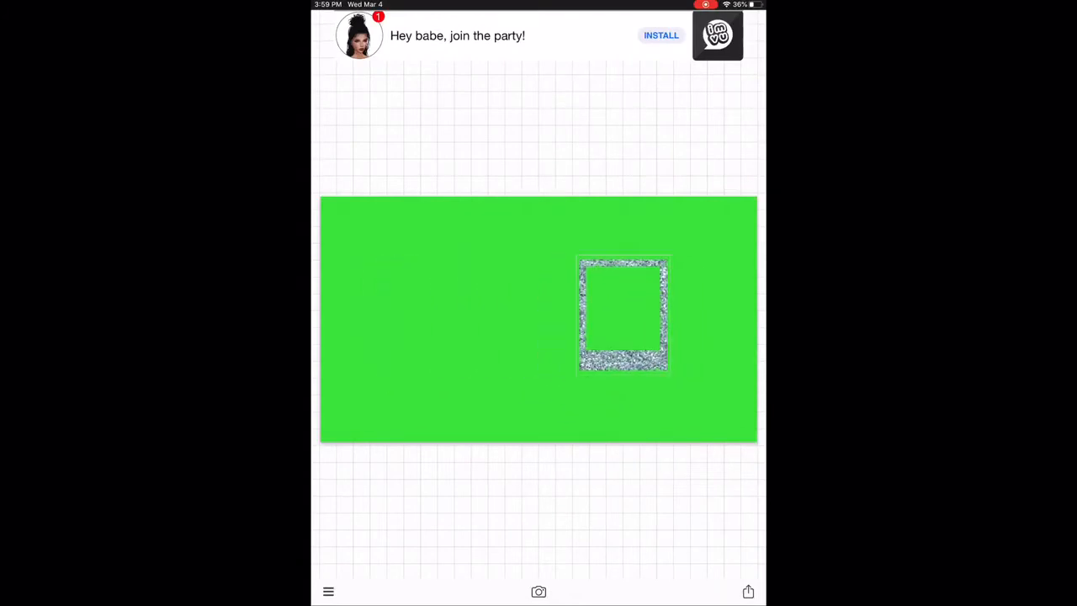
click(622, 315)
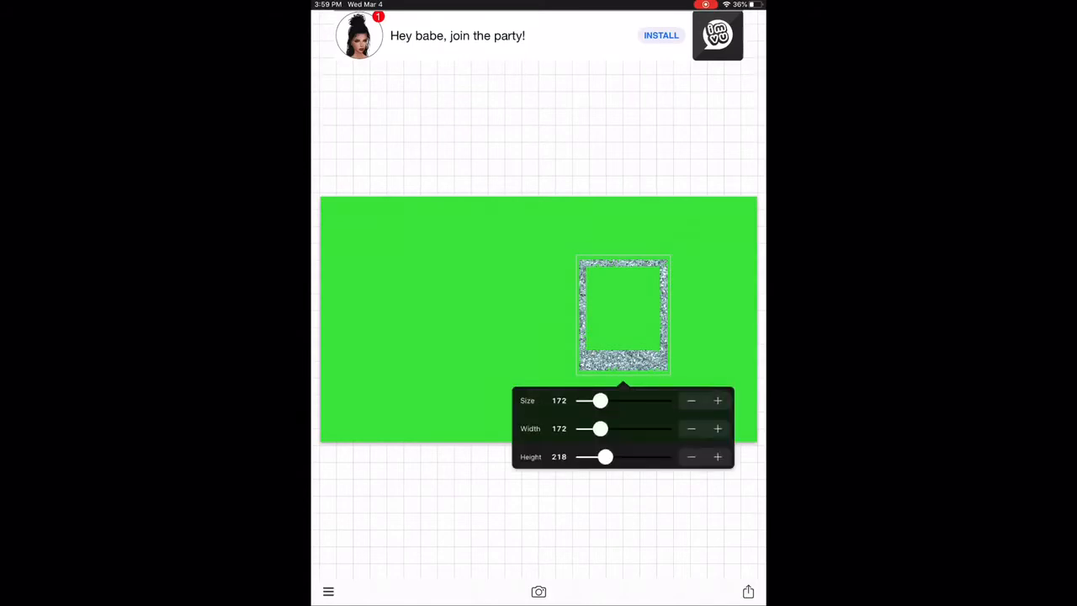
drag(599, 400, 613, 400)
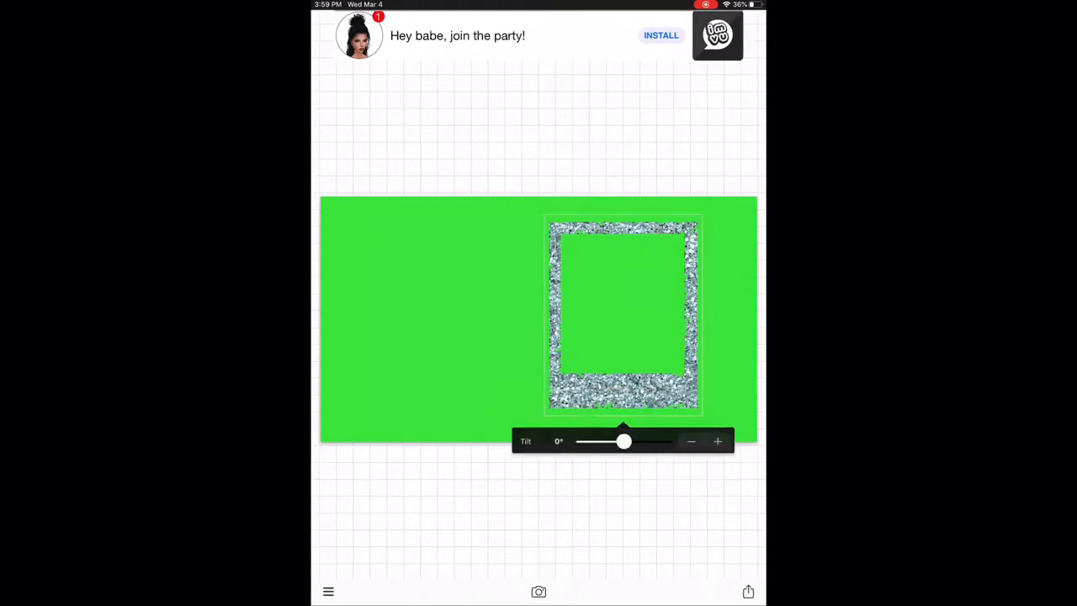
drag(622, 441, 629, 441)
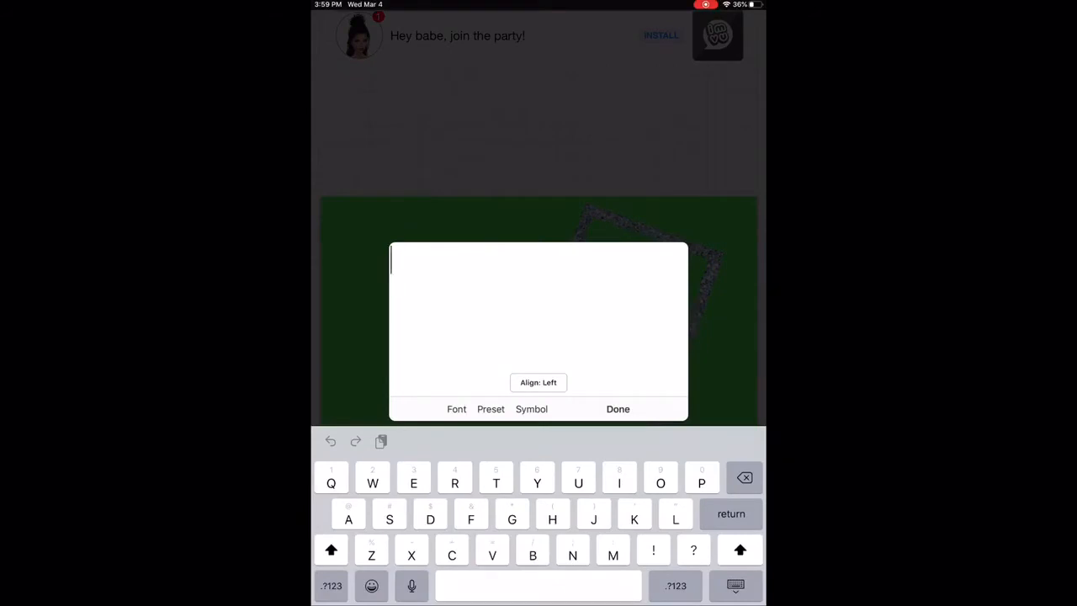
Step: Add the text 'Welcome to my channel!' in white script across the green canvas
text(Welcome)
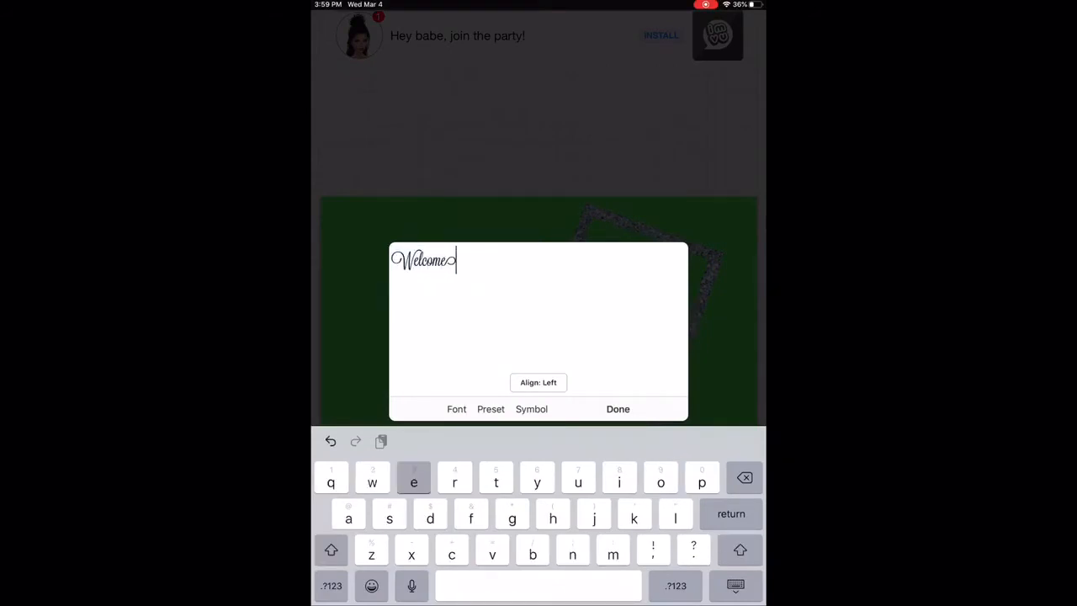
text(ton)
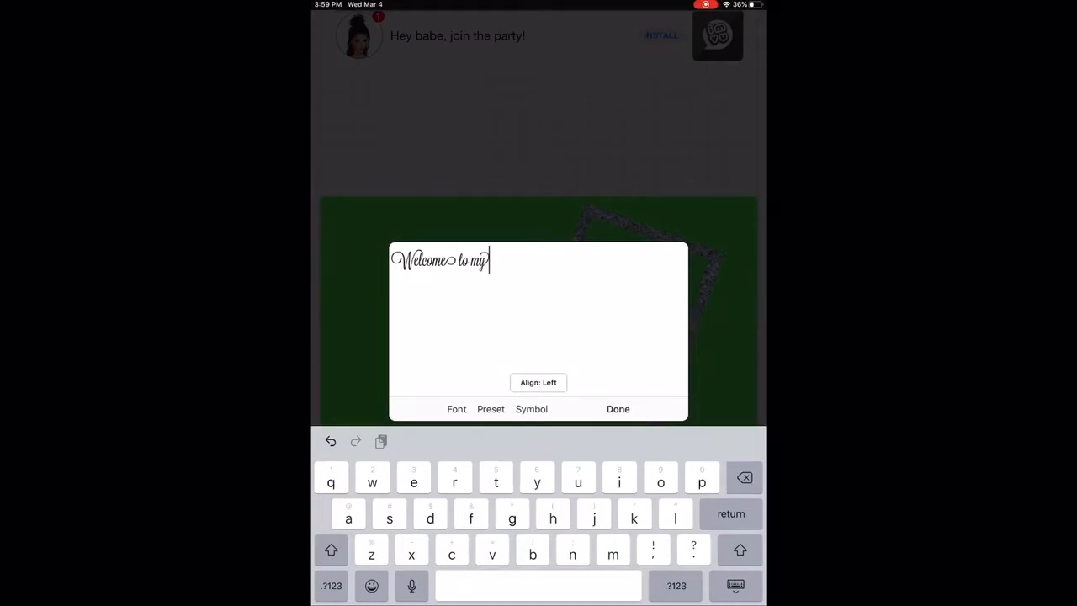
text(cha)
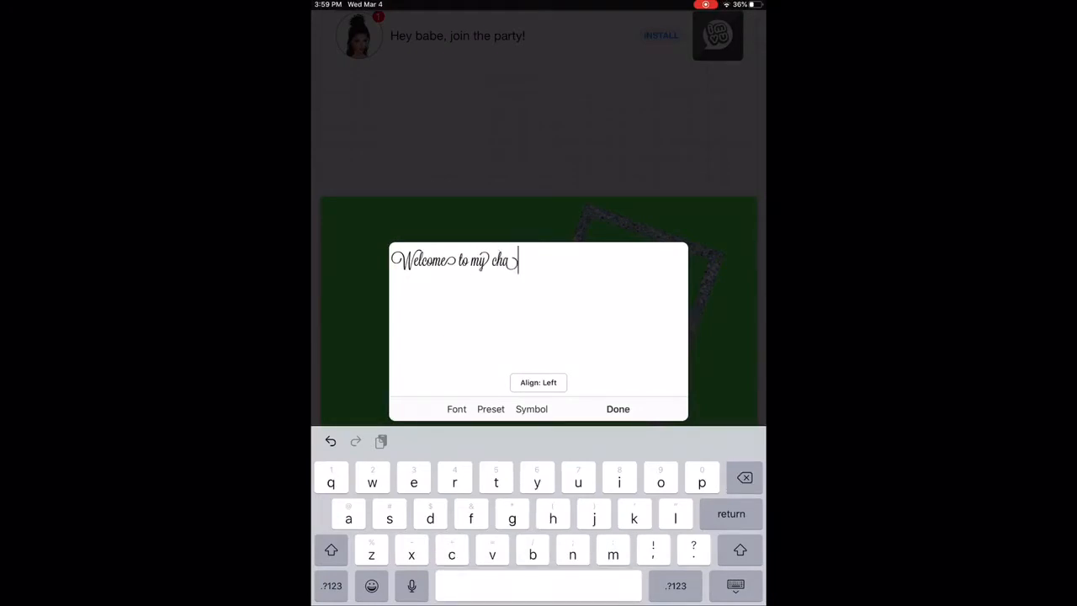
text(nnel)
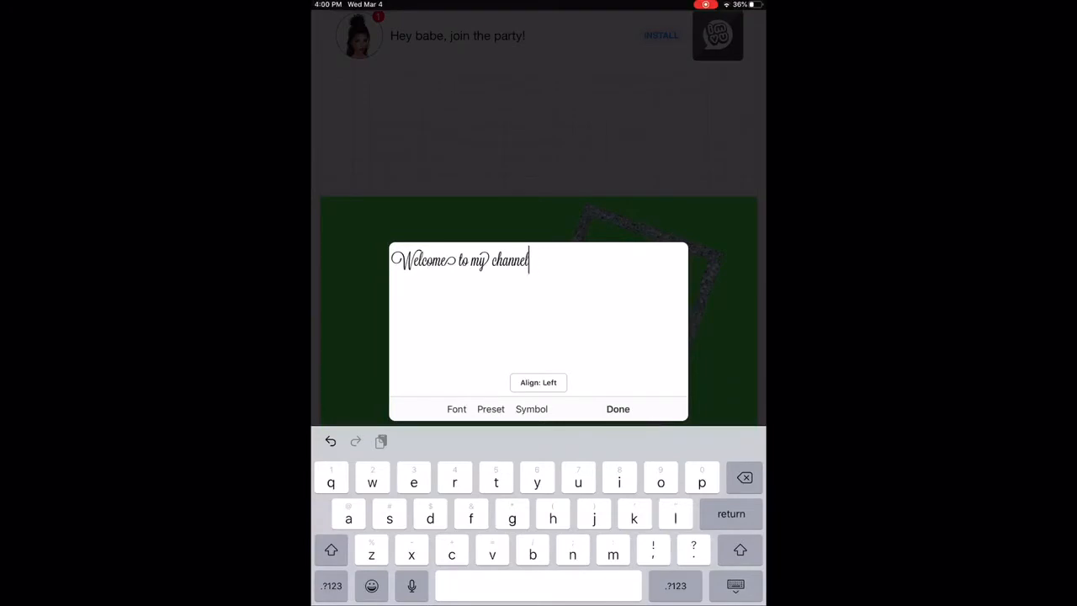
click(330, 585)
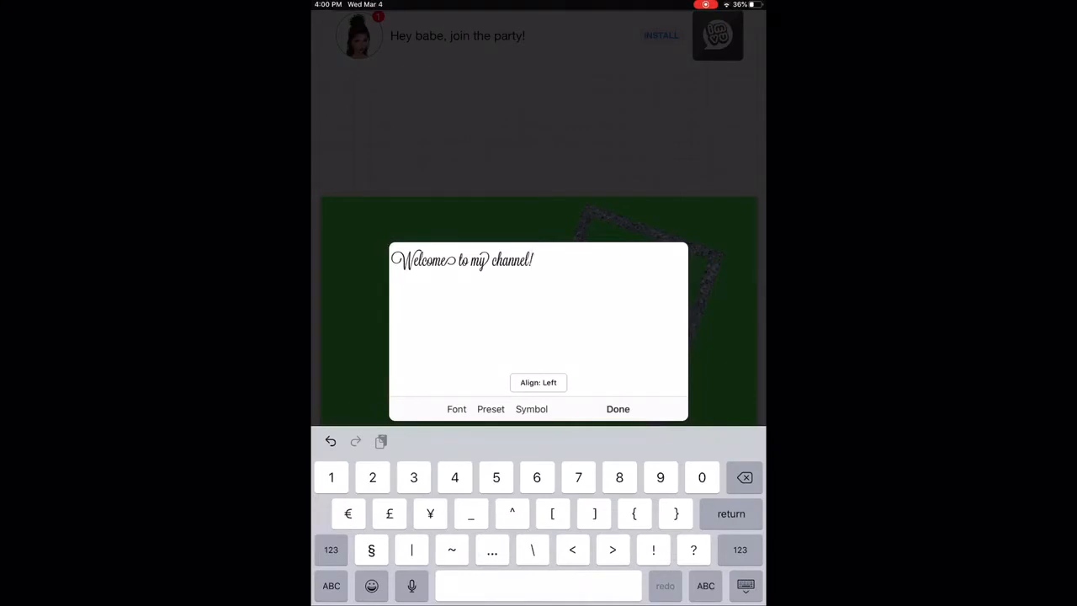
click(618, 409)
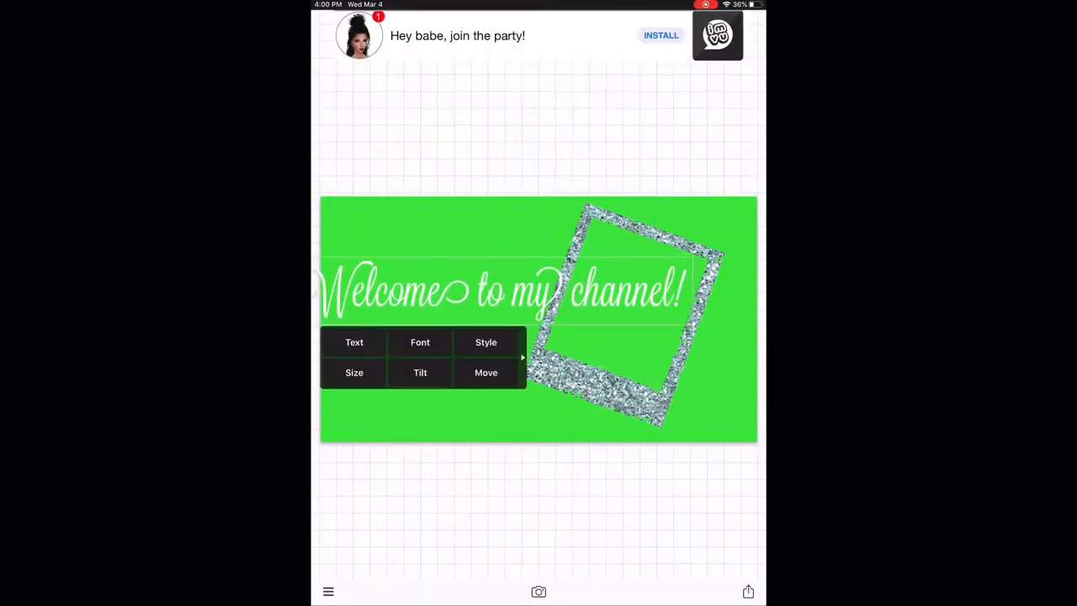
Step: Shrink the welcome text and place it along the top left beside the frame
click(353, 372)
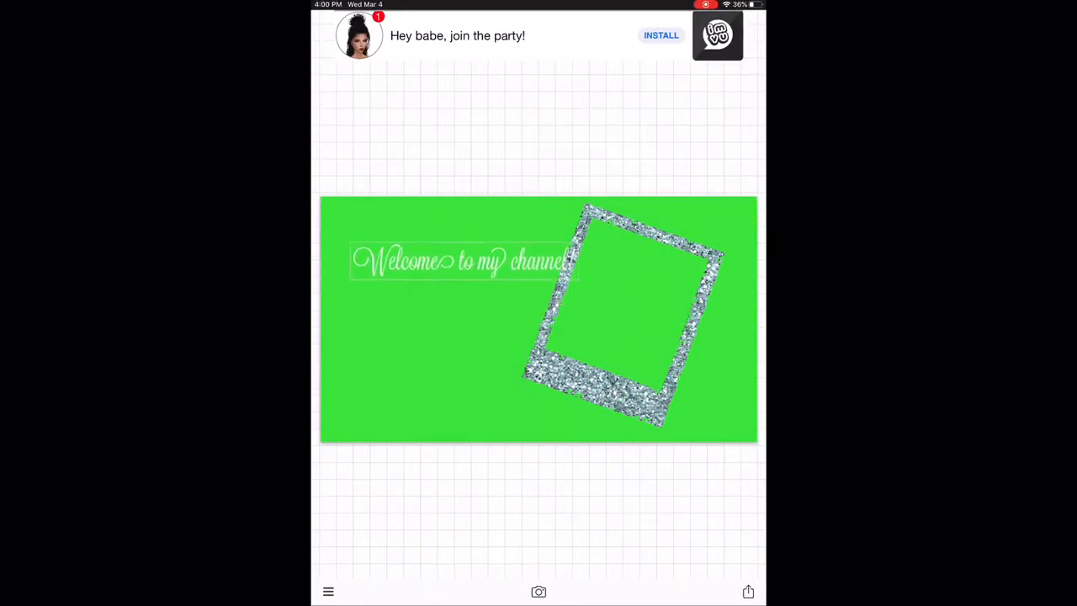
click(457, 260)
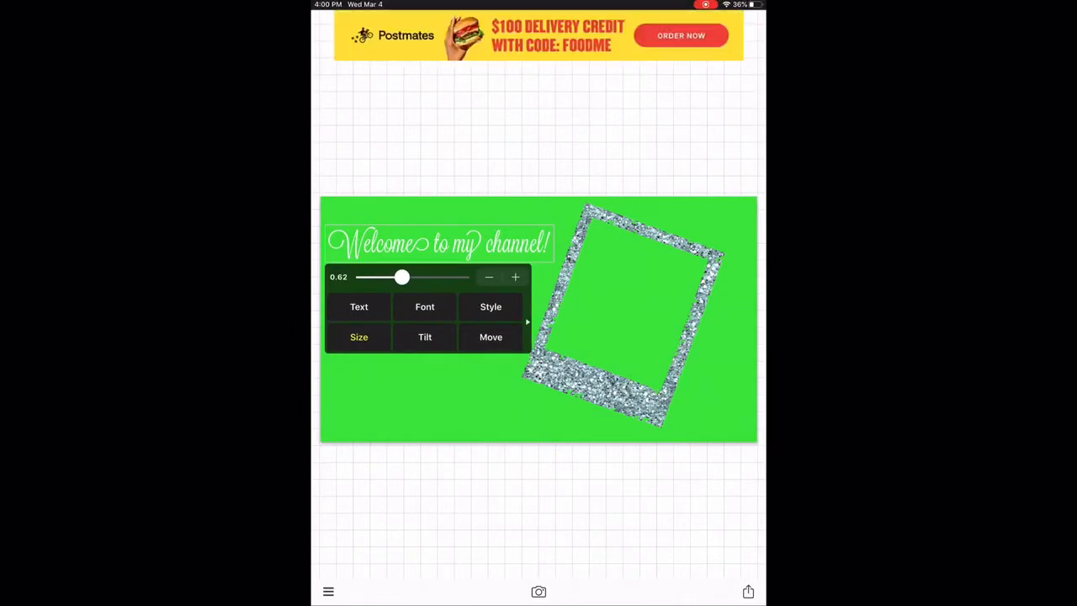
click(358, 306)
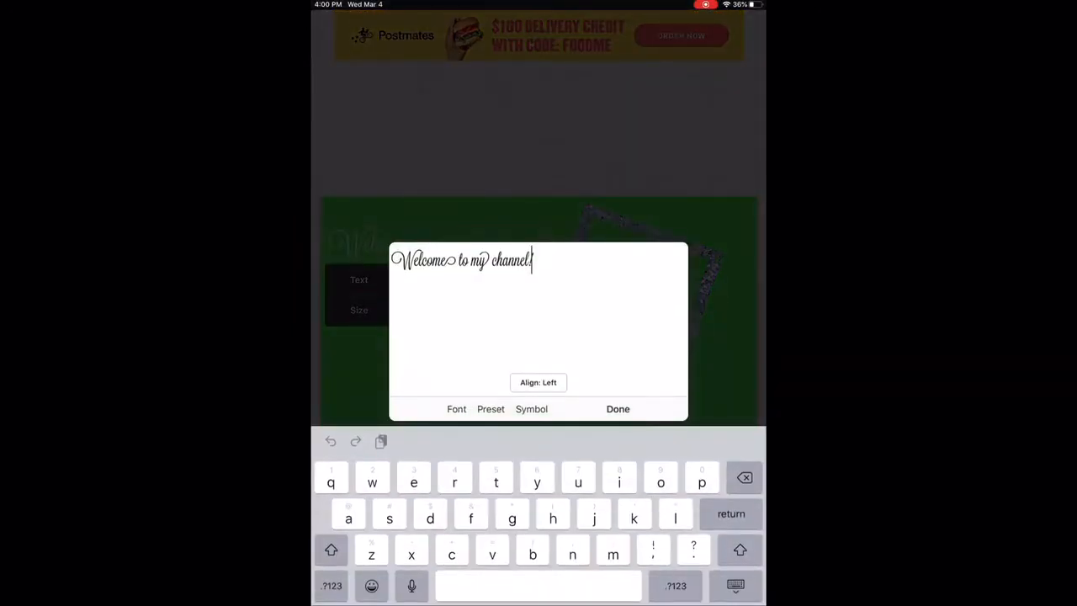
click(617, 409)
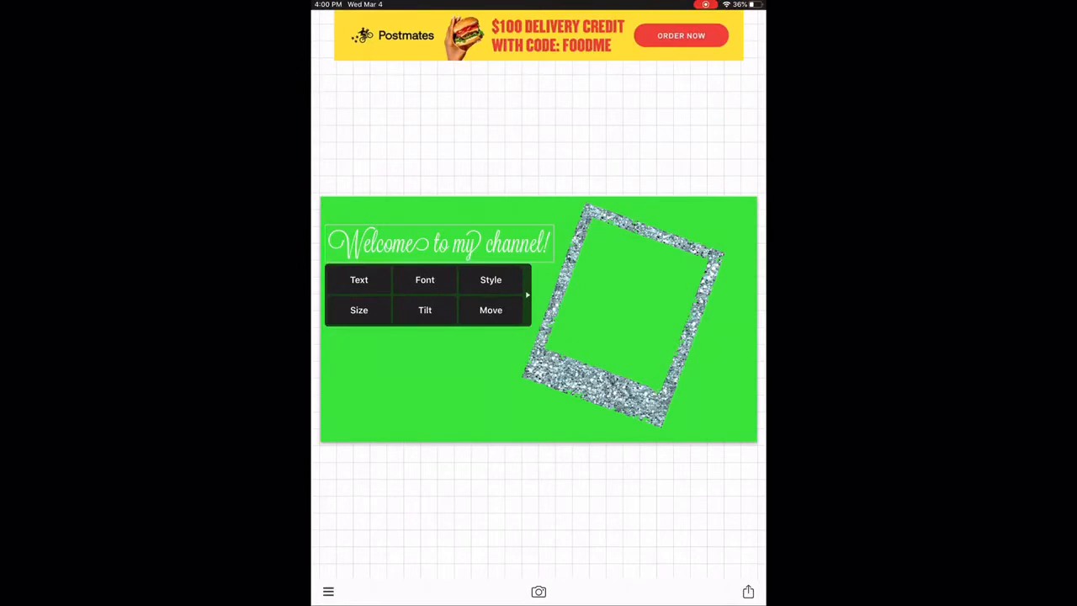
Step: Browse the Text and Font options for the welcome text and close them unchanged
click(424, 280)
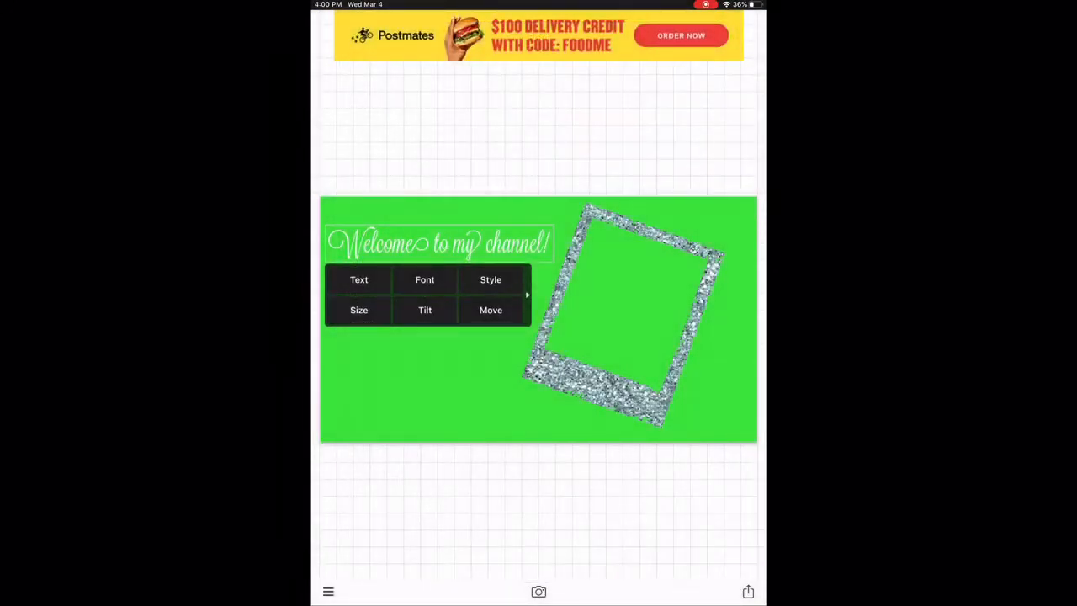
click(424, 279)
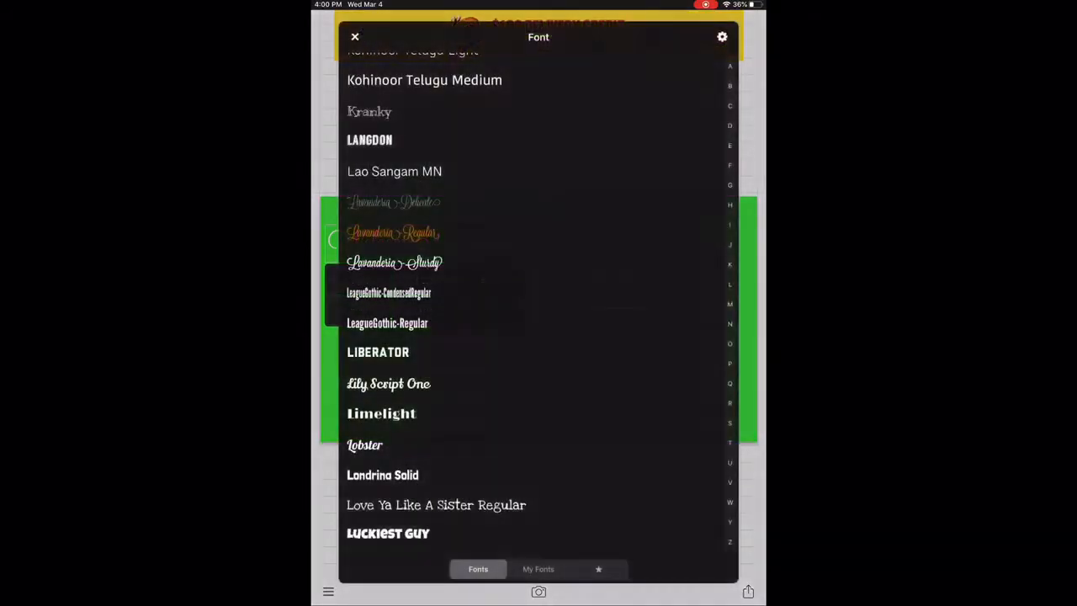
scroll(down, 3)
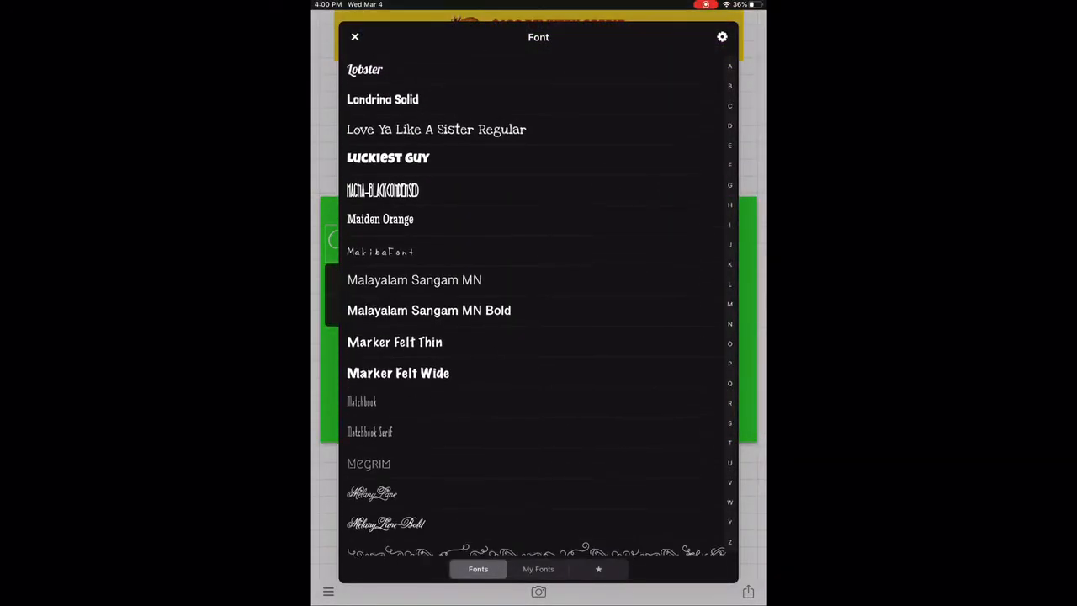
scroll(down, 3)
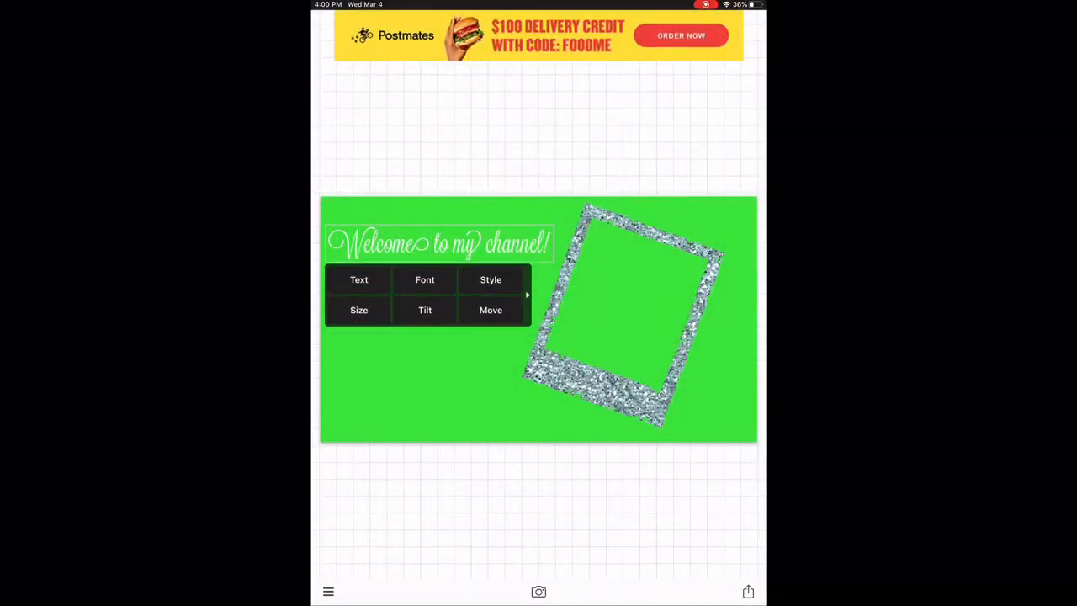
click(358, 279)
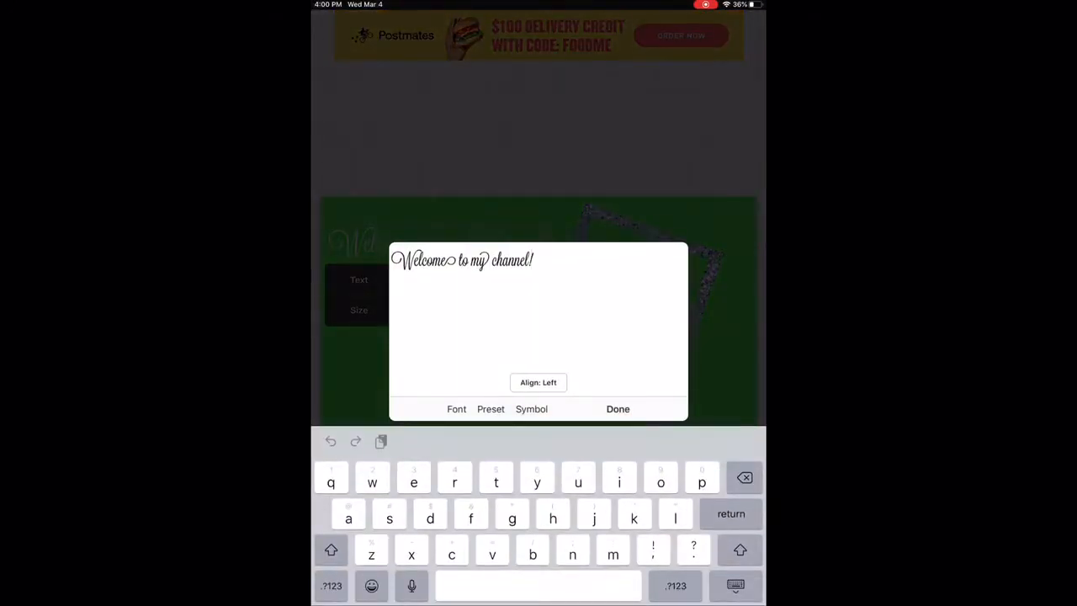
click(532, 409)
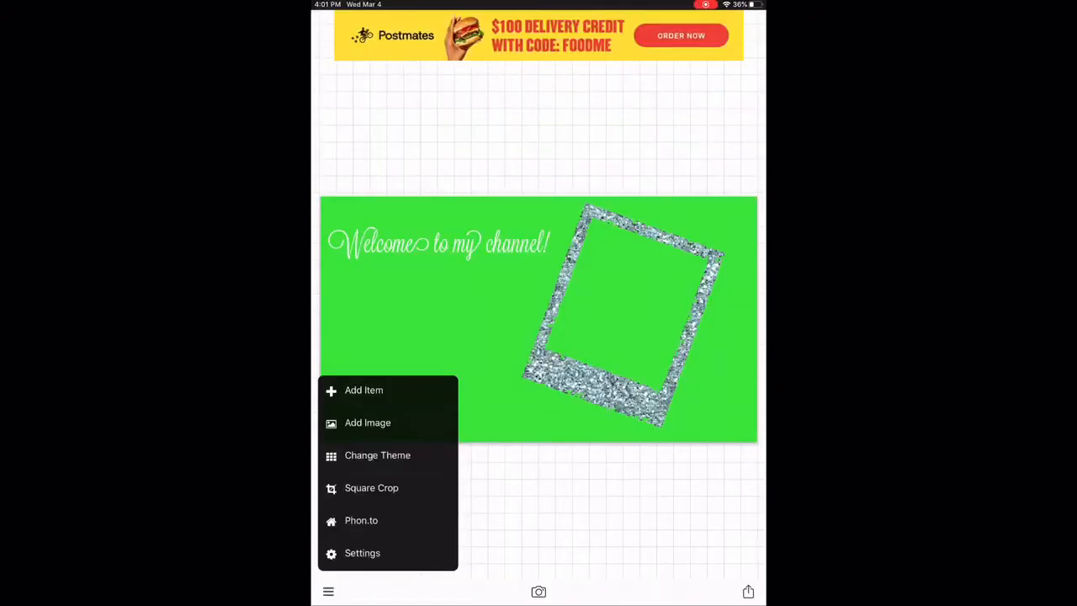
Step: Add the portrait photo via Add Image, loading it into the Edit screen
click(367, 422)
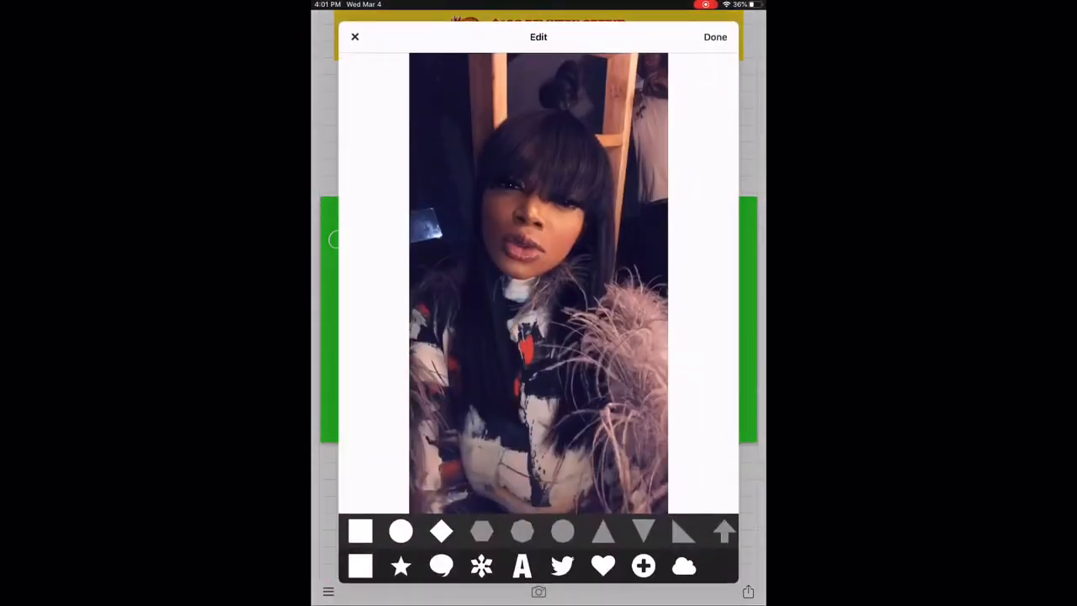
click(714, 37)
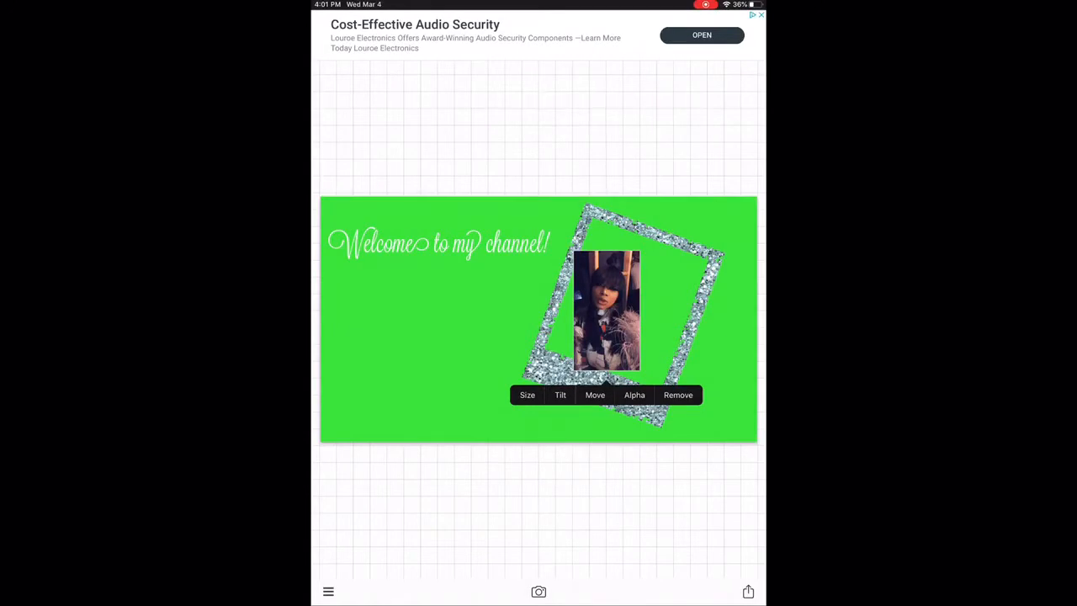
Step: Tilt the selfie photo to match the glitter frame's angle
click(560, 393)
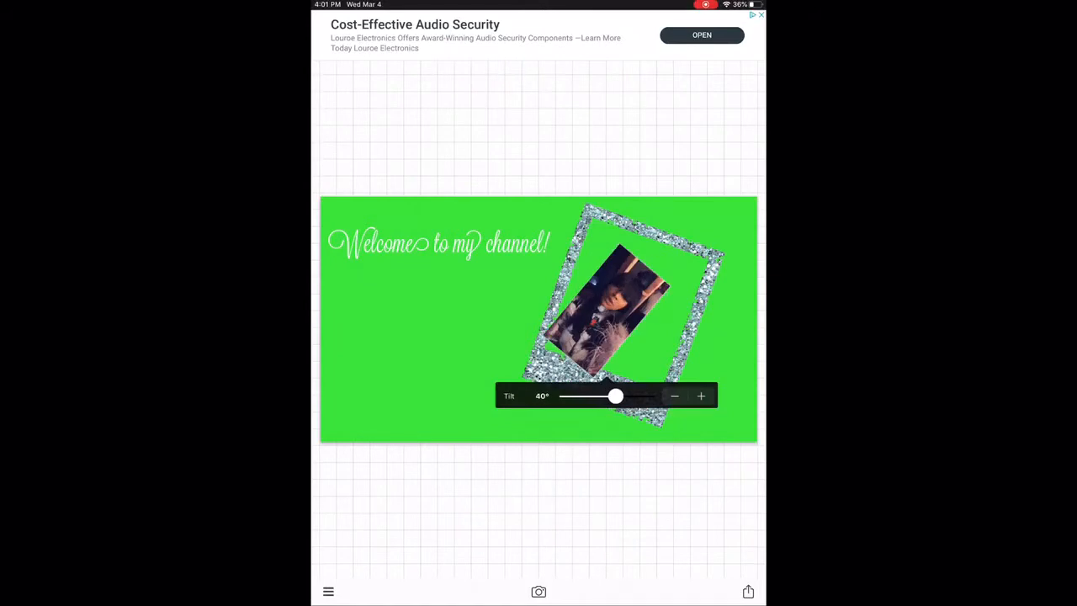
drag(616, 395, 612, 396)
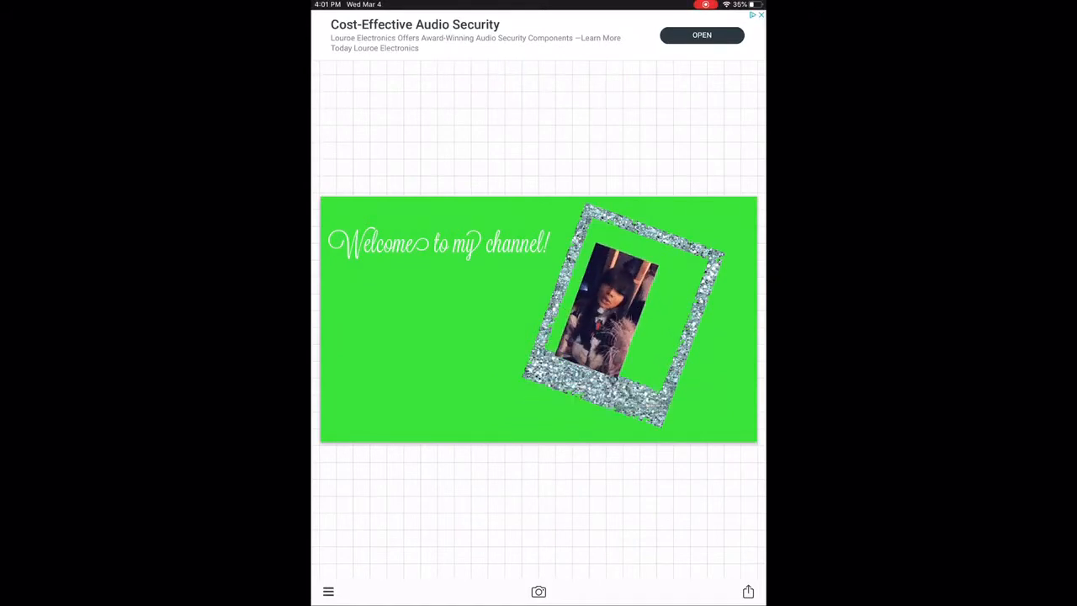
click(606, 316)
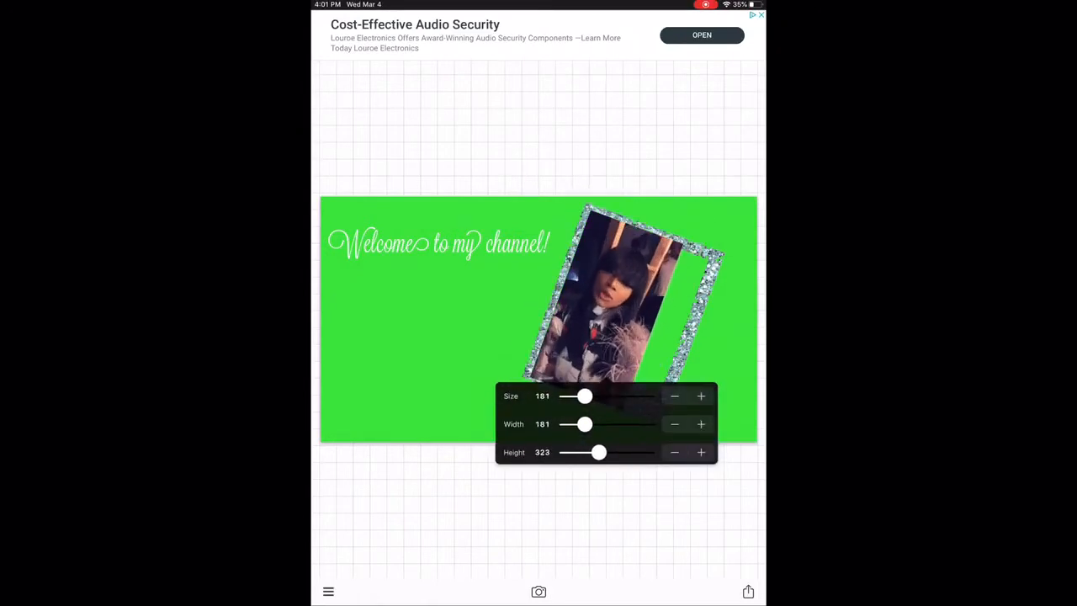
Step: Scale the selfie to fill the glitter frame's opening
drag(586, 396, 579, 395)
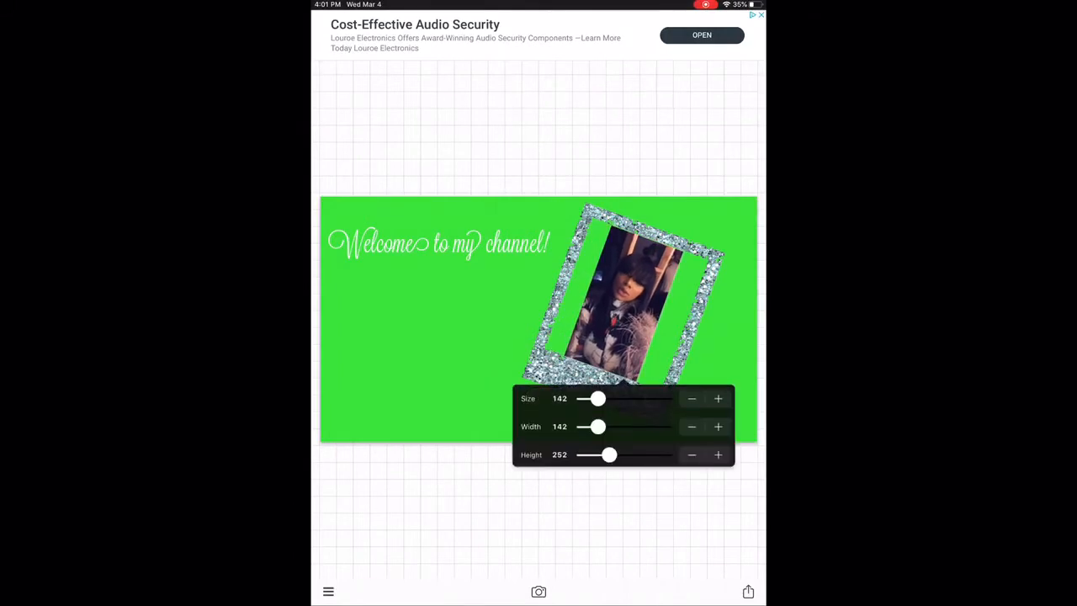
drag(597, 397, 604, 397)
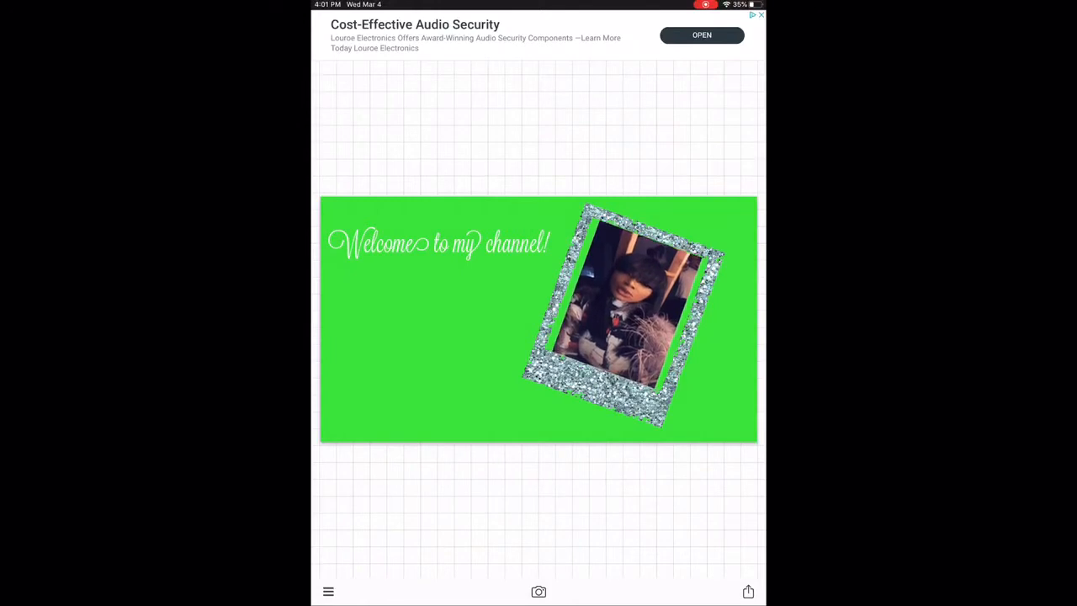
click(623, 302)
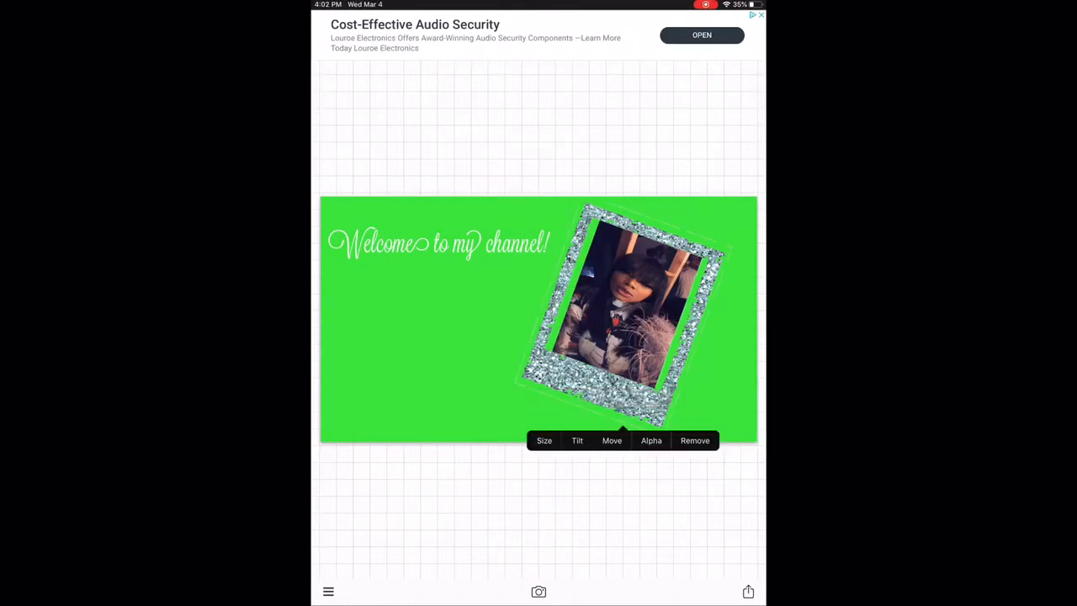
click(546, 441)
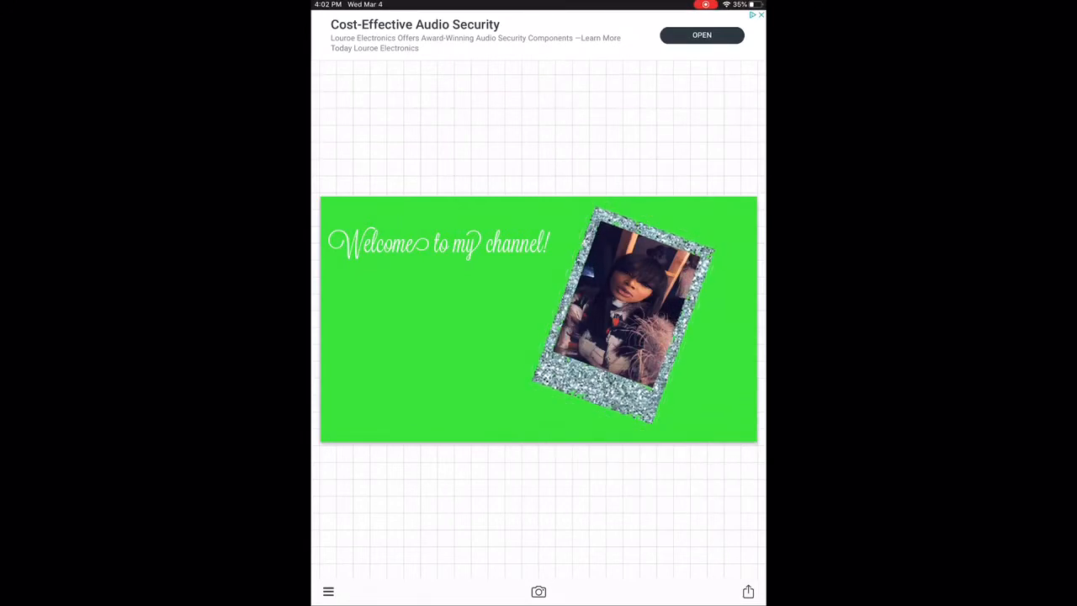
Step: Add a text item in a chosen font reading 'Follow me on social media!'
click(747, 592)
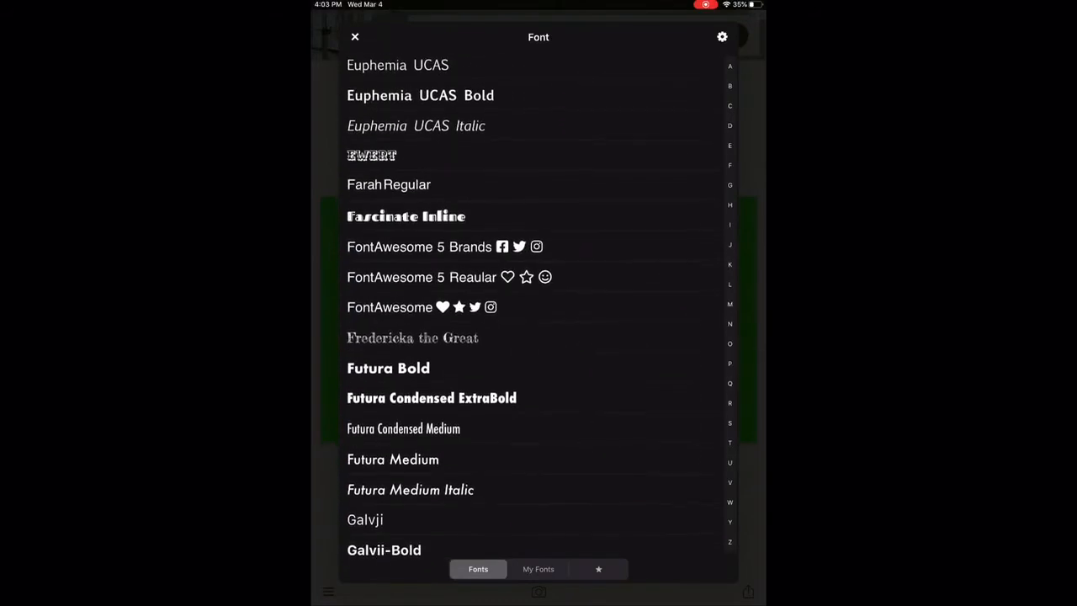
scroll(down, 3)
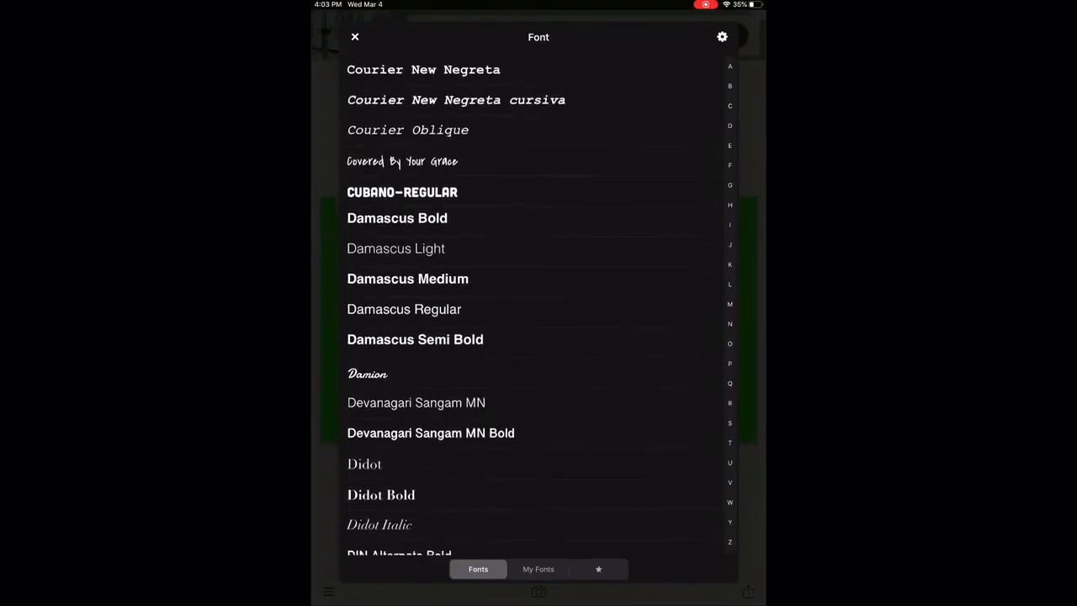
scroll(up, 3)
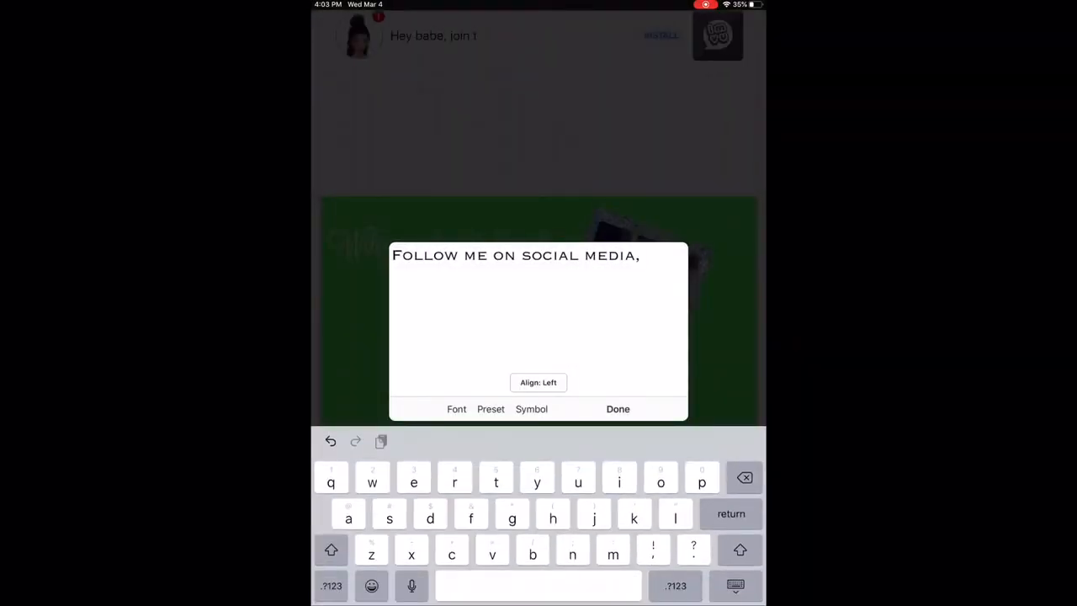
click(330, 585)
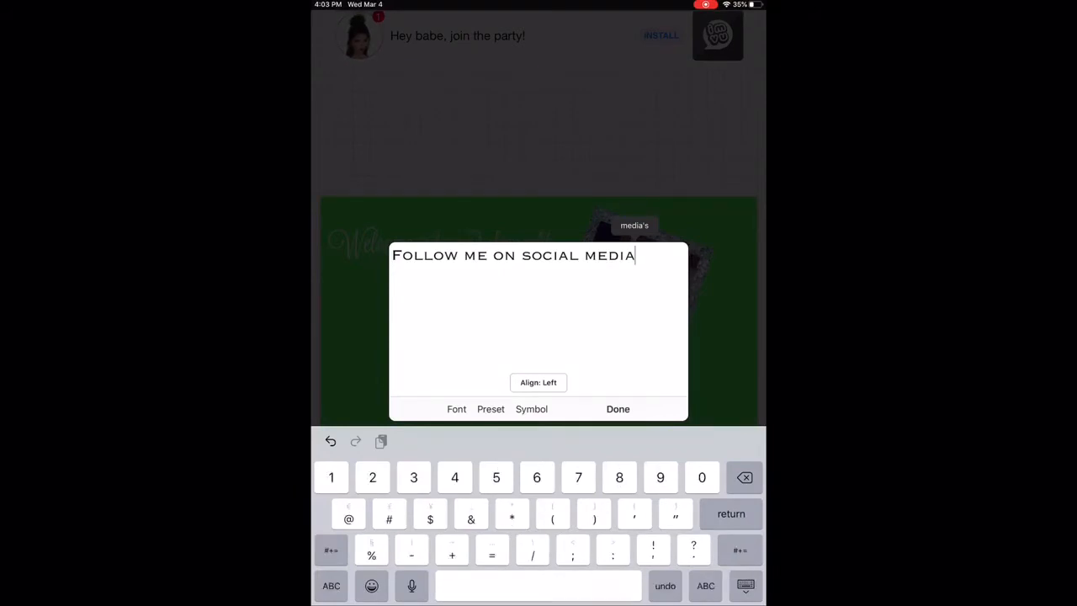
text(!)
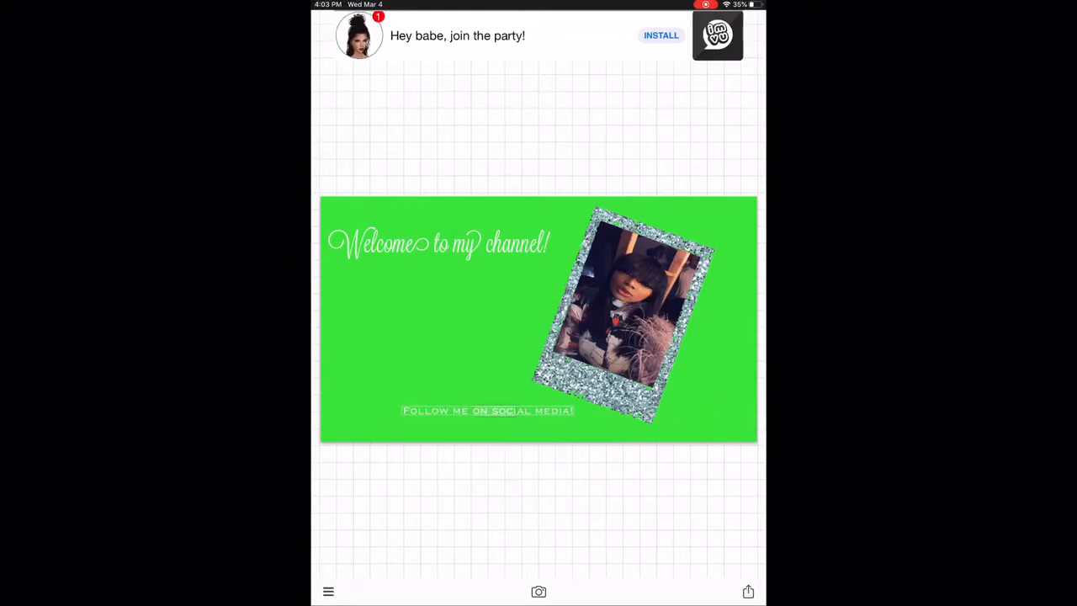
Step: Place the caption beneath the 'Welcome to my channel!' title
drag(488, 411, 441, 302)
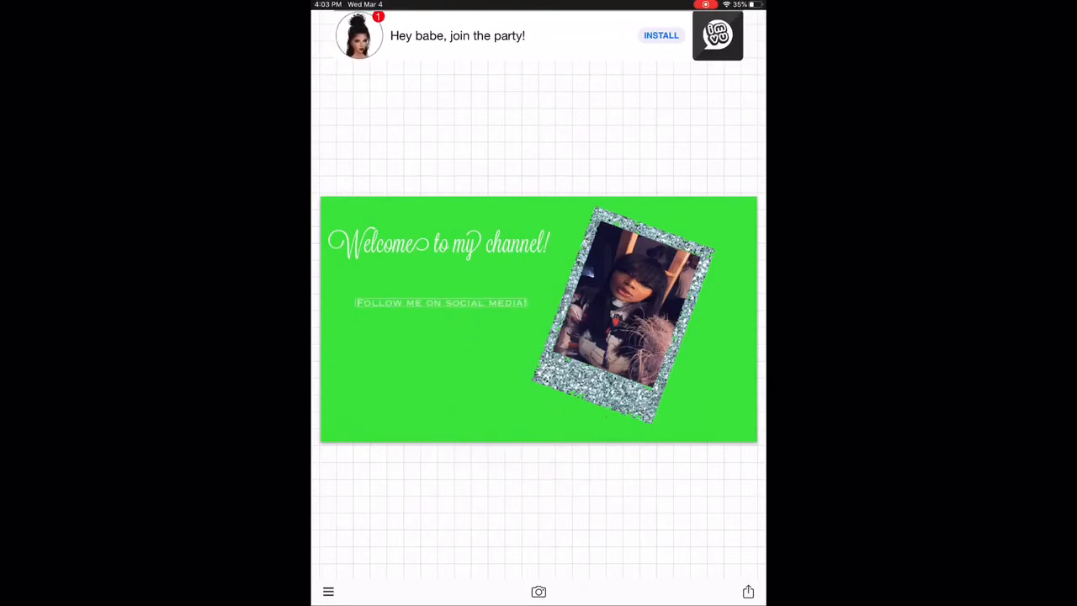
click(441, 303)
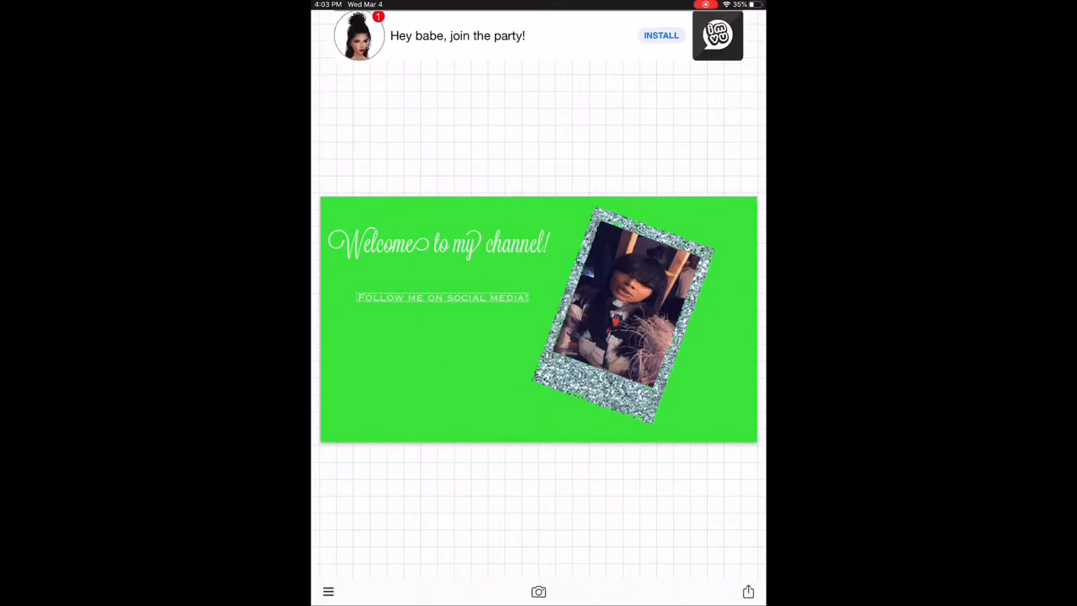
click(441, 296)
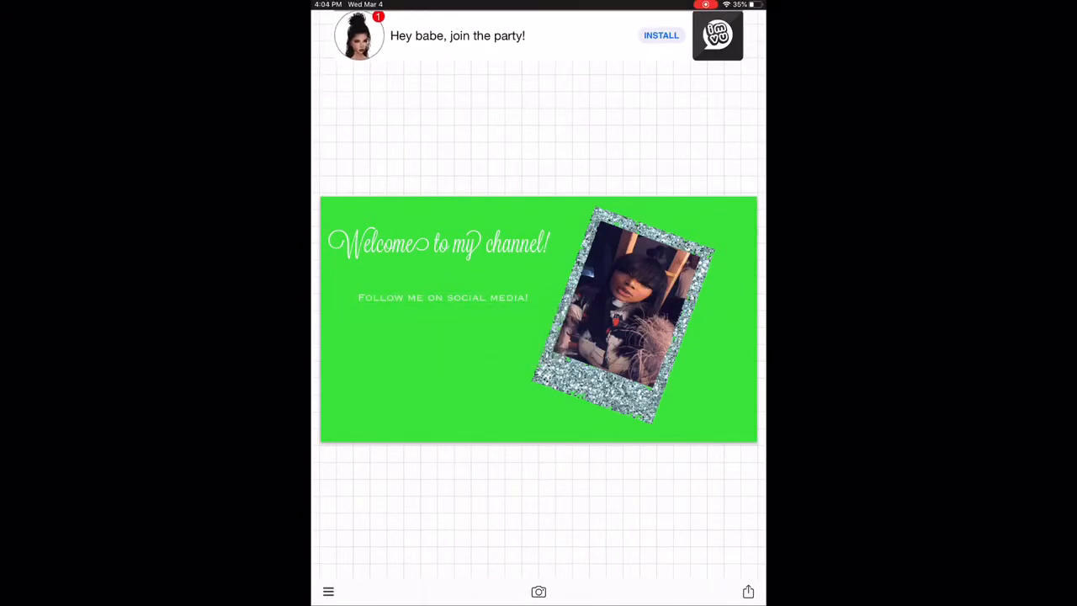
click(747, 593)
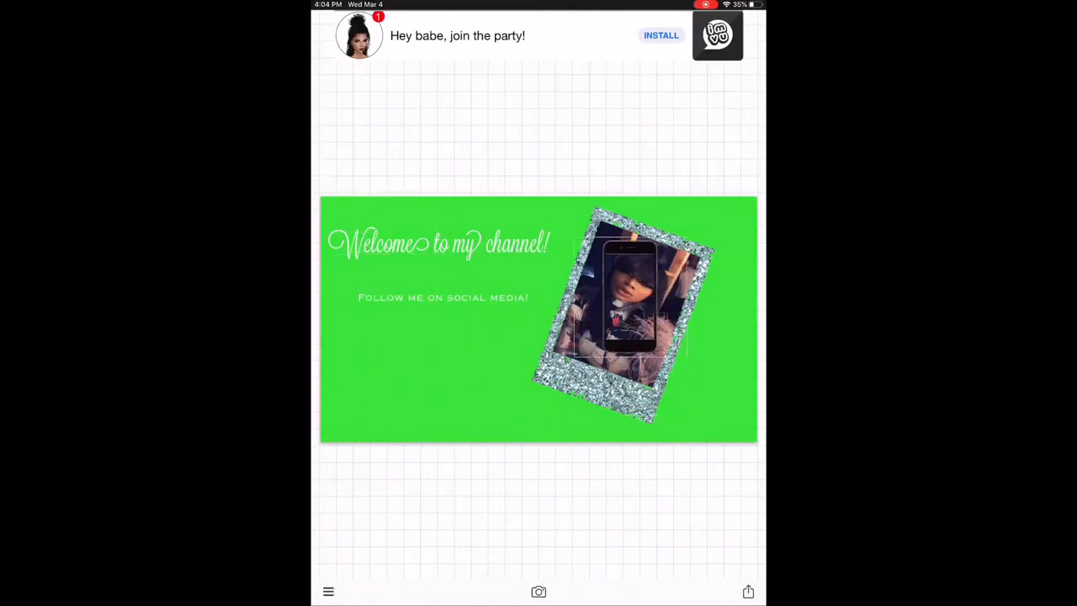
Step: Enlarge the added iPhone frame image so it covers the glitter-framed photo
click(626, 299)
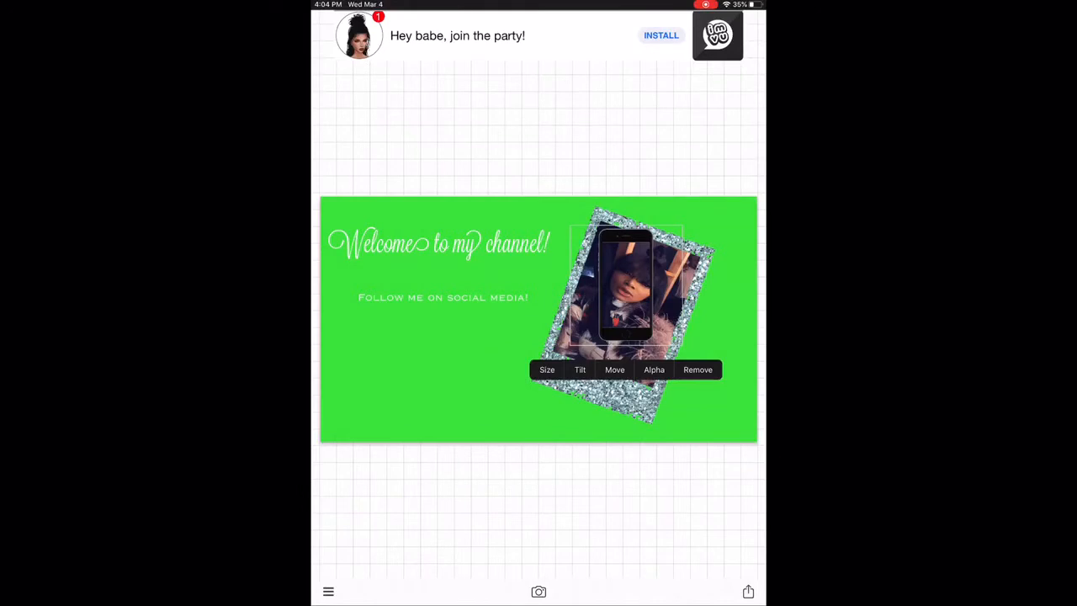
click(547, 370)
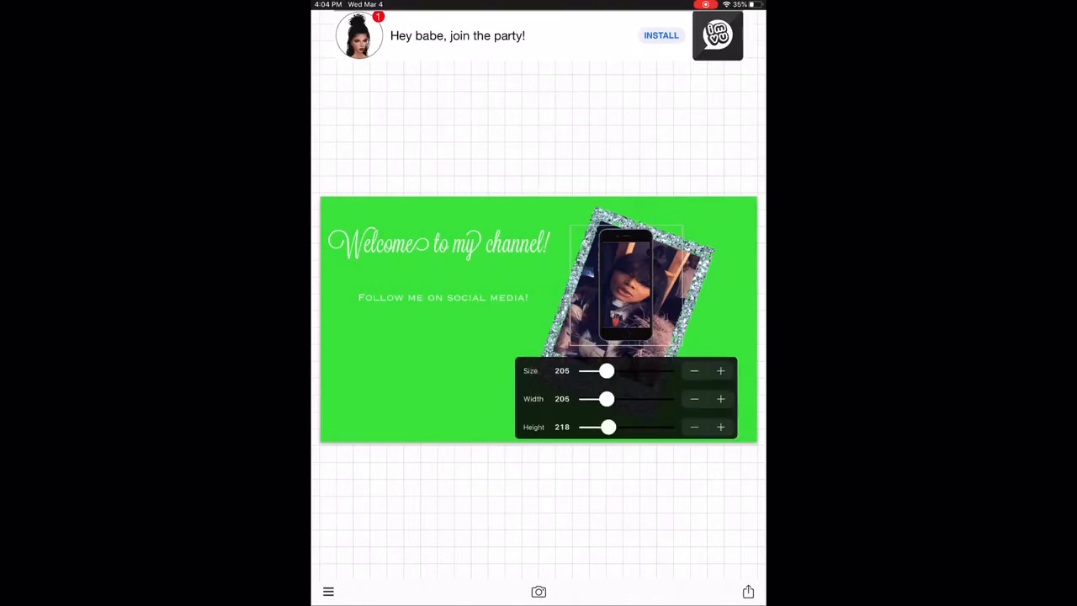
drag(609, 370, 636, 371)
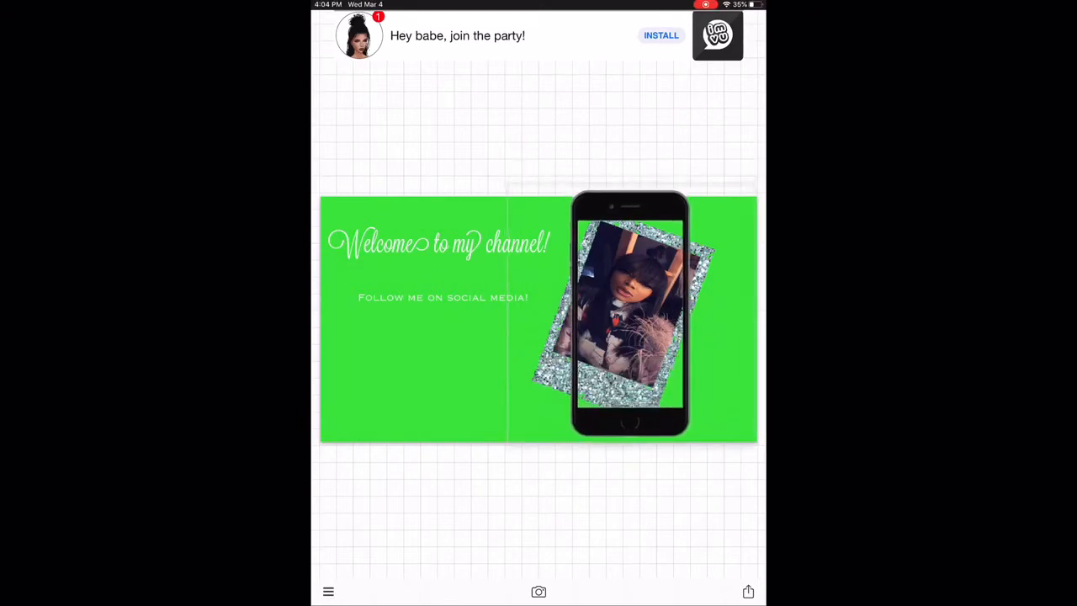
click(629, 317)
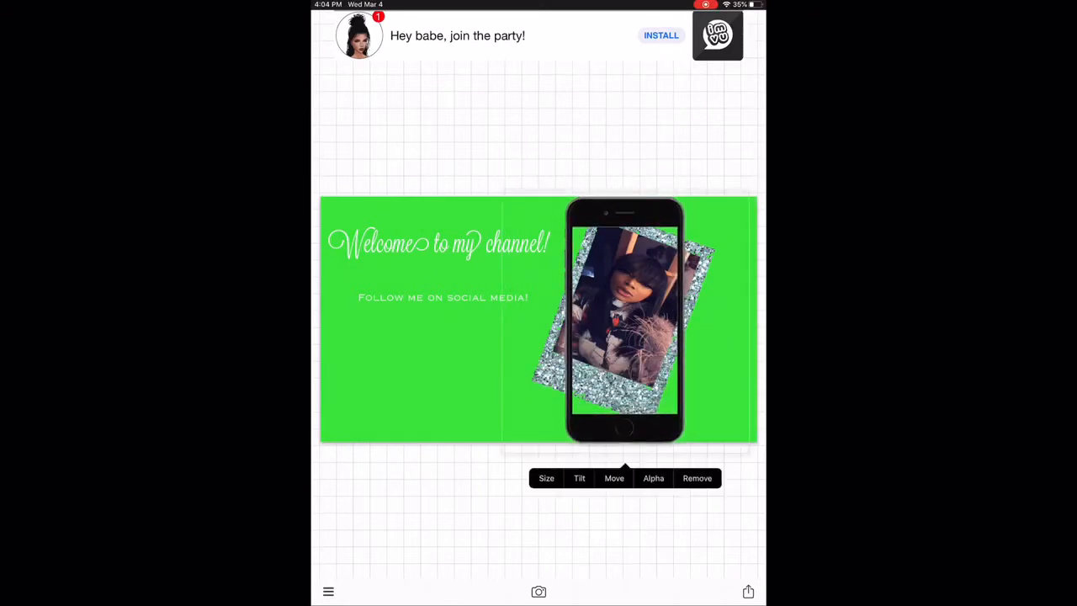
click(545, 478)
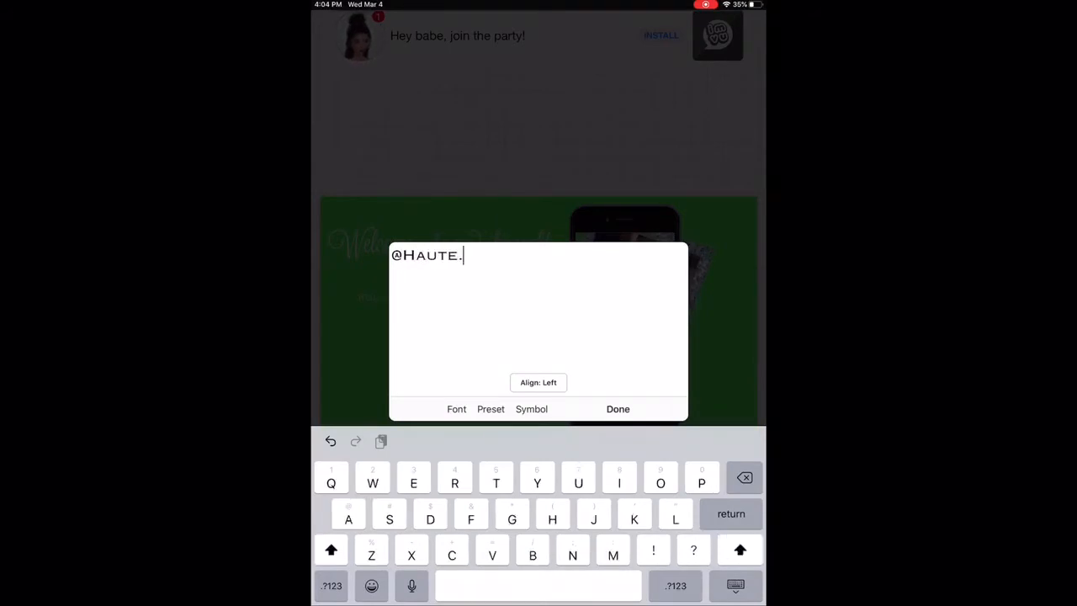
Step: Add the two social media handles on separate lines beneath the 'Follow me on social media!' caption
text(Haras)
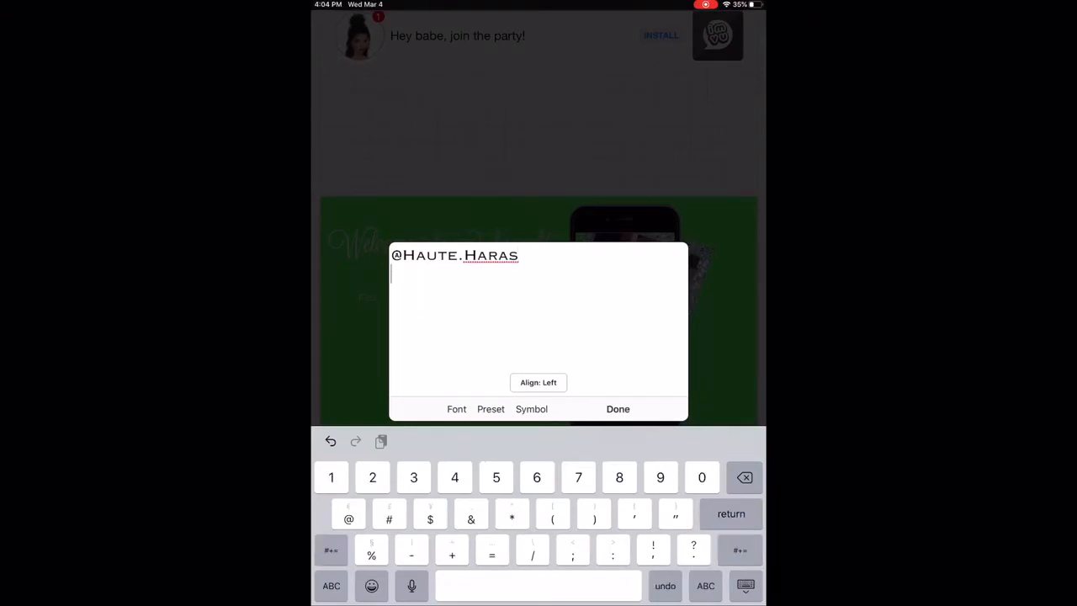
text(@DE)
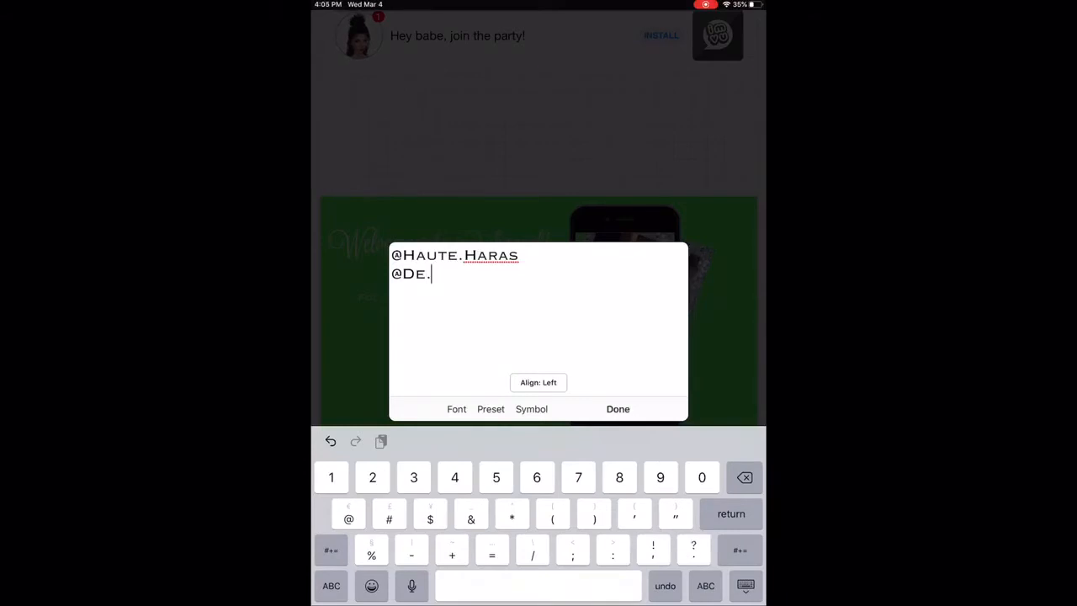
text(Hara)
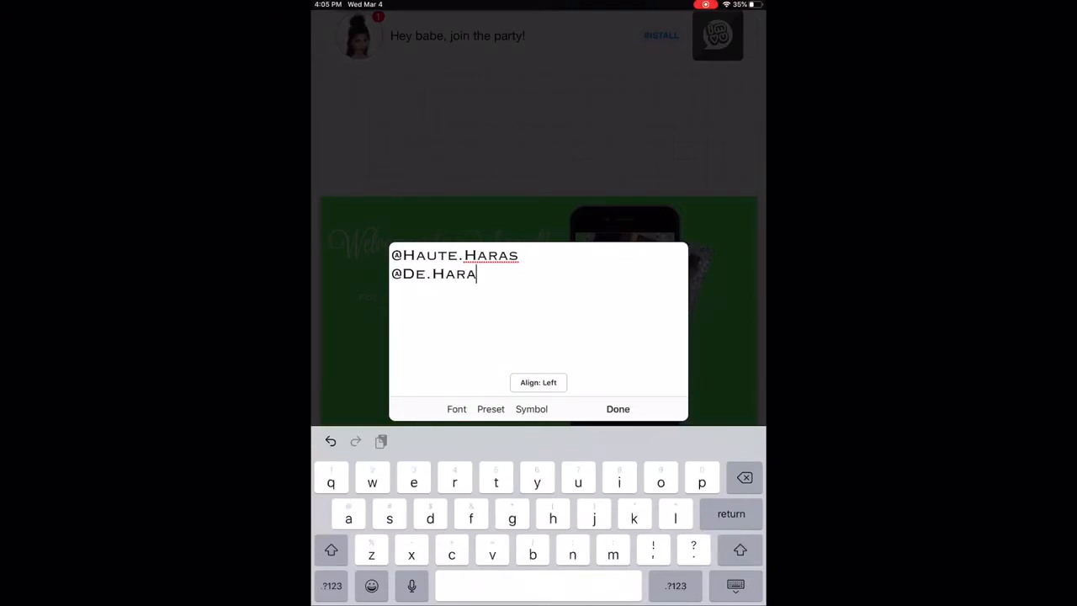
click(618, 409)
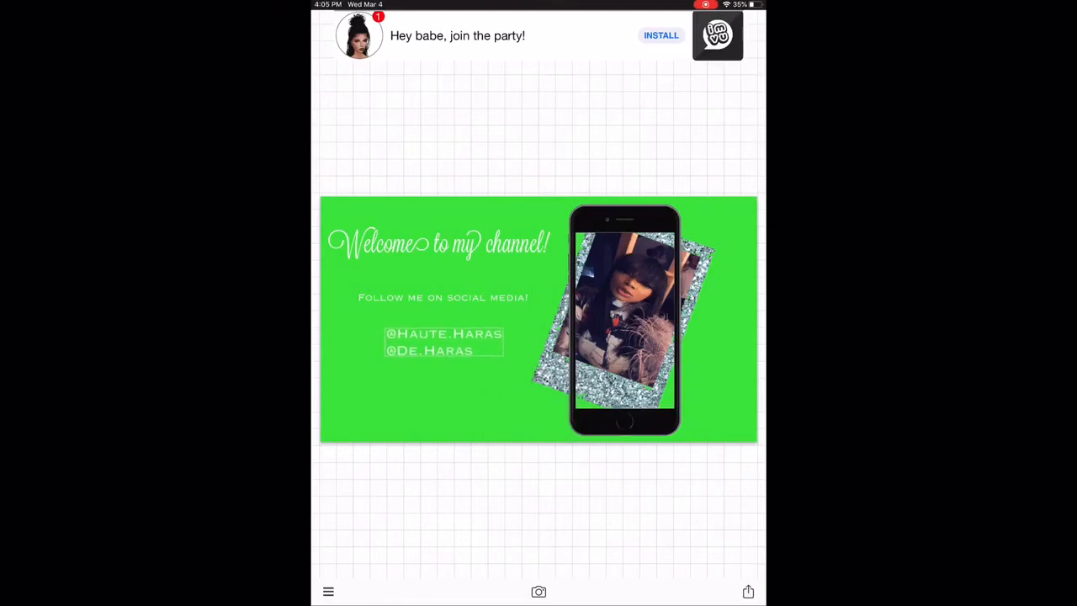
click(444, 341)
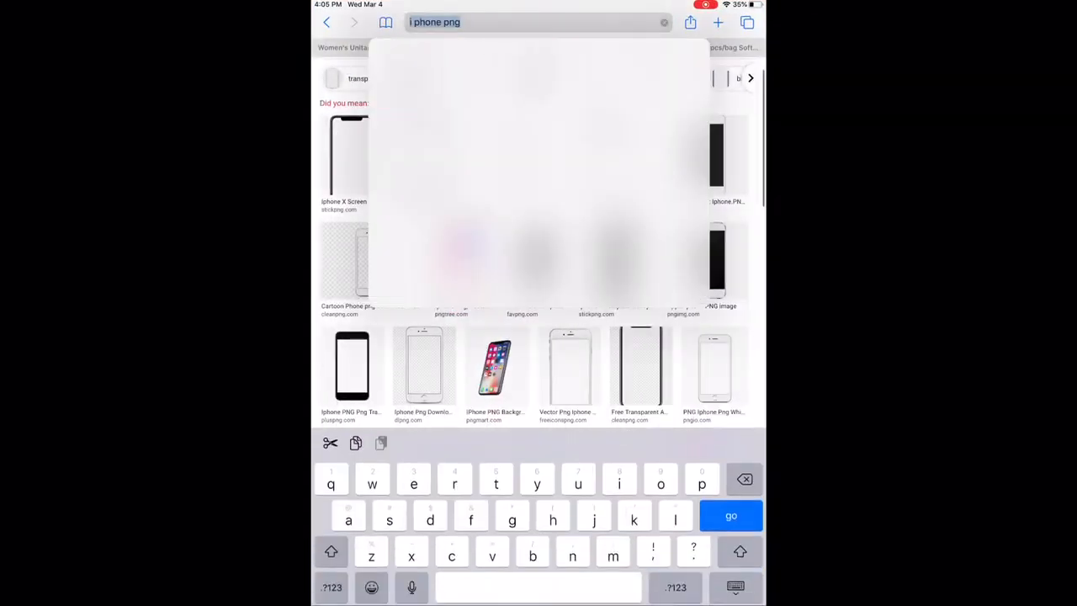
Step: Search Google Images for 'instagram png' and preview a watercolour Instagram icon
text(instagram)
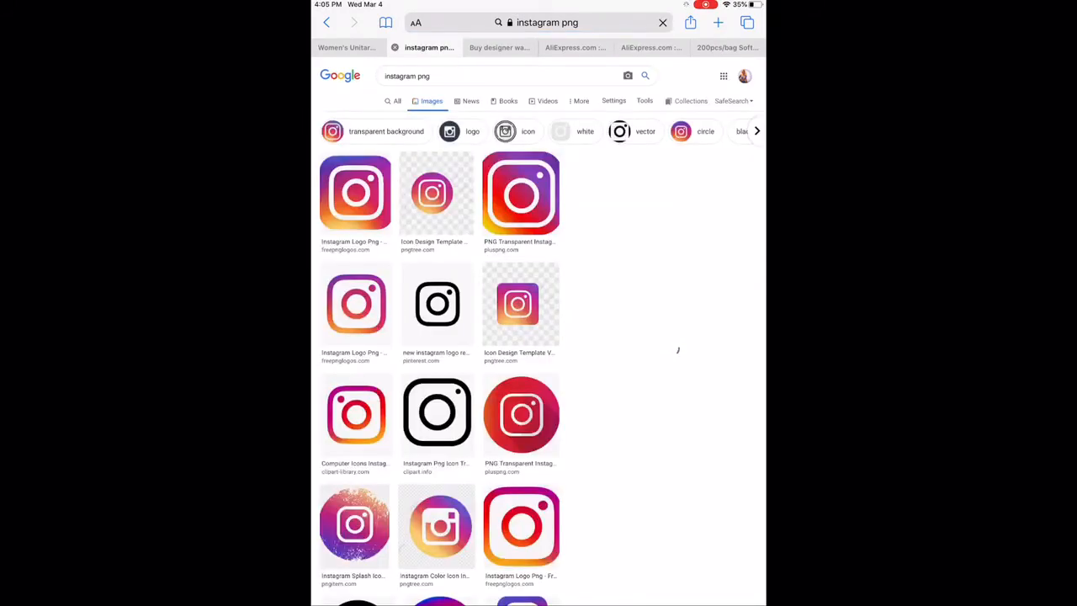
scroll(down, 3)
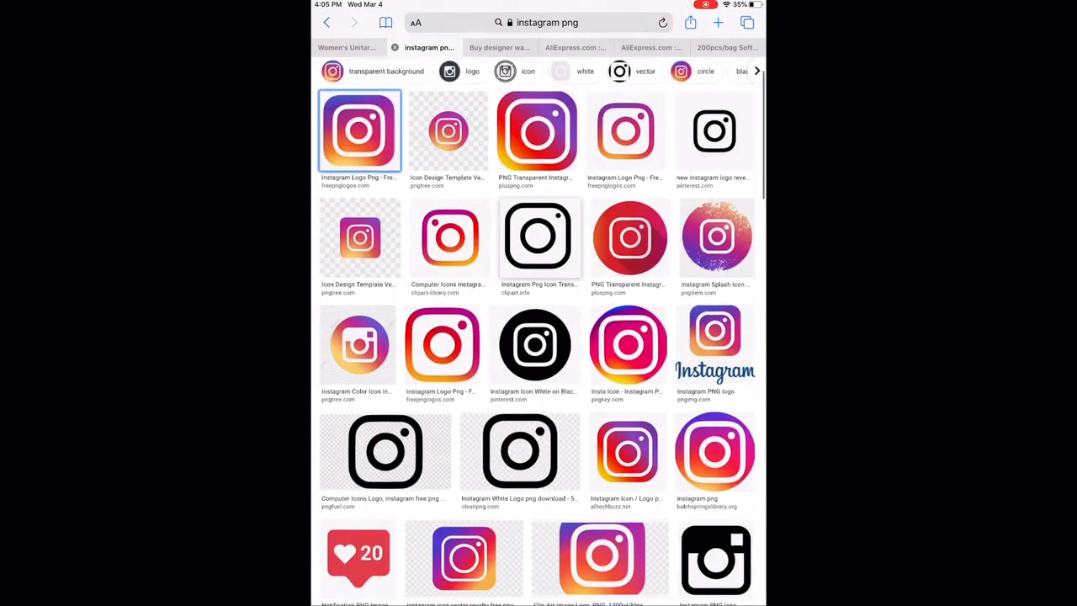
scroll(down, 3)
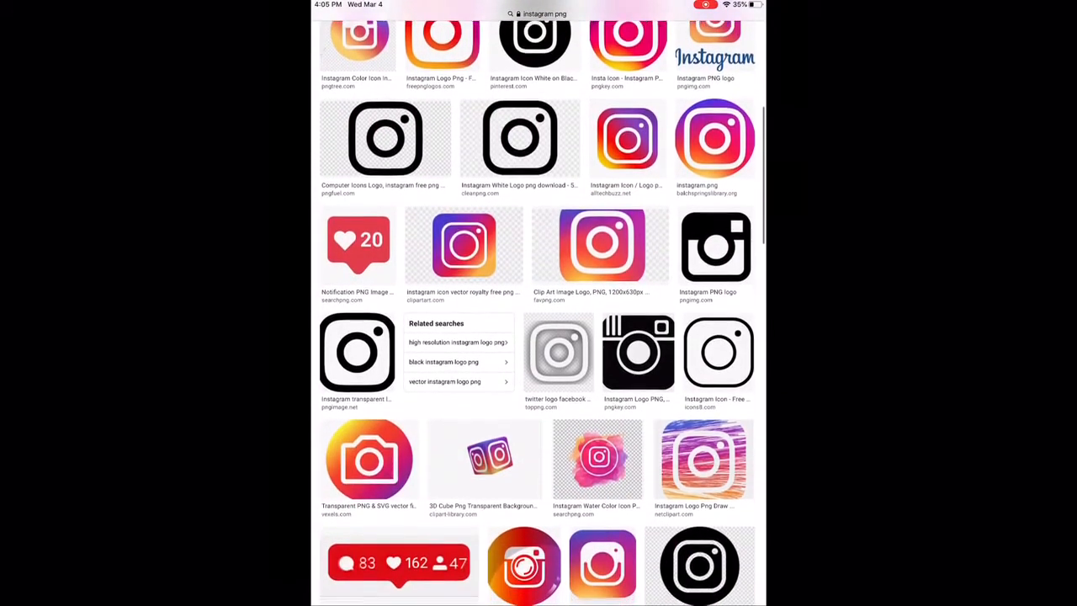
scroll(down, 3)
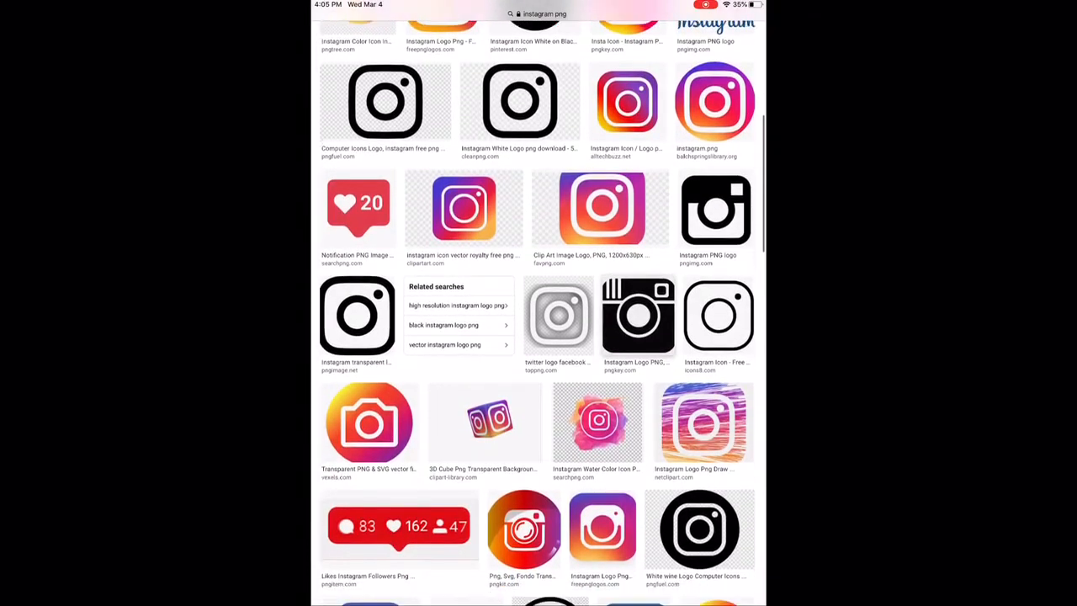
click(441, 528)
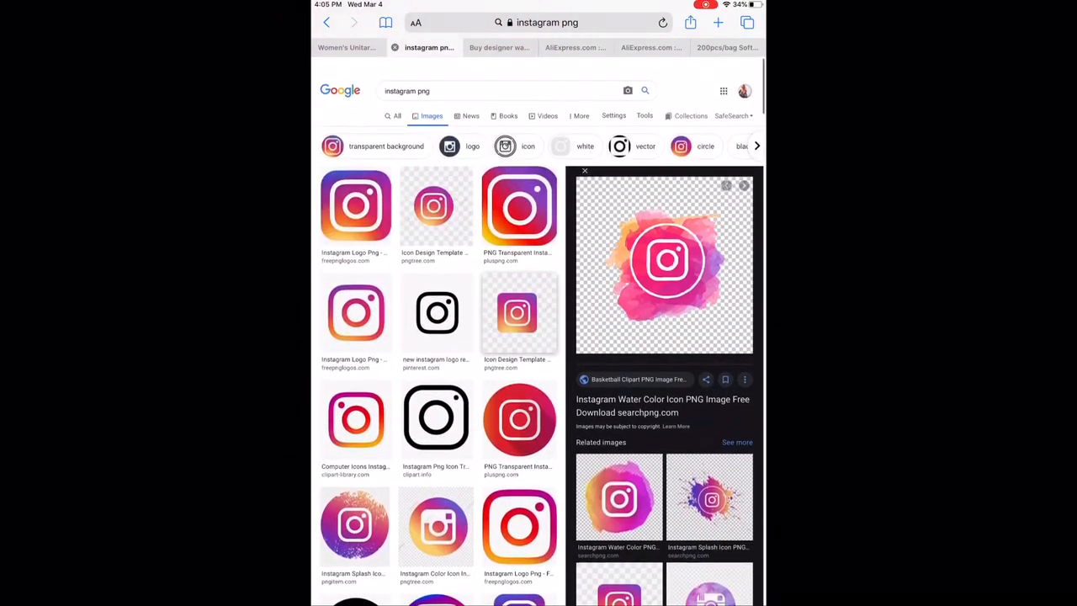
scroll(down, 3)
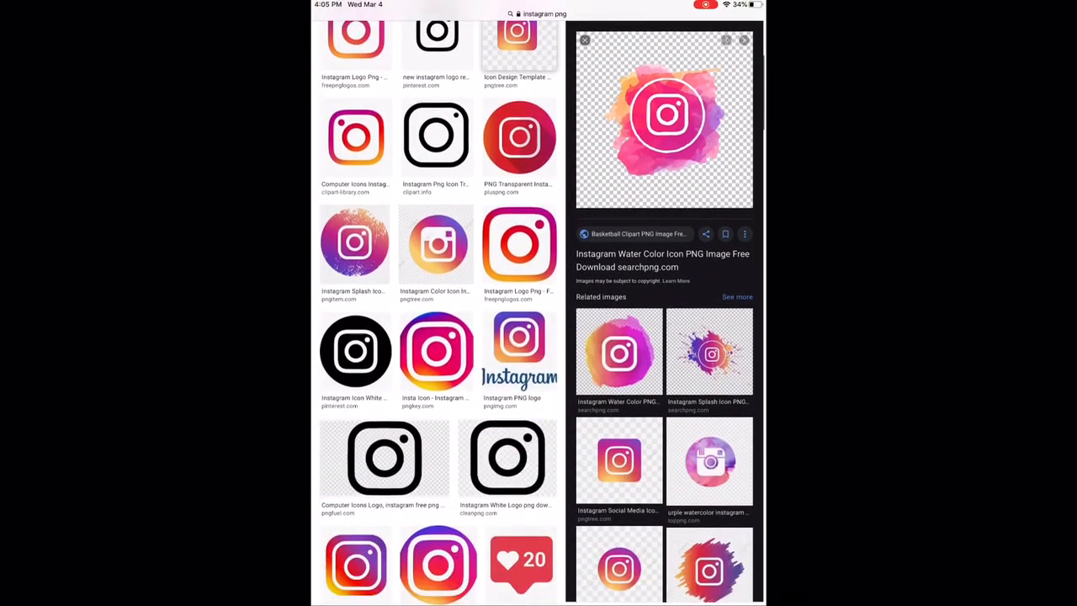
click(436, 131)
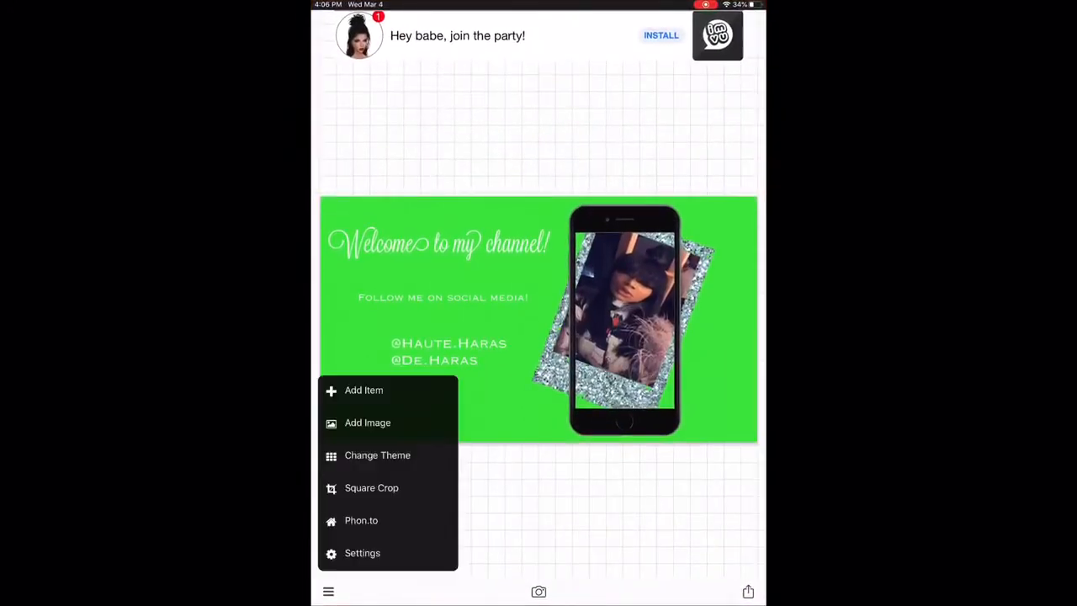
Step: Add a small black Instagram icon and place it beside the two social media handles
click(367, 423)
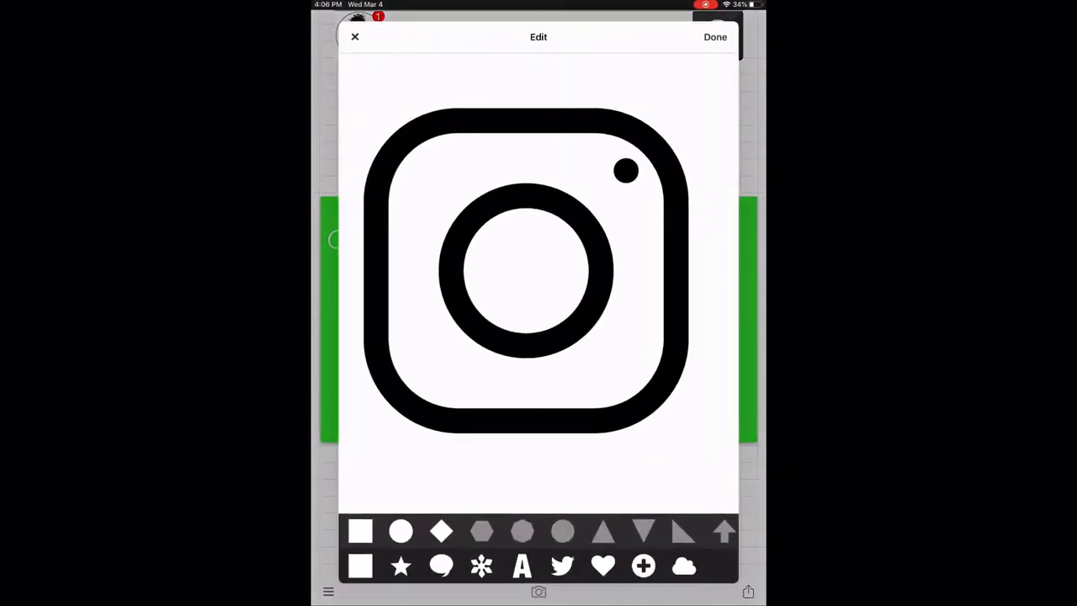
click(714, 37)
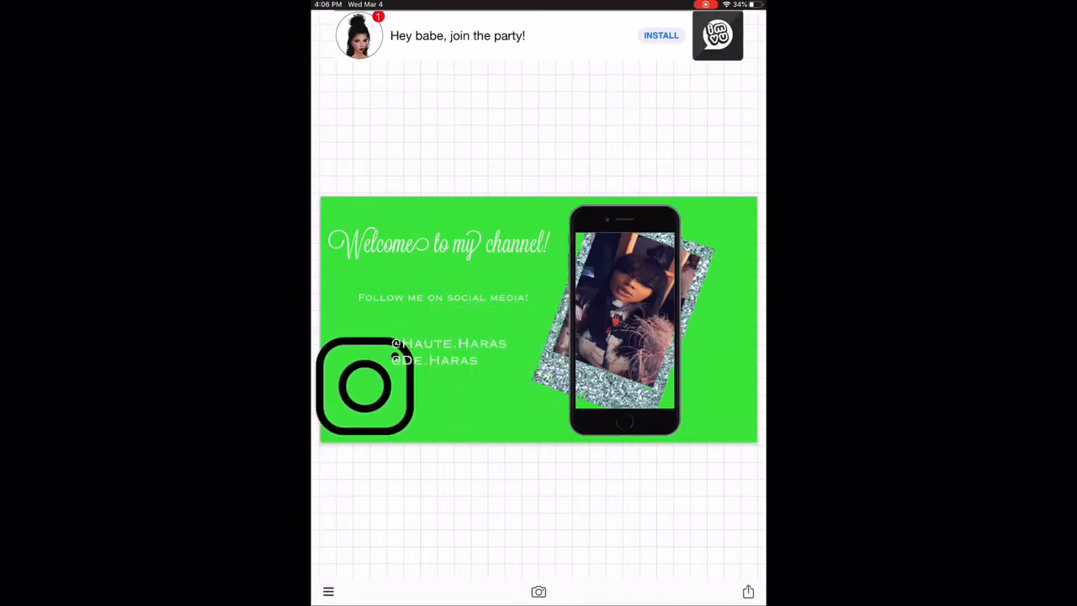
click(363, 386)
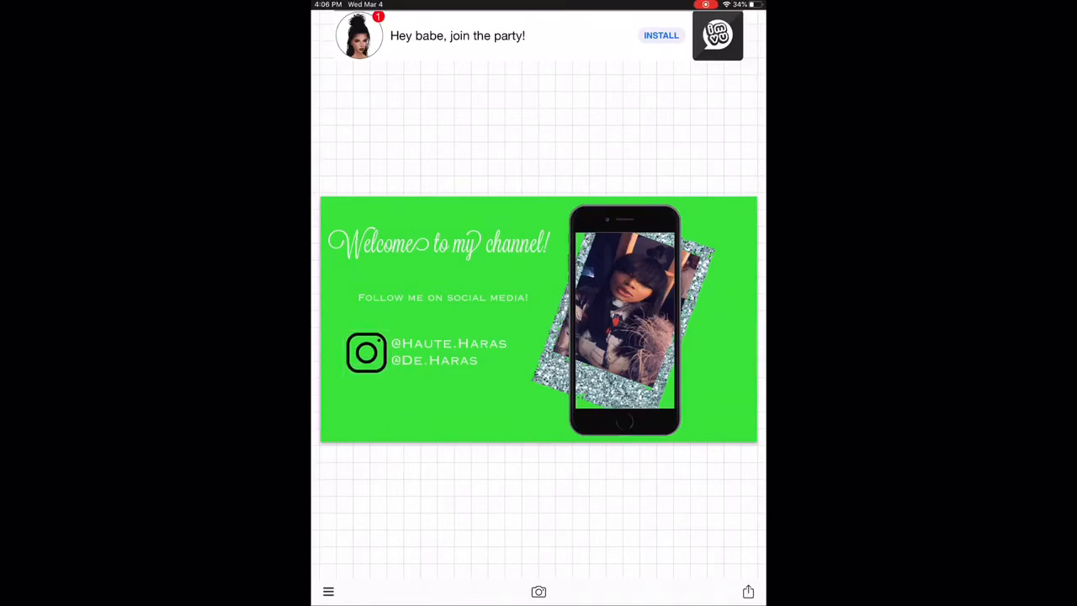
click(747, 593)
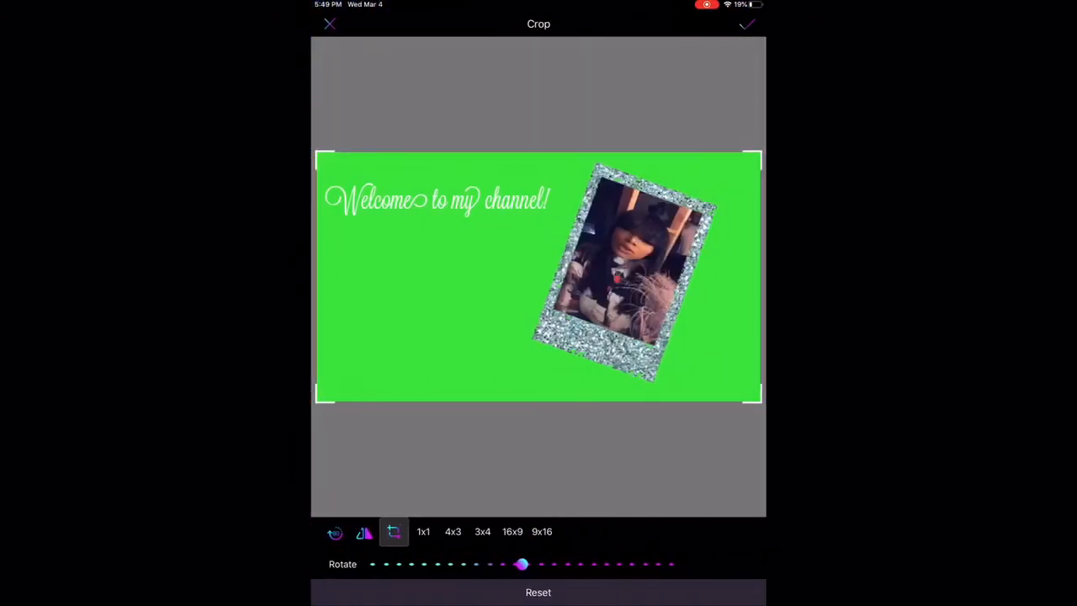
Step: Load the green welcome graphic into Glitché's crop and rotate view
click(748, 24)
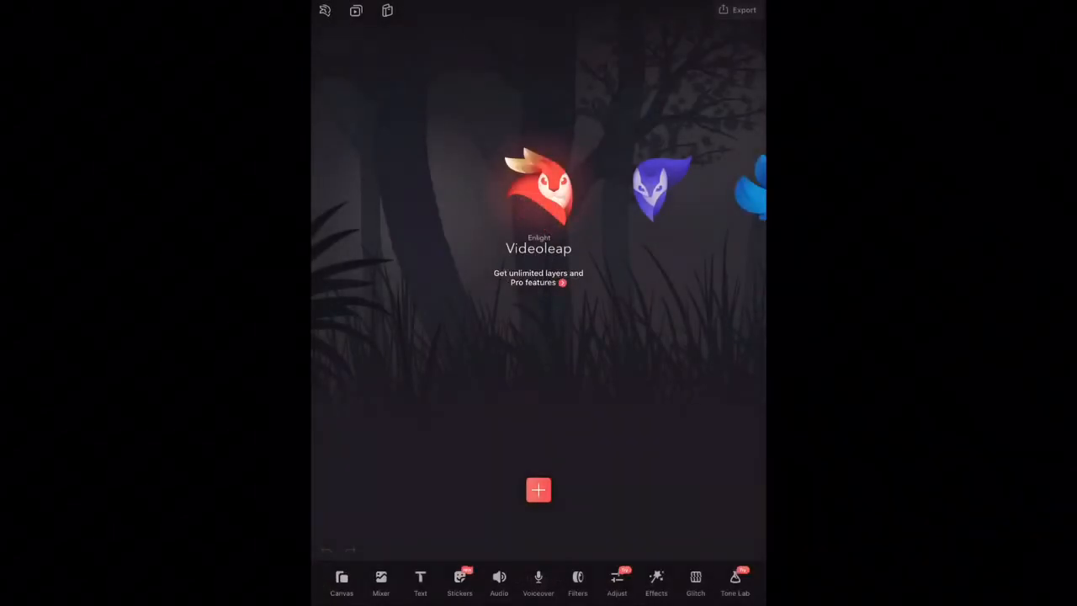
Step: Start a new Videoleap project with the green welcome graphic clip added to its timeline
click(539, 490)
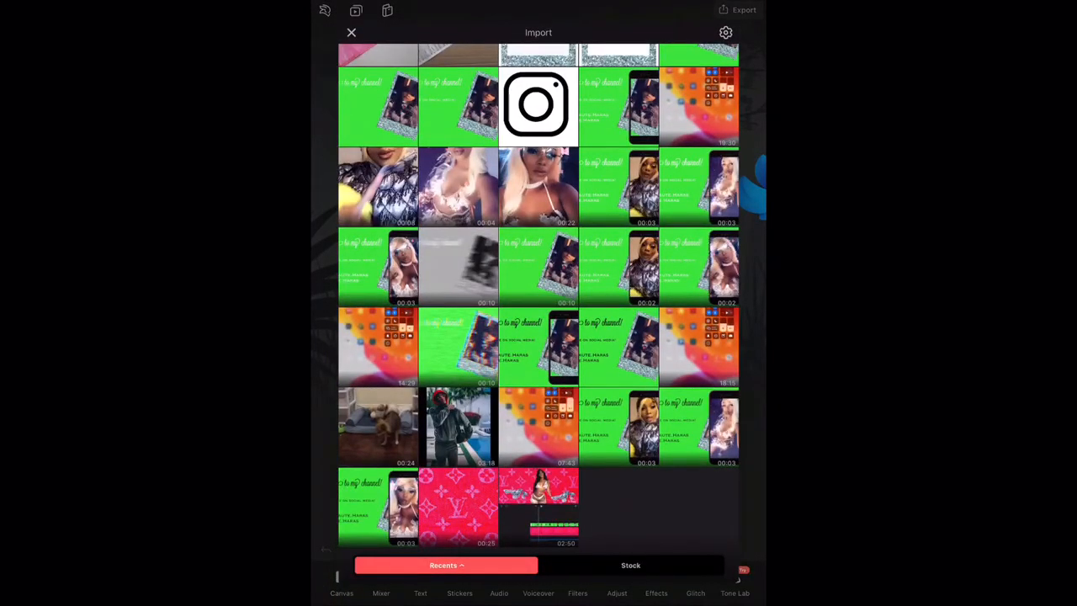
click(538, 344)
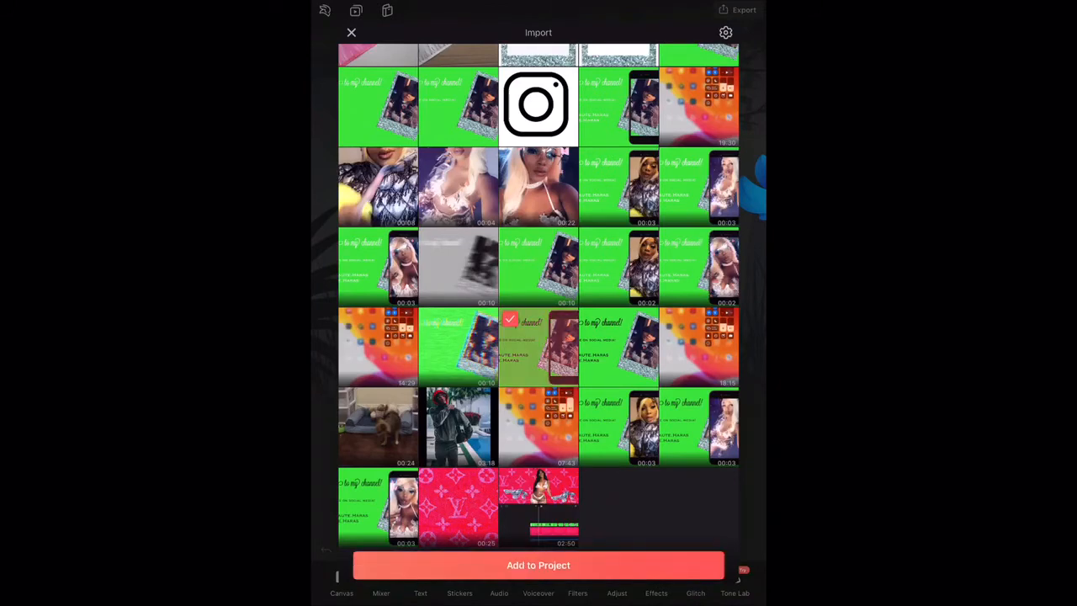
click(539, 565)
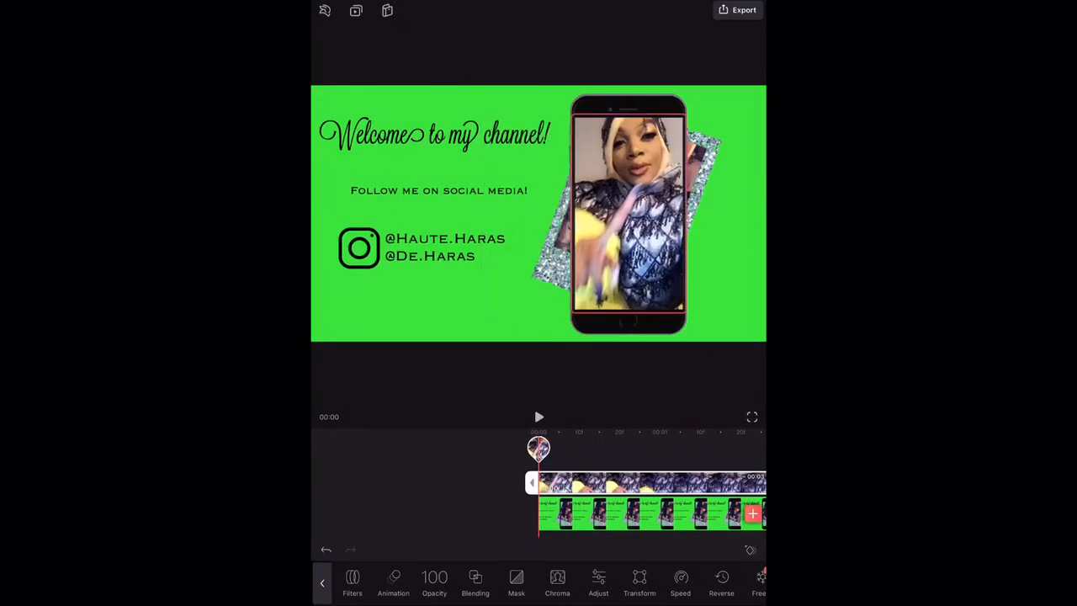
Step: Export the welcome graphic project at 720p and 30 fps to Photos
click(539, 417)
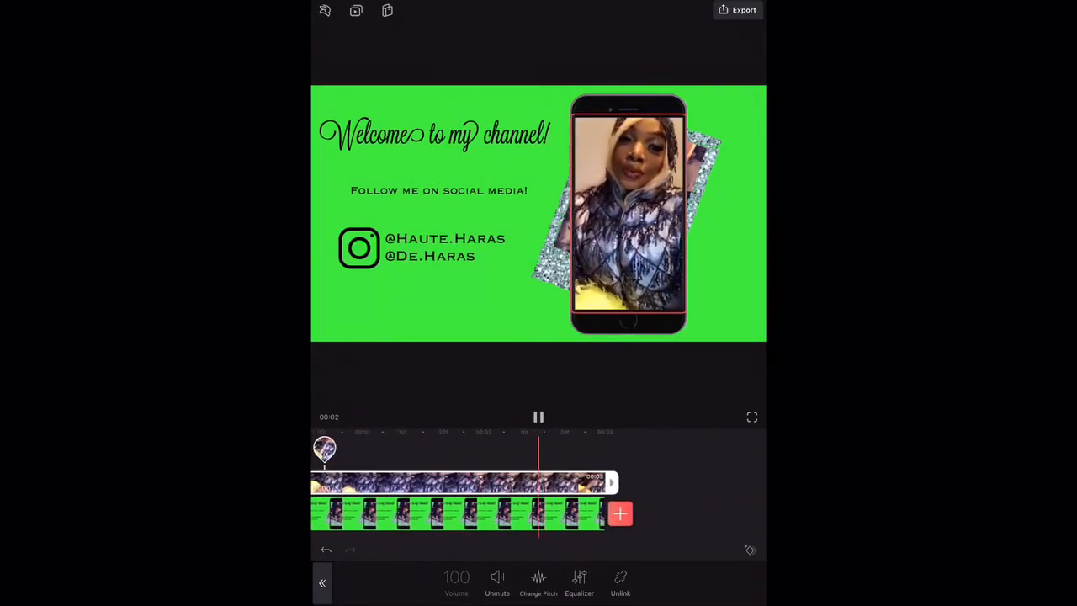
click(737, 10)
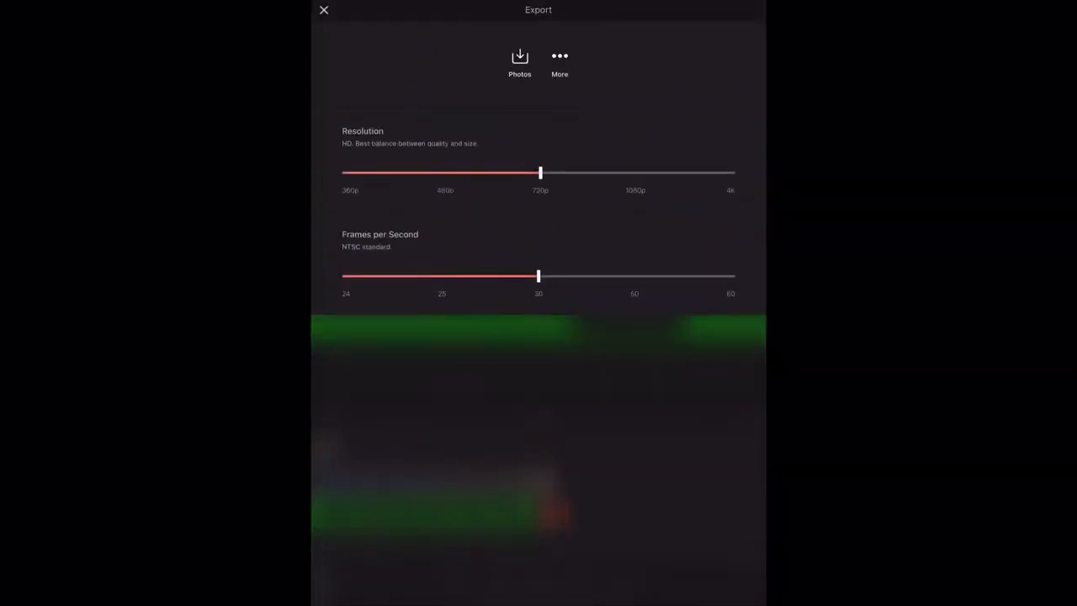
drag(540, 172, 591, 171)
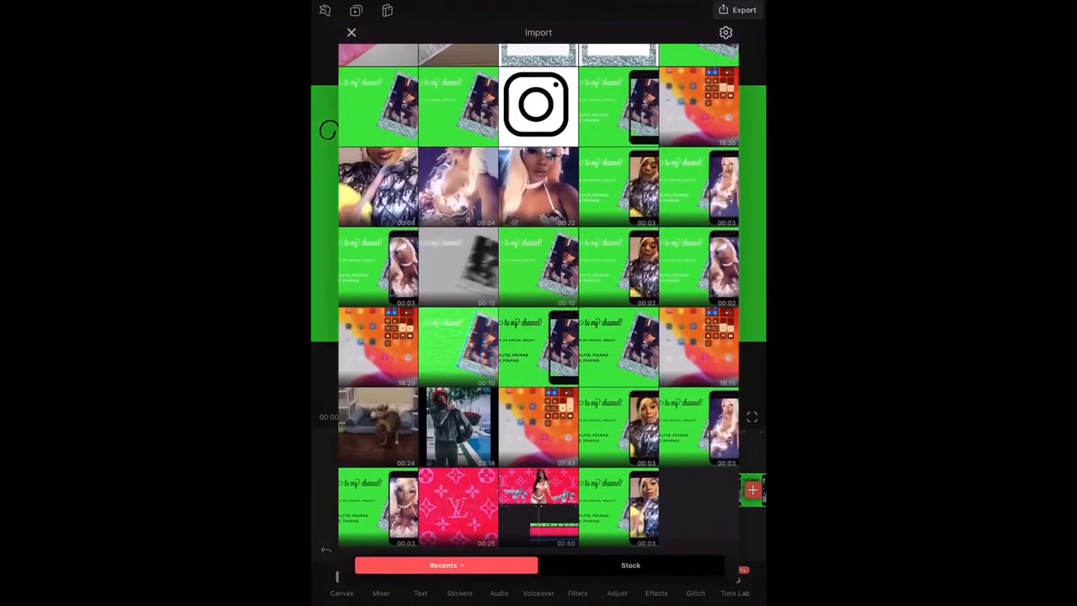
click(350, 32)
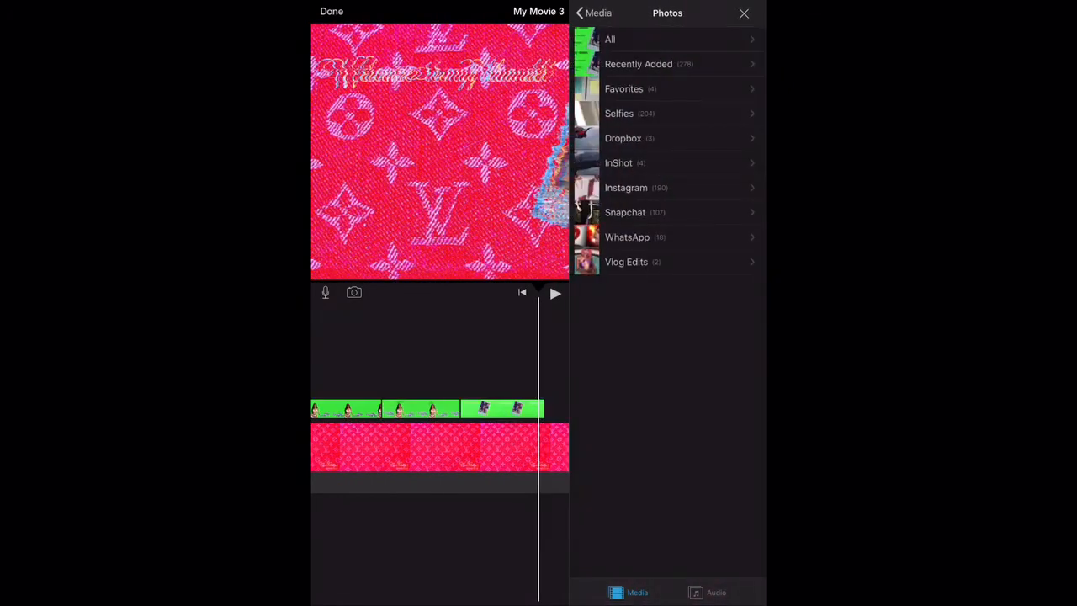
Step: Layer the welcome clip as a Green/Blue Screen overlay on the magenta Louis Vuitton background
click(609, 38)
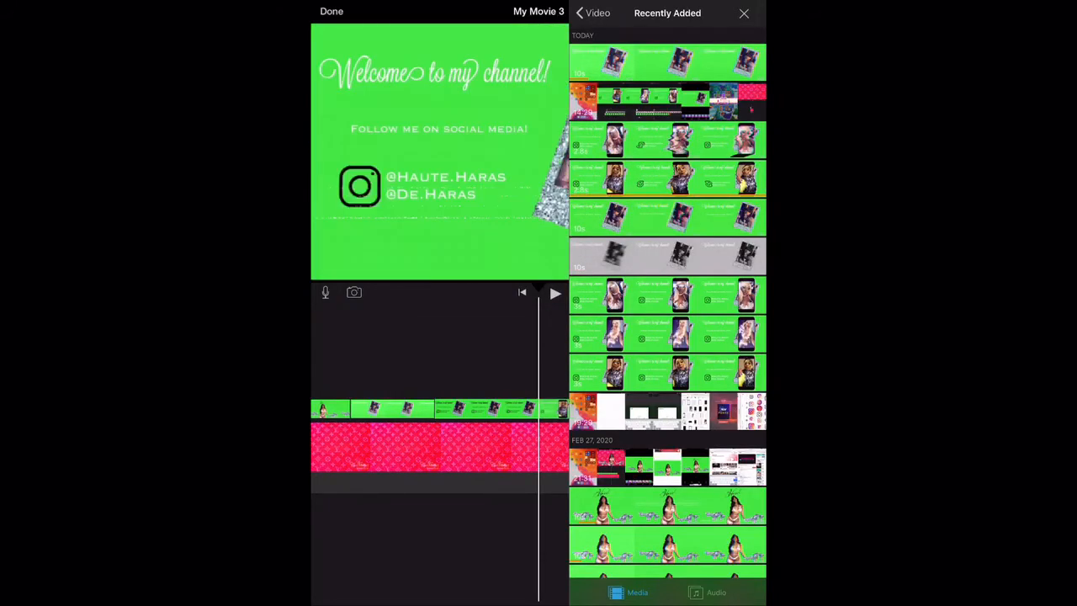
click(592, 14)
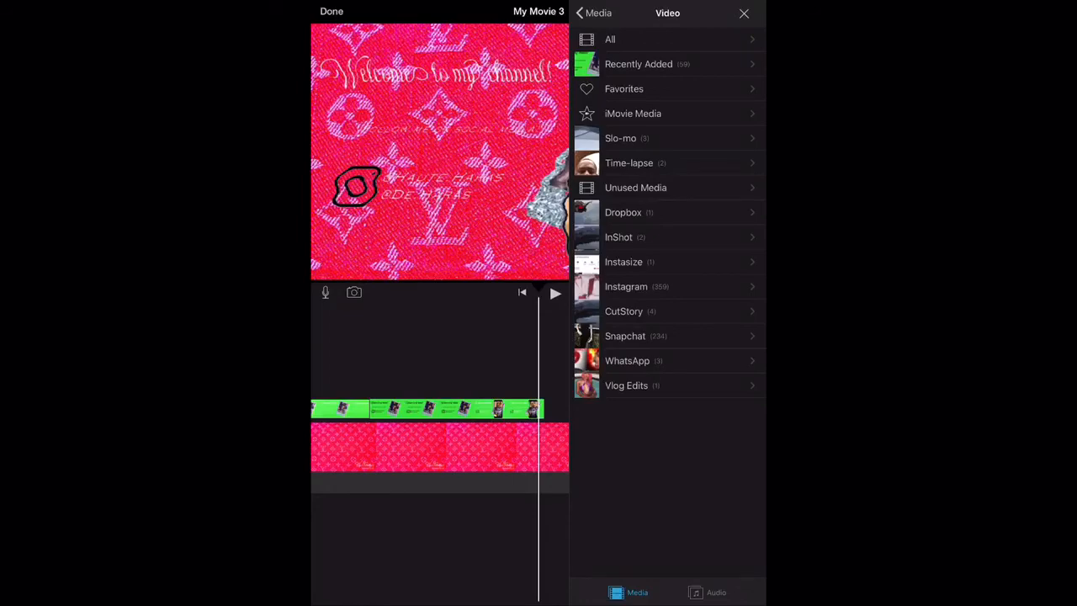
click(640, 64)
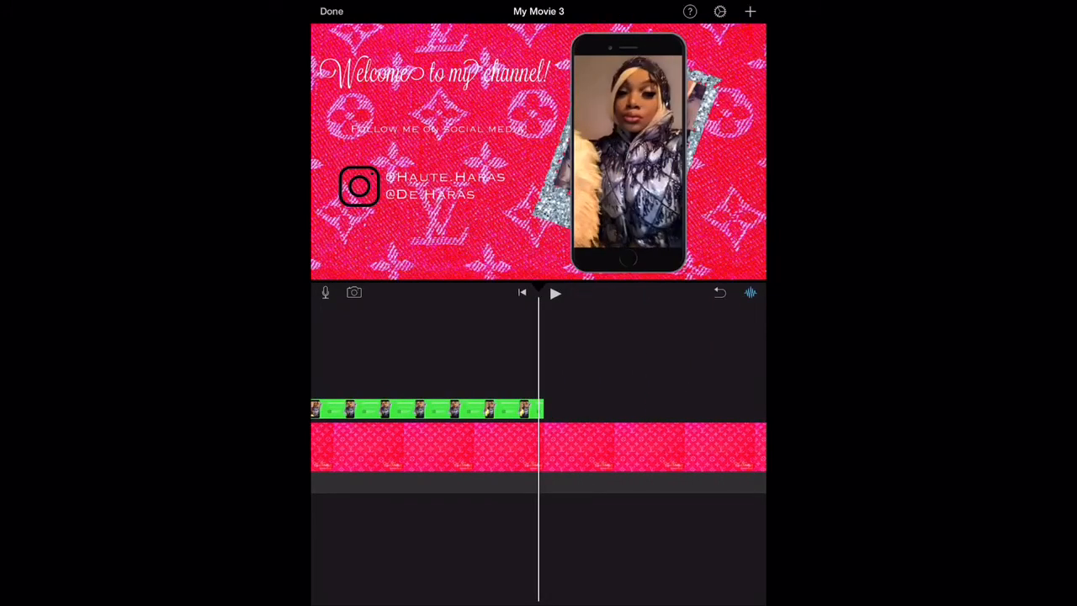
click(748, 10)
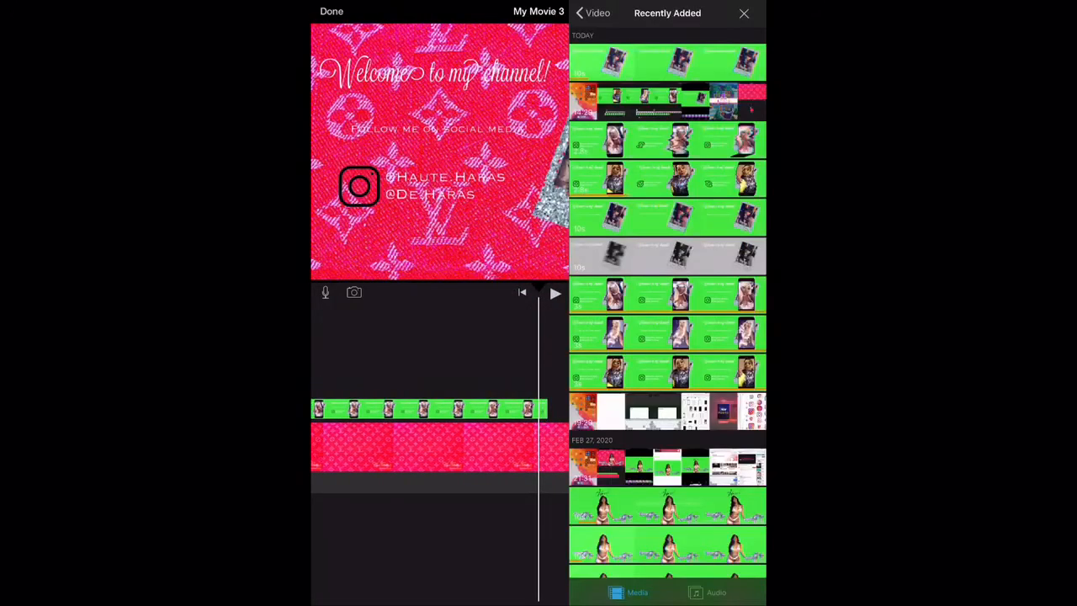
click(666, 138)
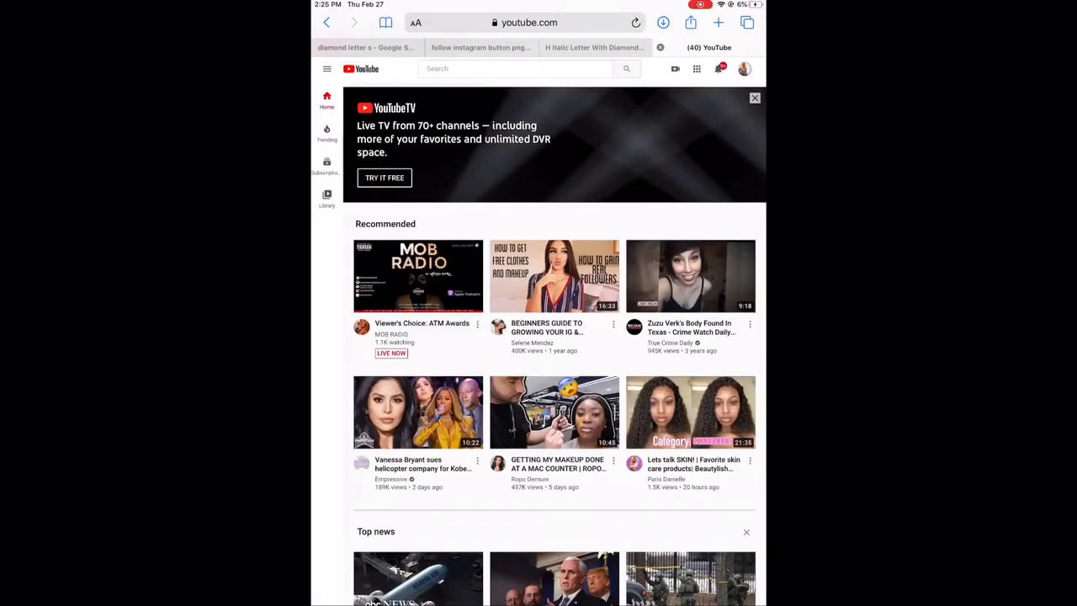
Step: Search YouTube for 'green screen subscribe button' and find the cute girly subscribe button video
click(515, 67)
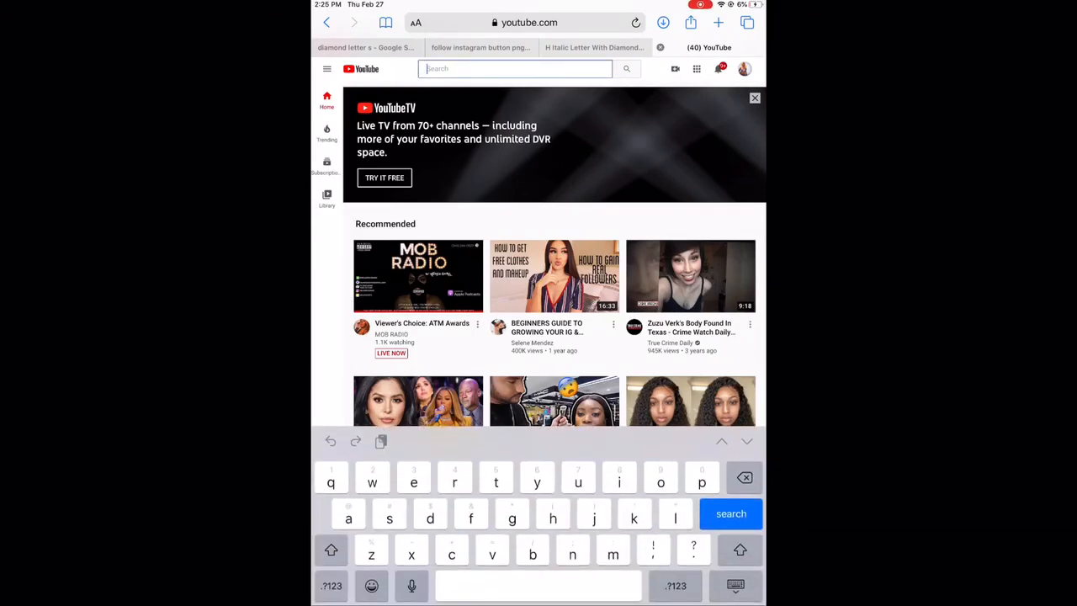
text(green screen subscribe)
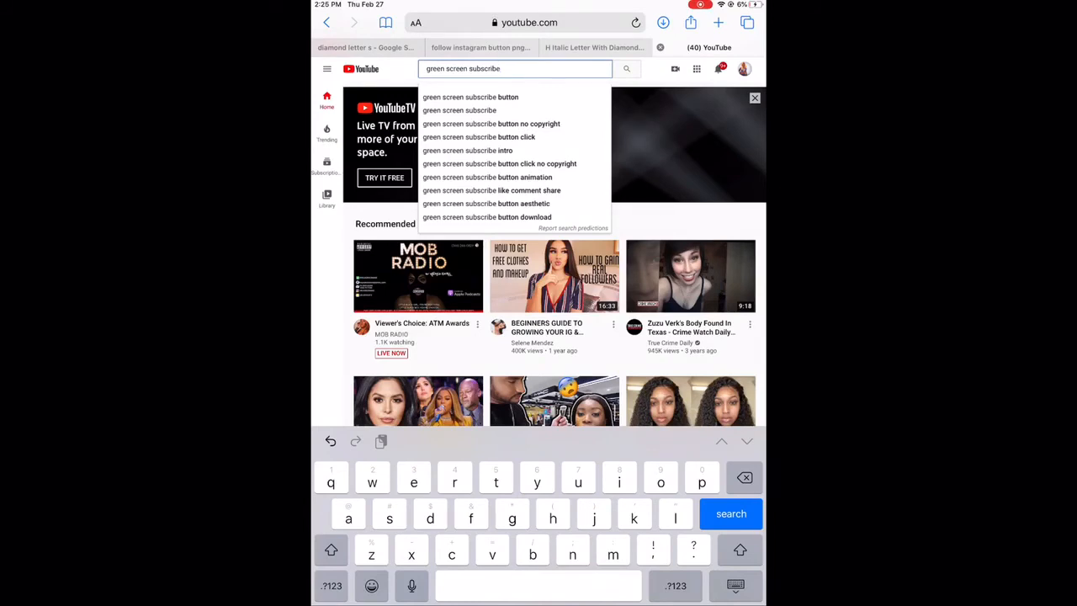
click(471, 96)
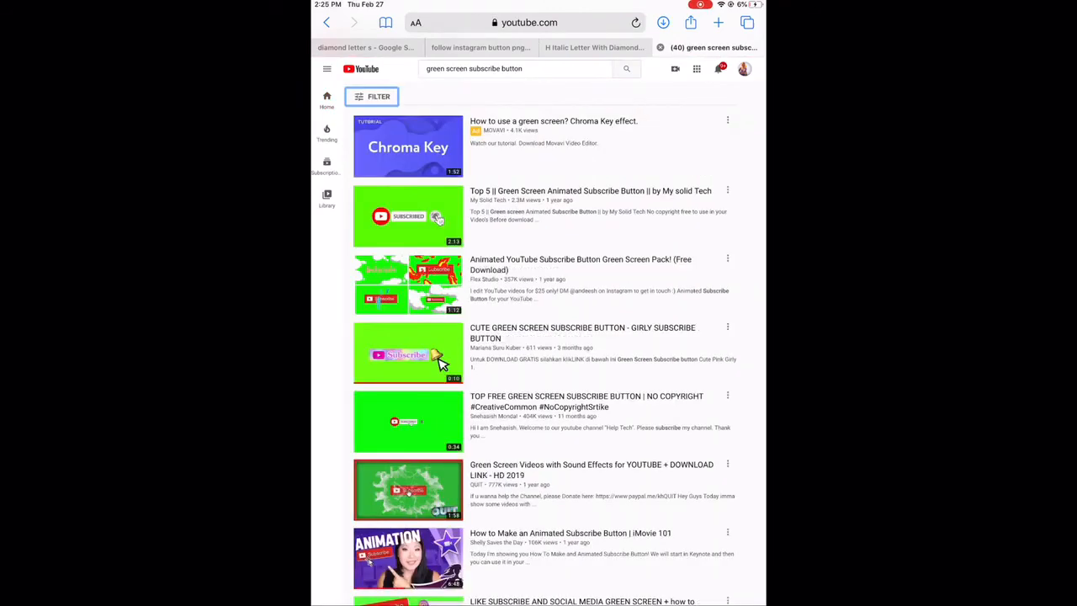
scroll(down, 3)
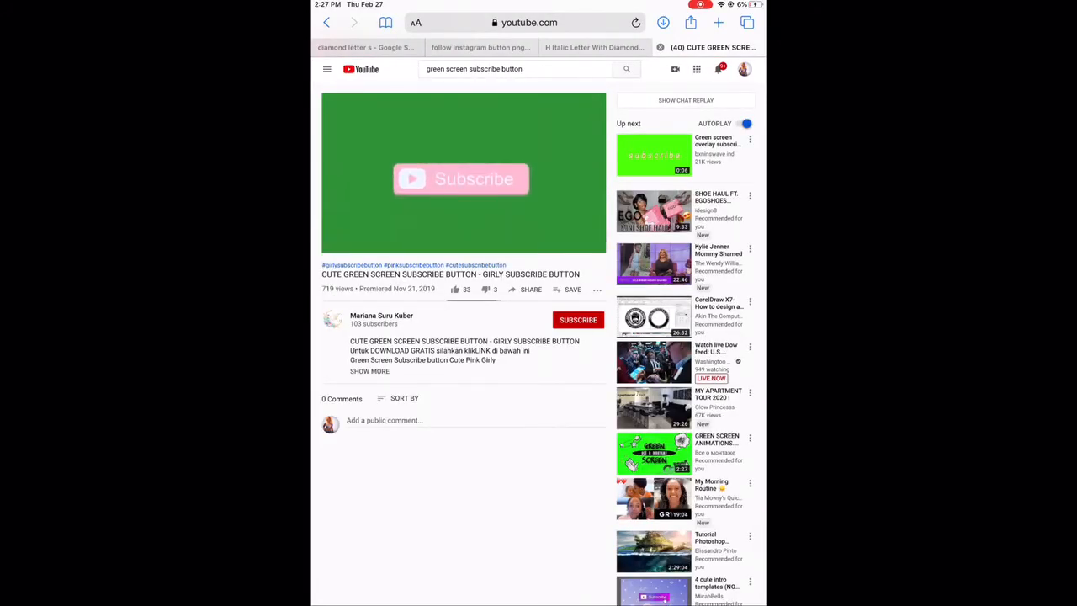
mouse_move(529, 194)
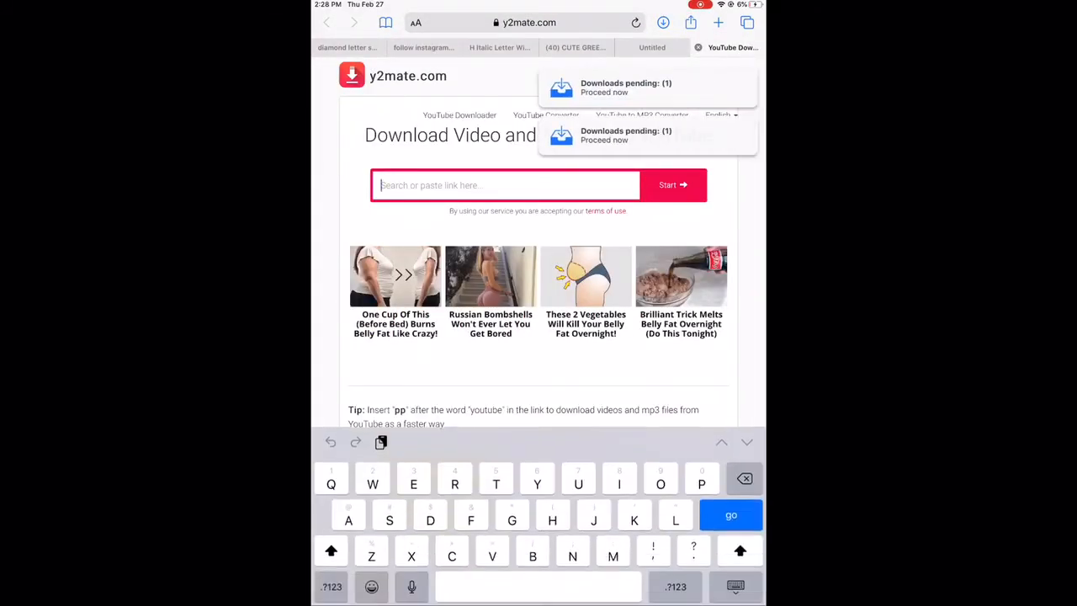
Step: Download the 720p mp4 of the green-screen subscribe button video from y2mate
click(673, 184)
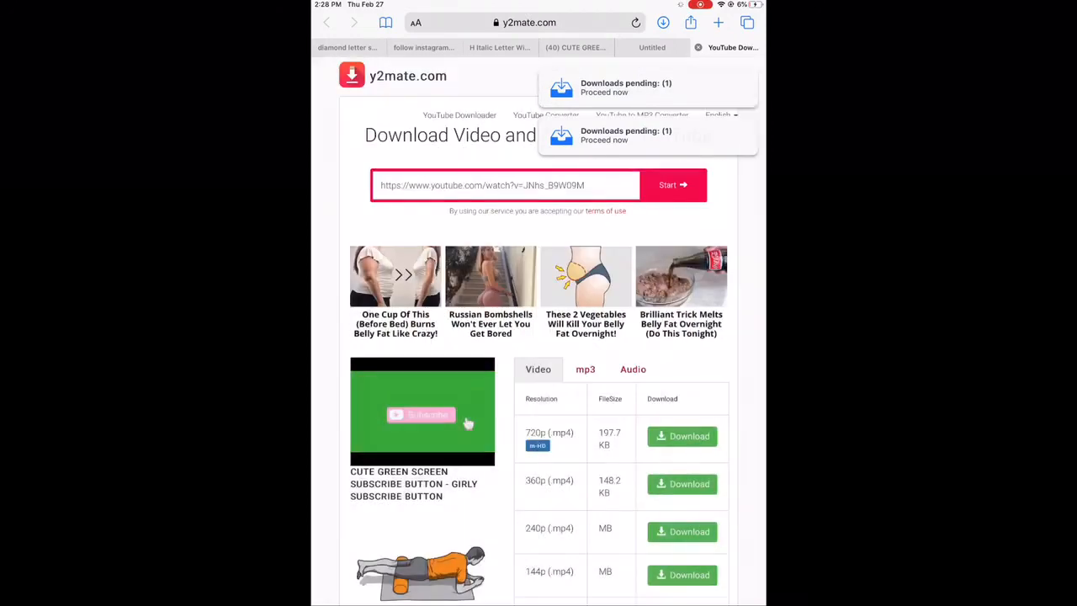
click(663, 24)
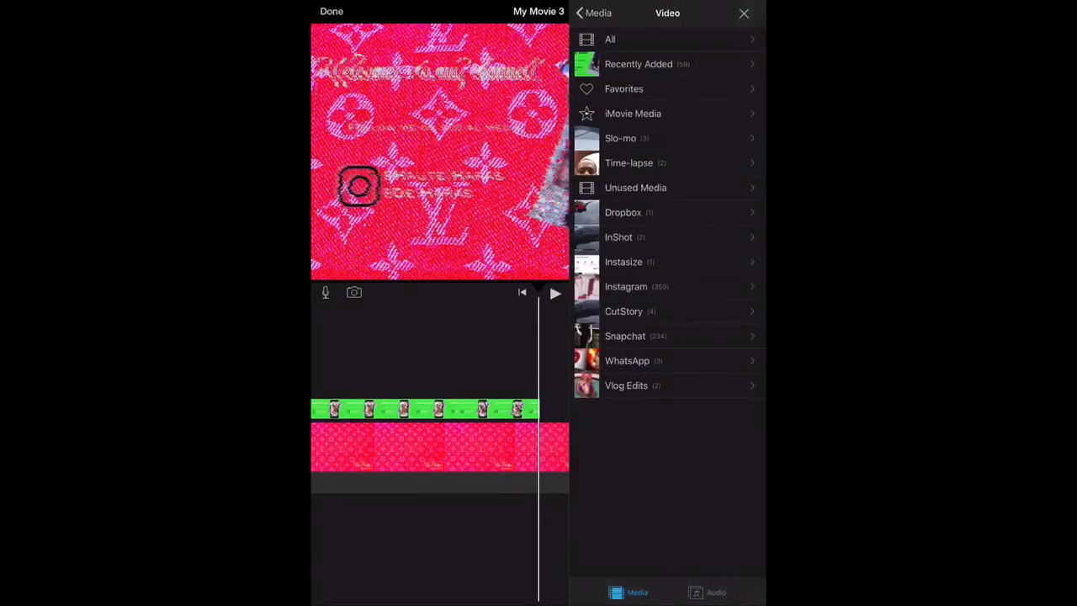
Step: Overlay the green subscribe clip from Vlog Edits as a Green/Blue Screen layer over the magenta pattern
click(626, 385)
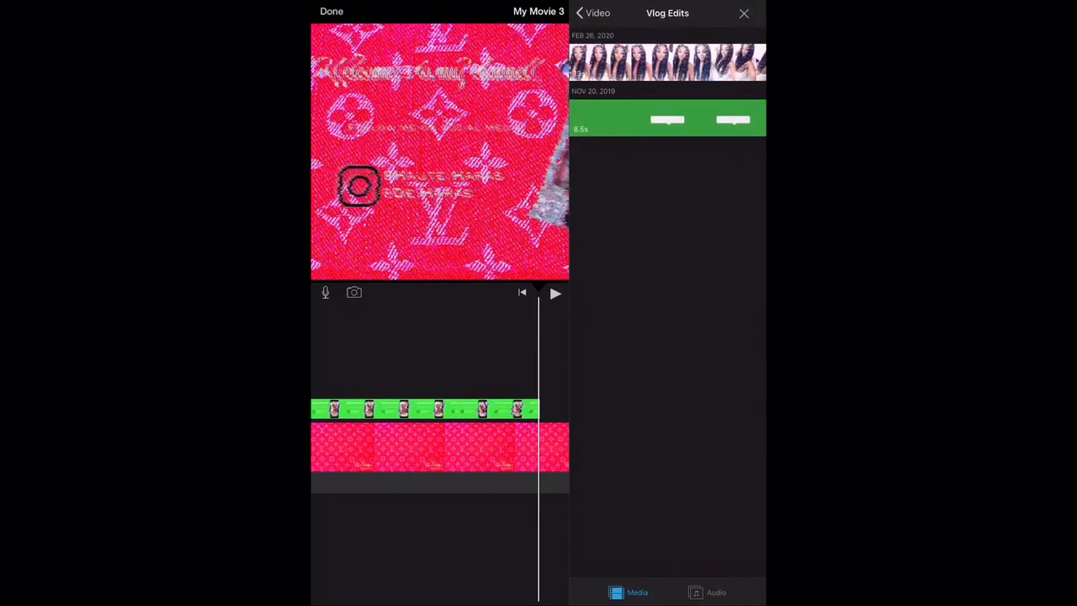
click(667, 118)
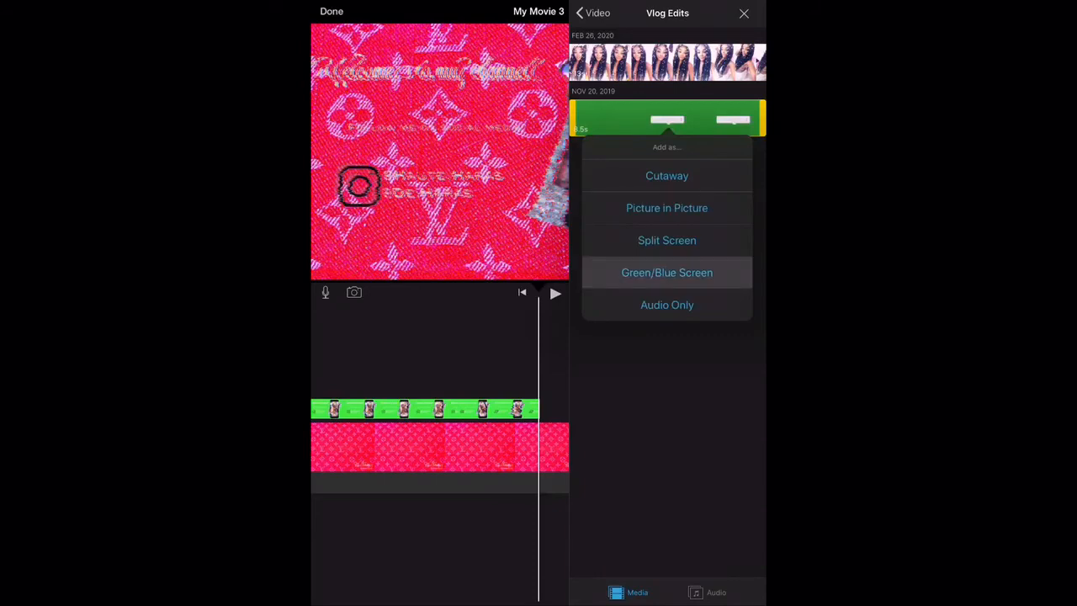
click(667, 272)
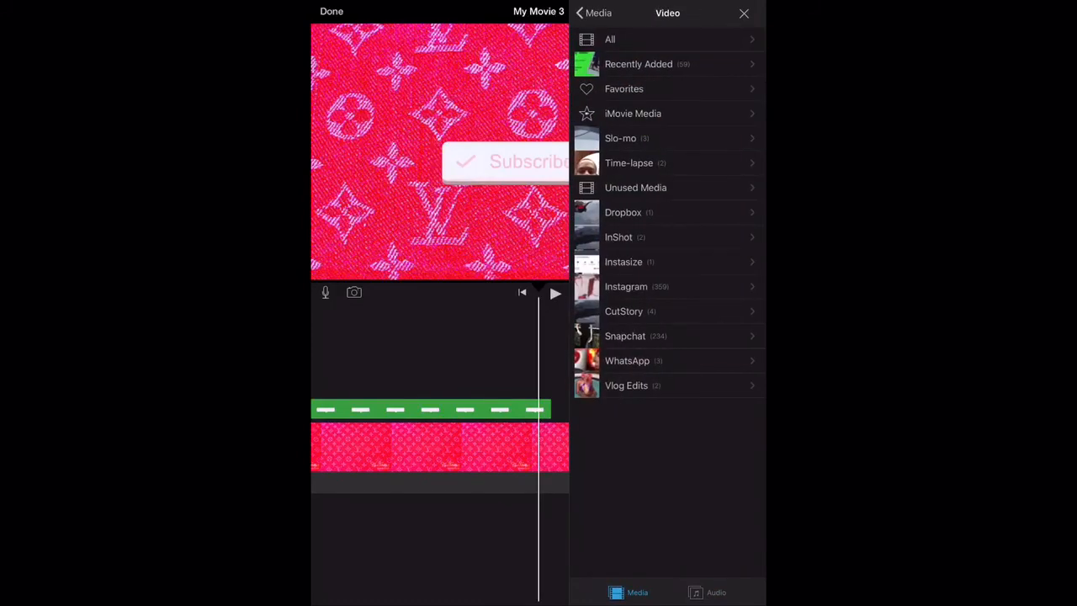
Step: Browse through the Recently Added videos album
click(639, 64)
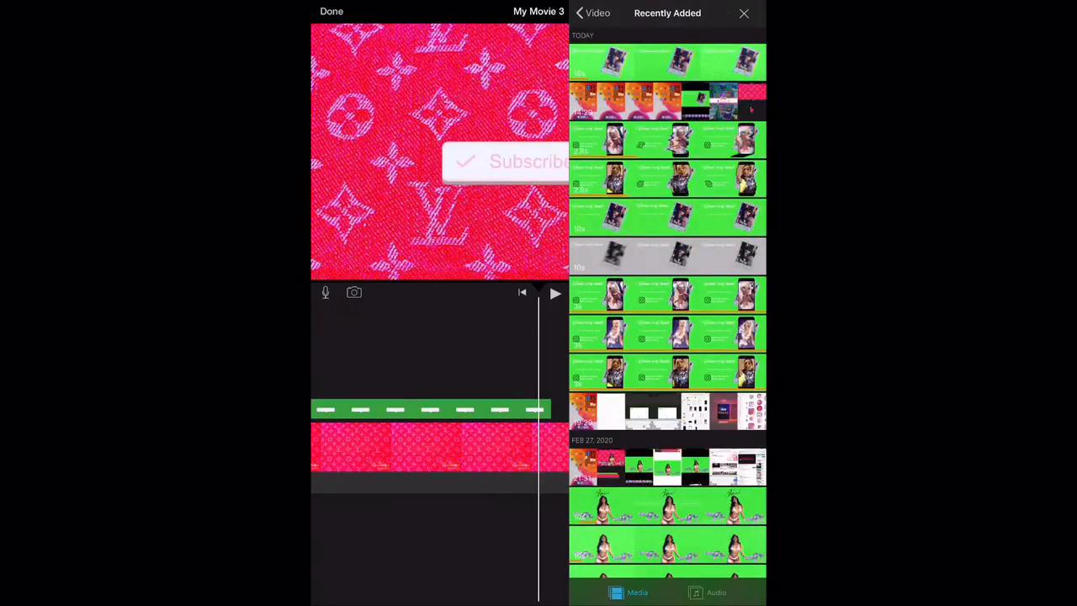
scroll(down, 3)
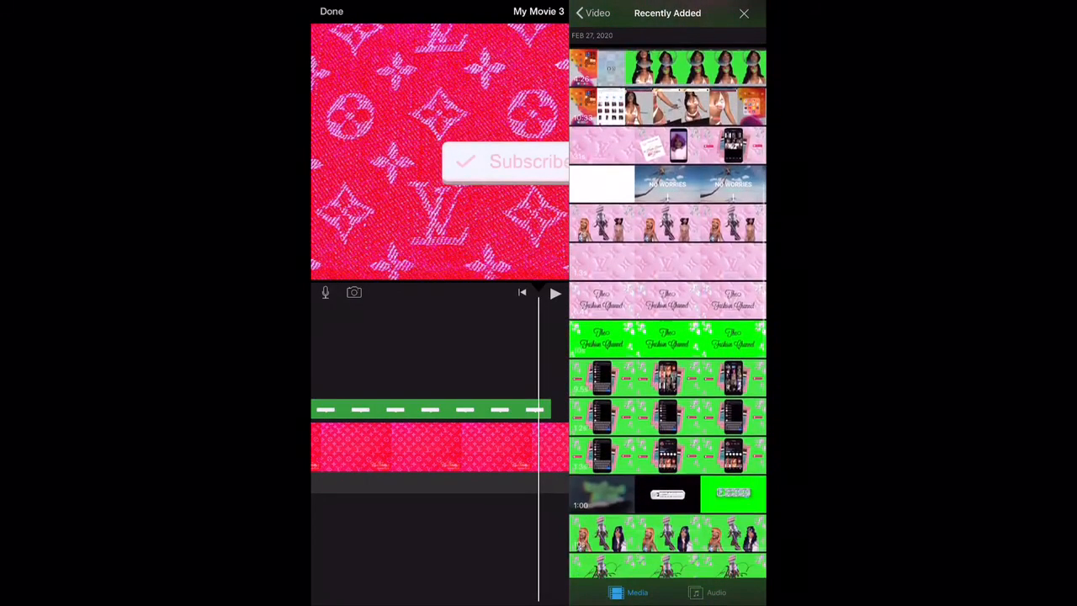
scroll(down, 3)
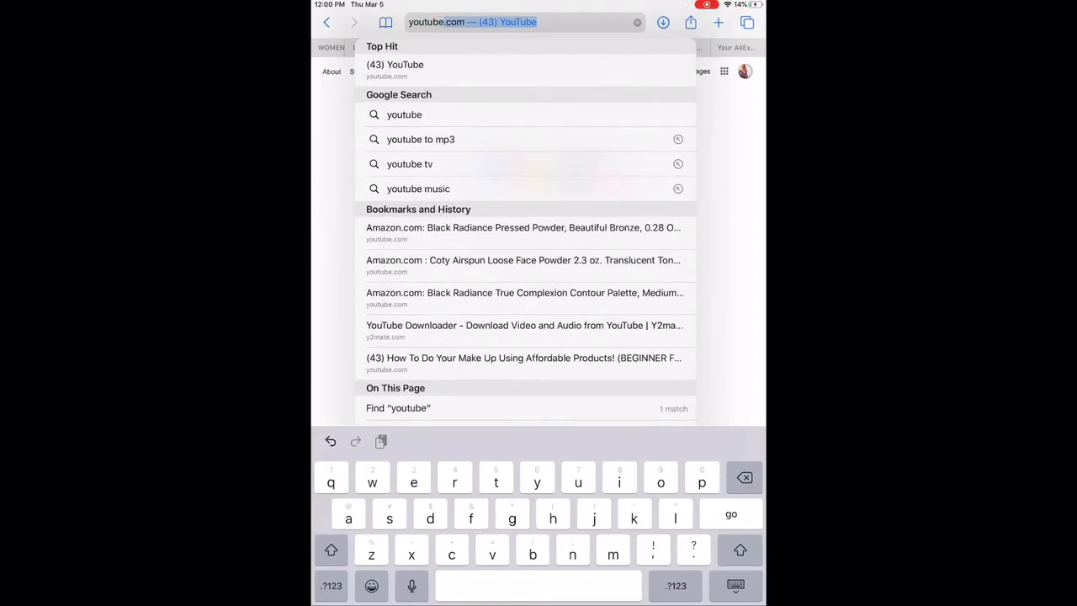
Step: Search YouTube for uncopyrighted afrobeats music and reach the Prosper type beat
click(394, 70)
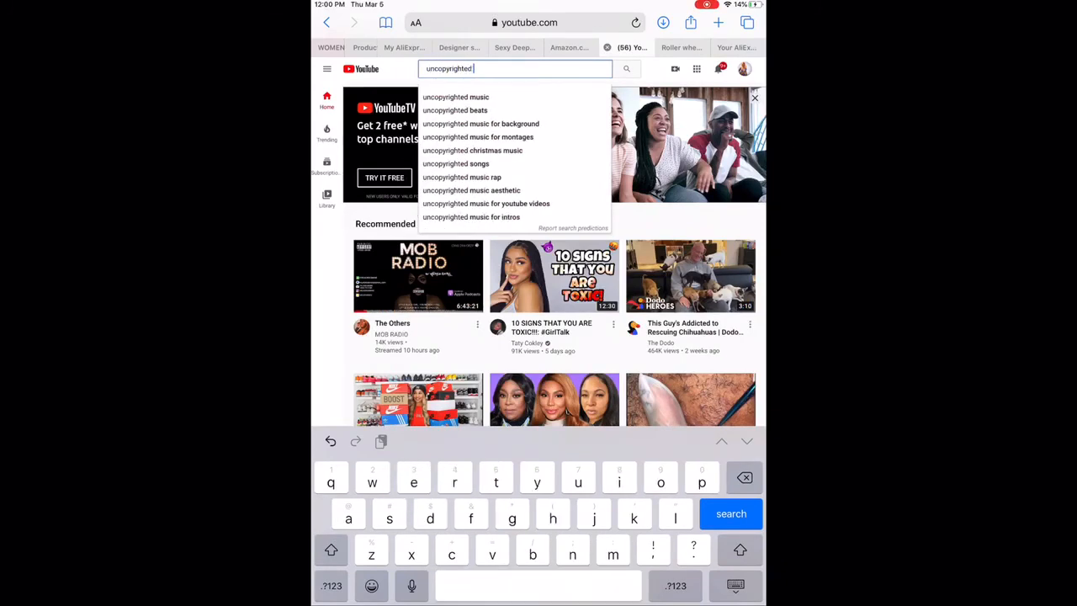
text(afrobeats music)
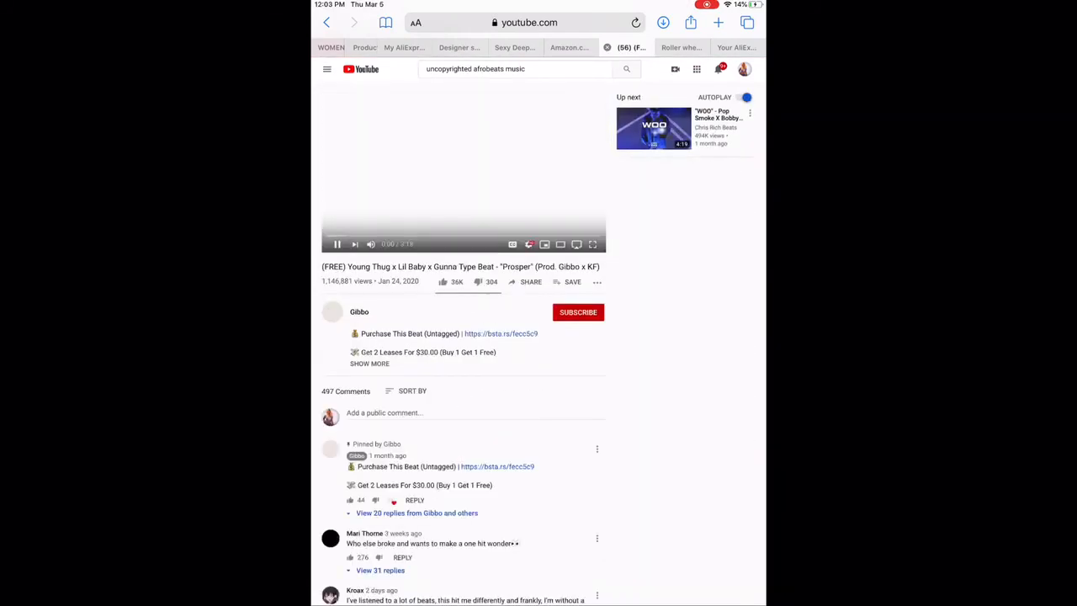
Step: Switch to the y2mate downloader and ready its link field for pasting
click(529, 23)
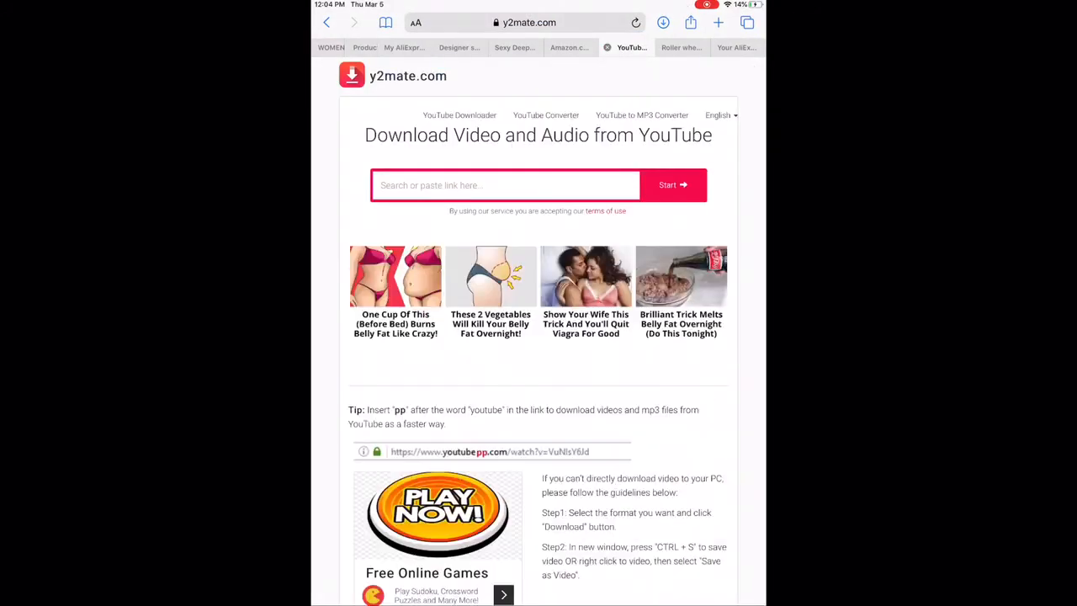
click(505, 185)
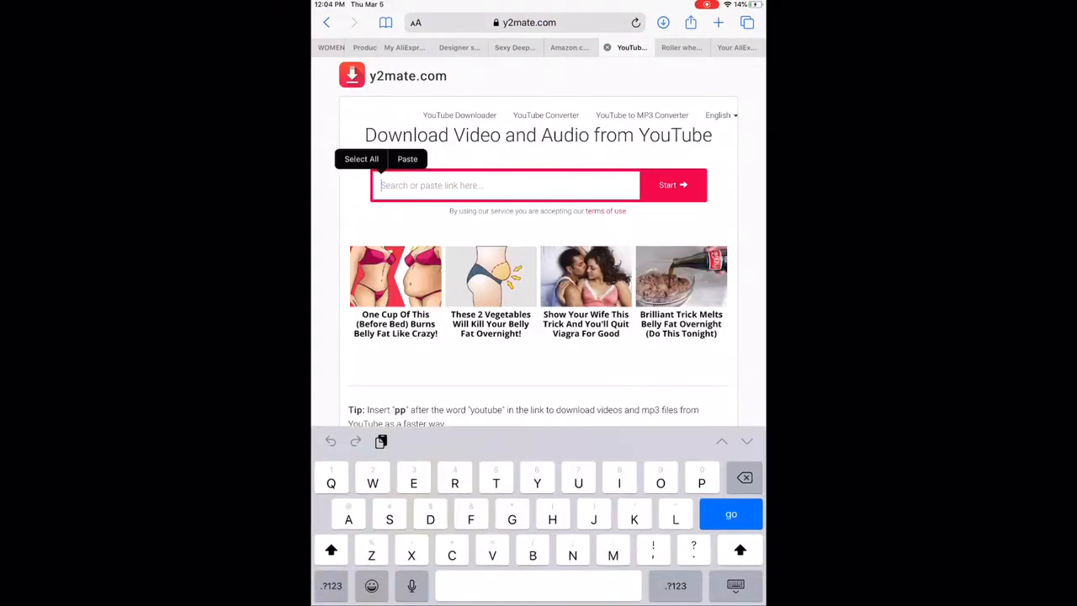
Step: Download the Prosper beat via its pasted link in y2mate, preview it from Downloads, and return to iMovie
click(673, 184)
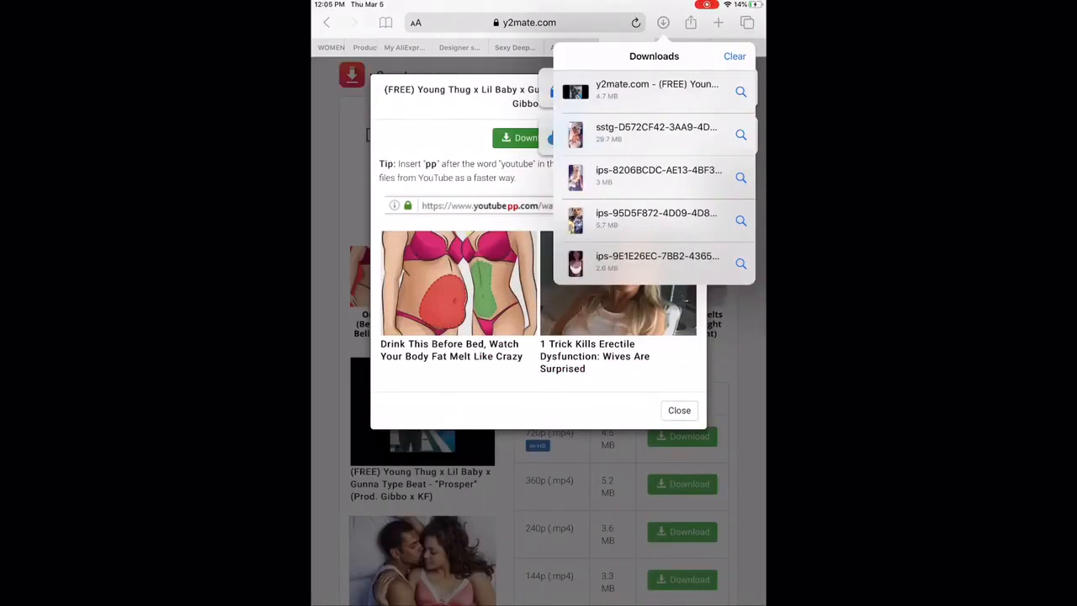
click(656, 91)
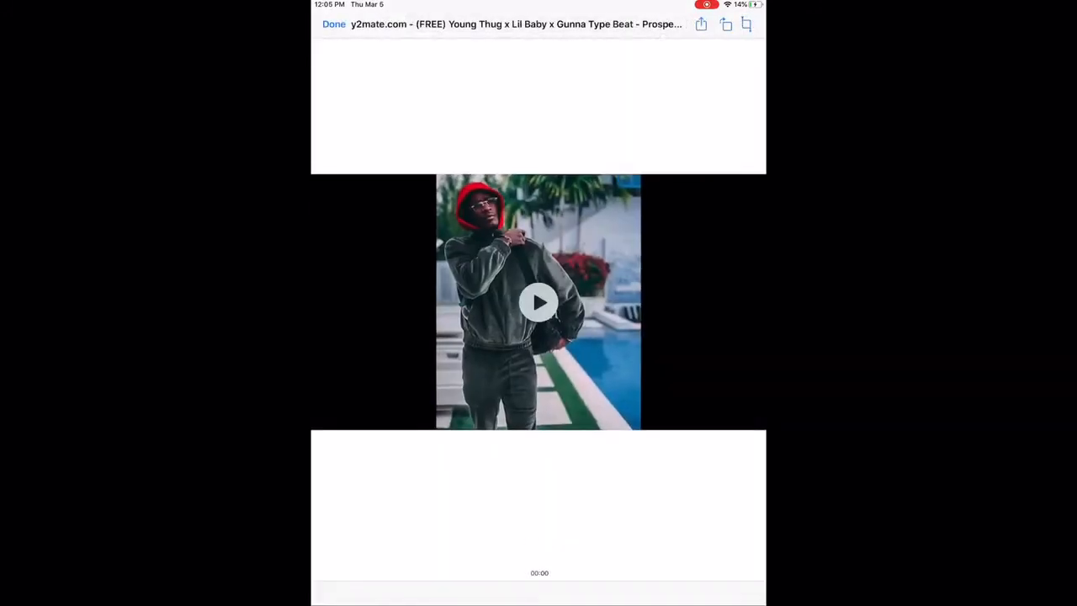
click(700, 23)
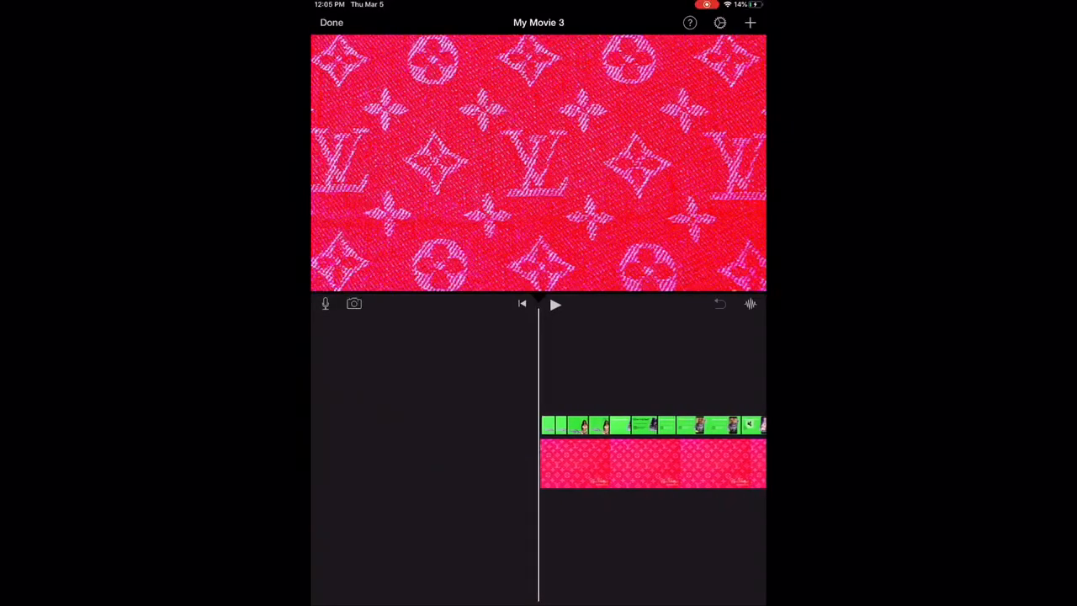
Step: Add the downloaded beat from Recently Added as Audio Only beneath the clips and return to the My Movie 3 overview
click(749, 24)
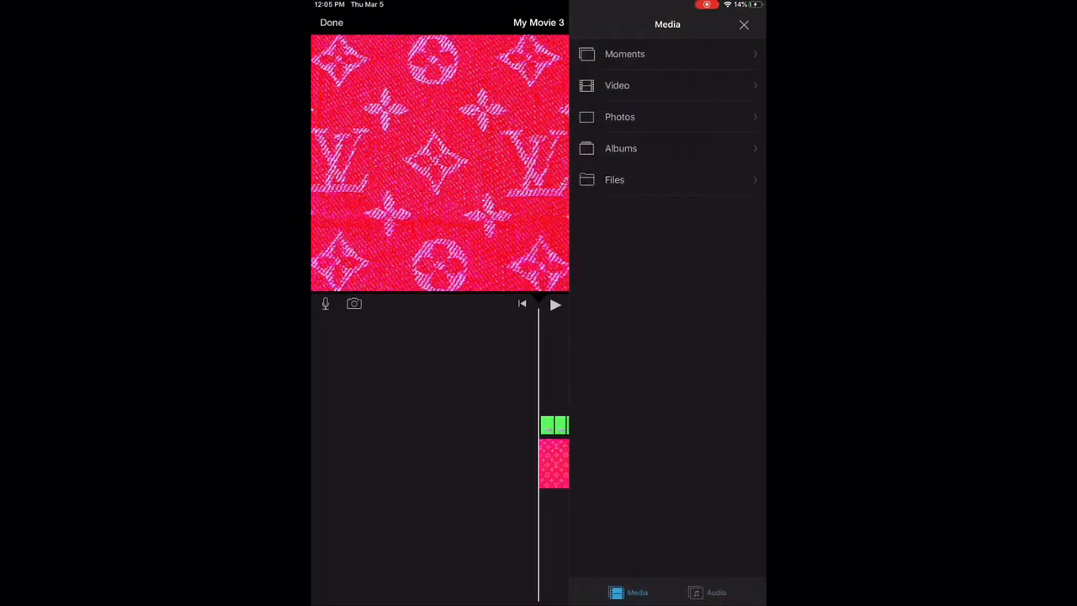
click(616, 84)
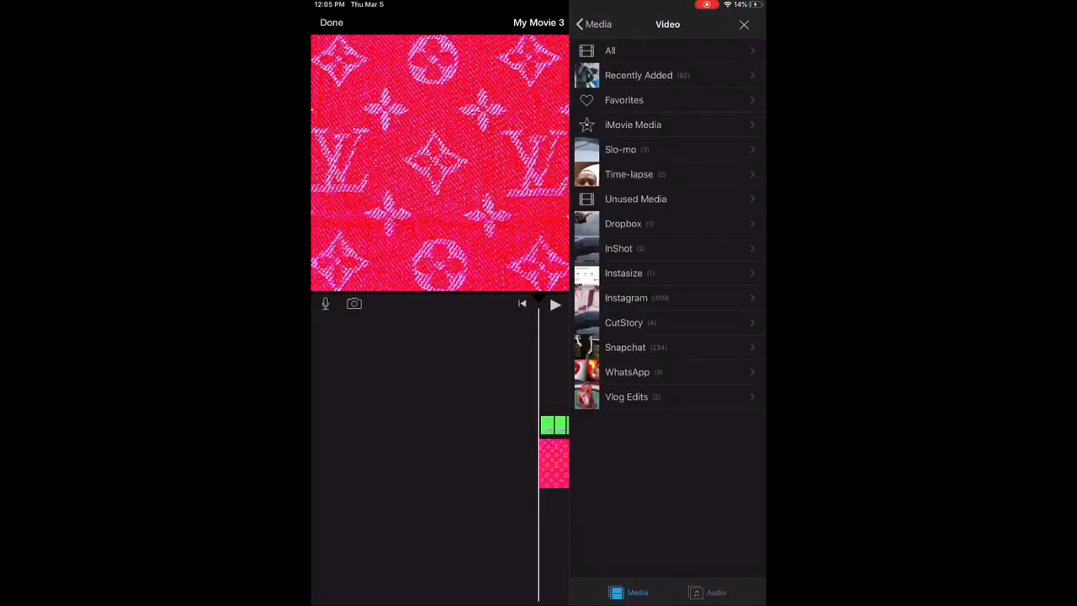
click(639, 74)
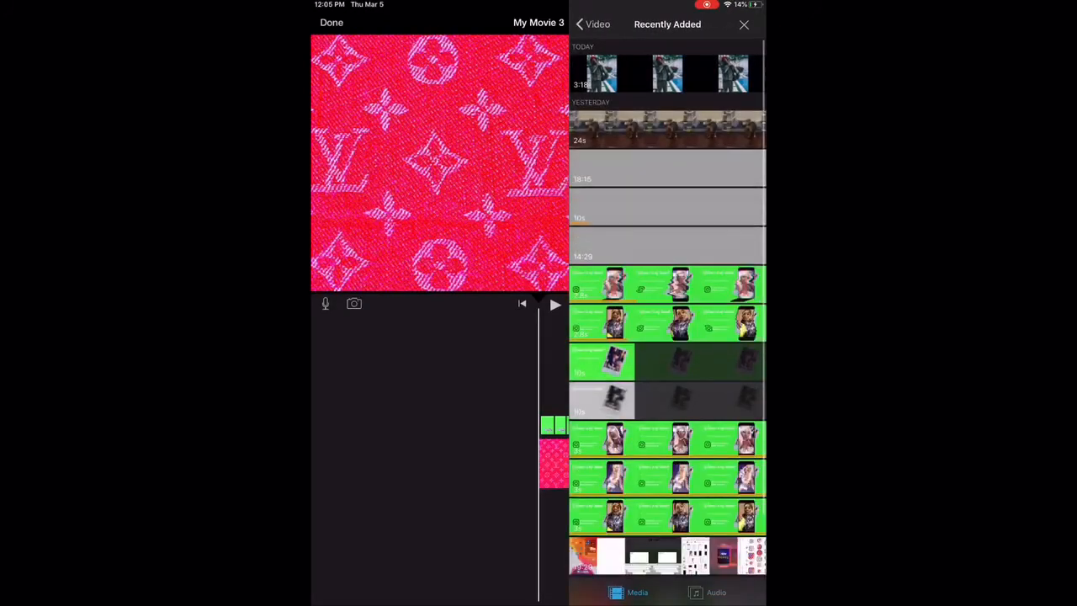
click(667, 74)
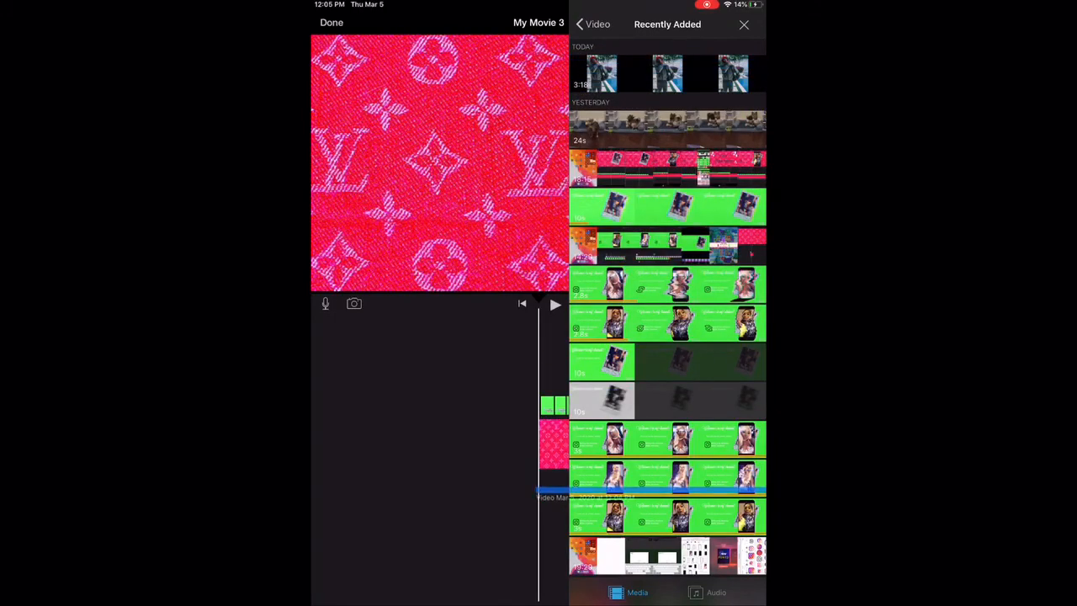
click(744, 24)
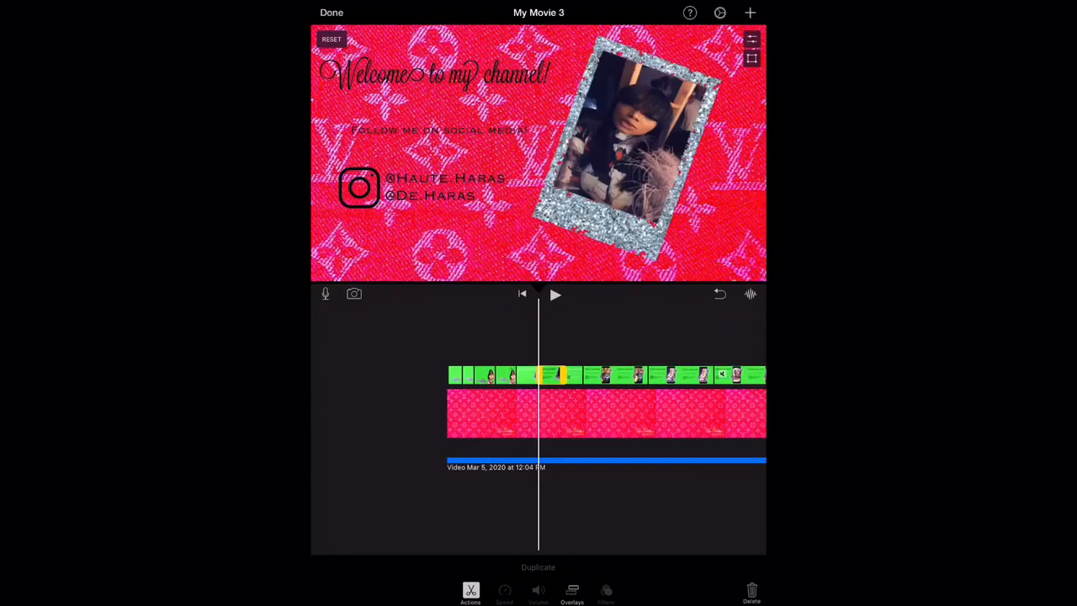
click(331, 12)
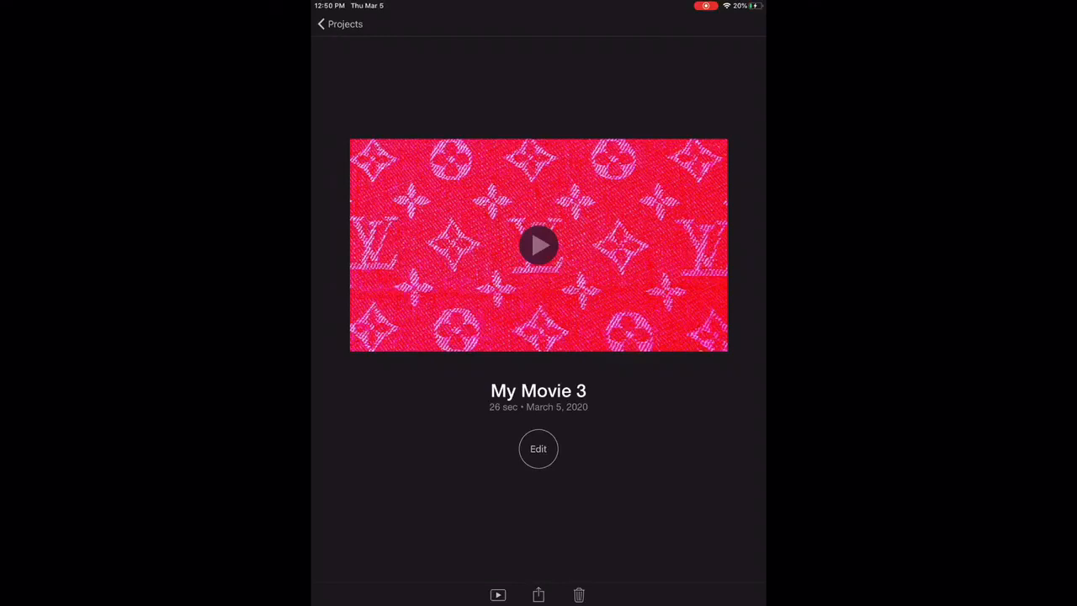
Step: Share My Movie 3 via Save Video to begin exporting it
click(539, 596)
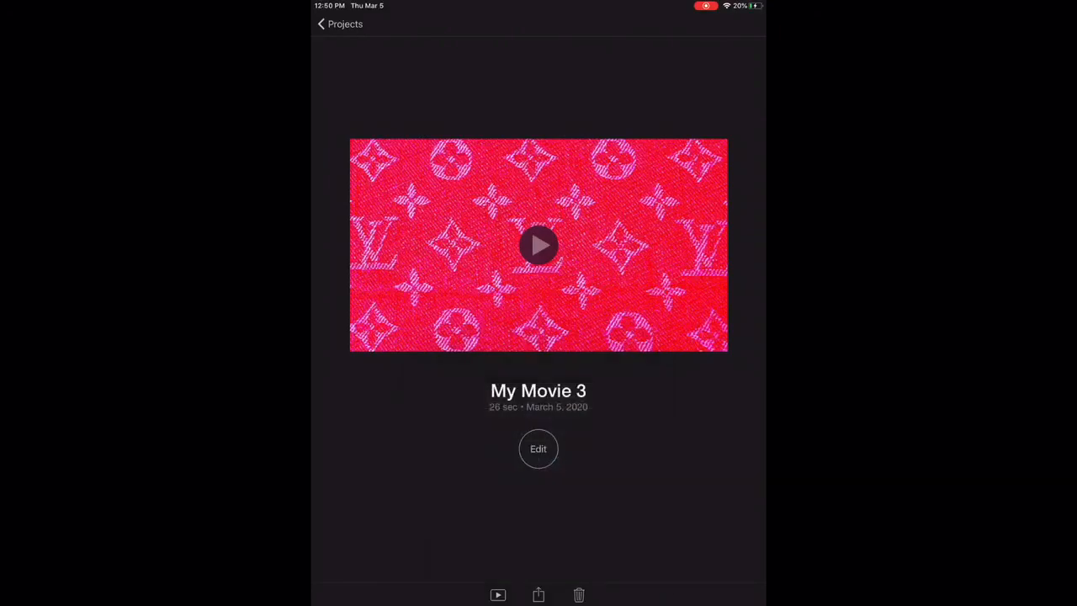
click(538, 596)
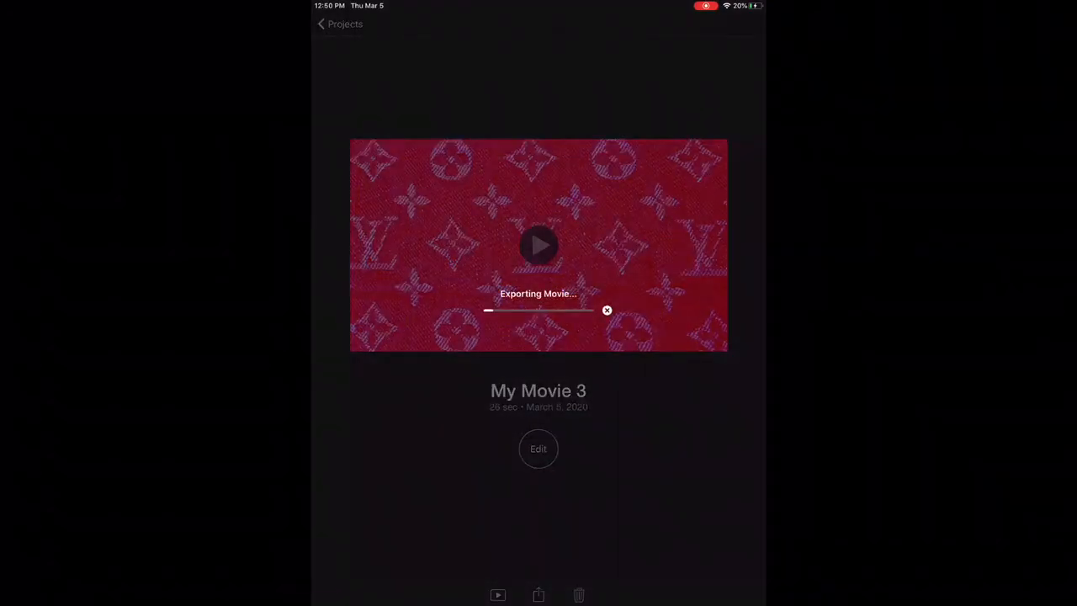